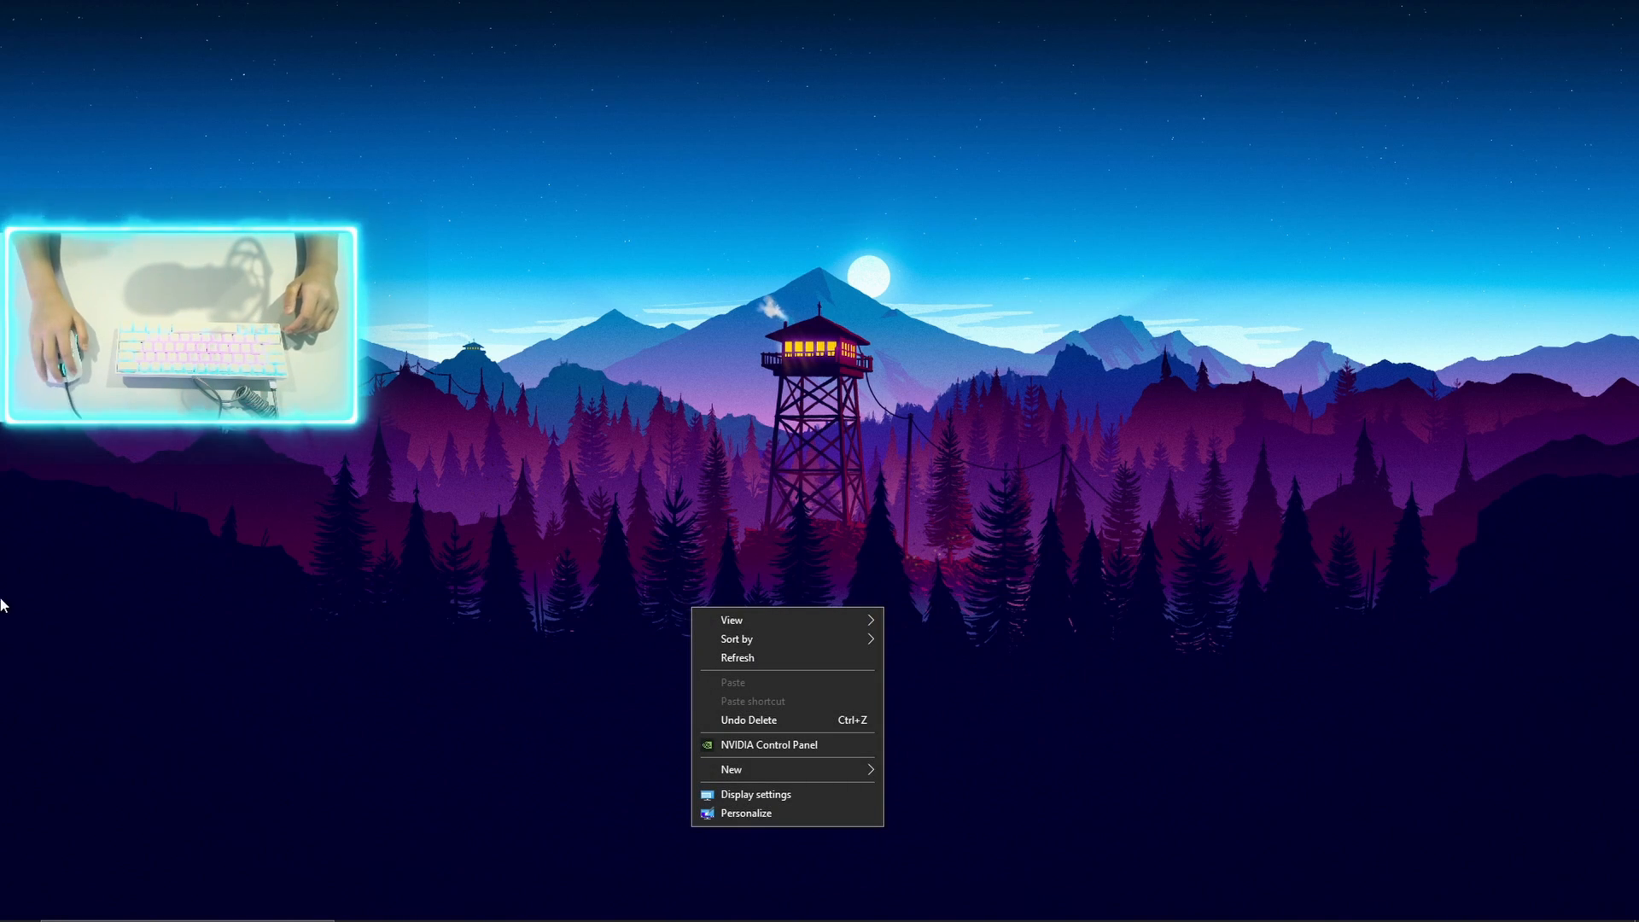
- Dismiss the desktop right-click menu so the taskbar search can be used
left_click(920, 575)
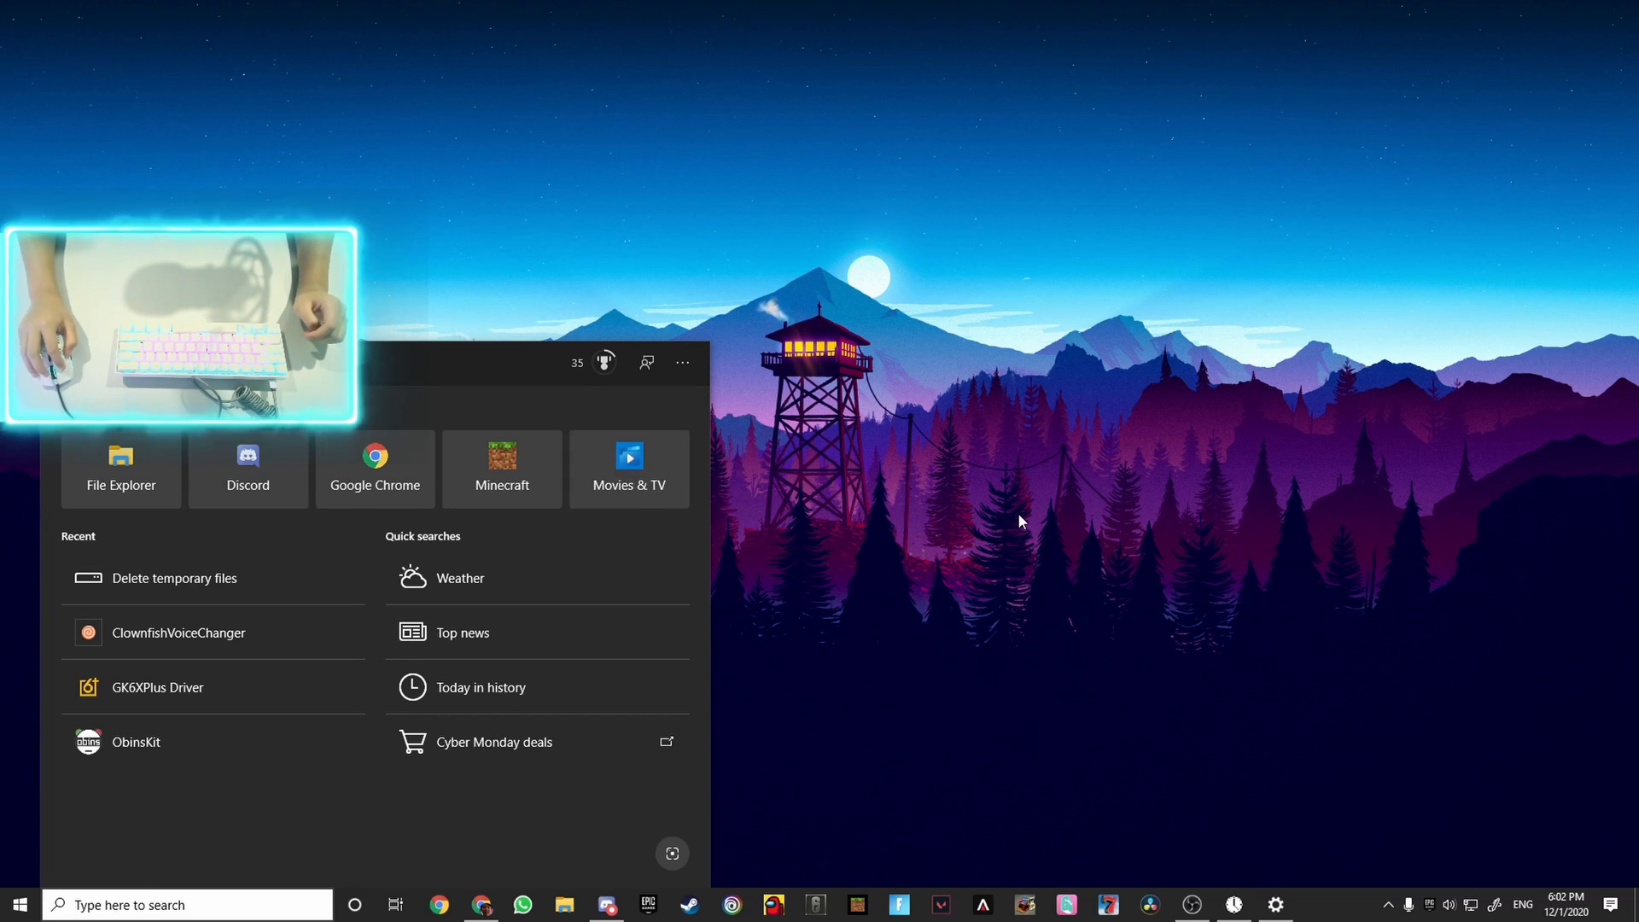
- Launch 'Delete temporary files' from search to reach the C: drive Storage page
left_click(19, 905)
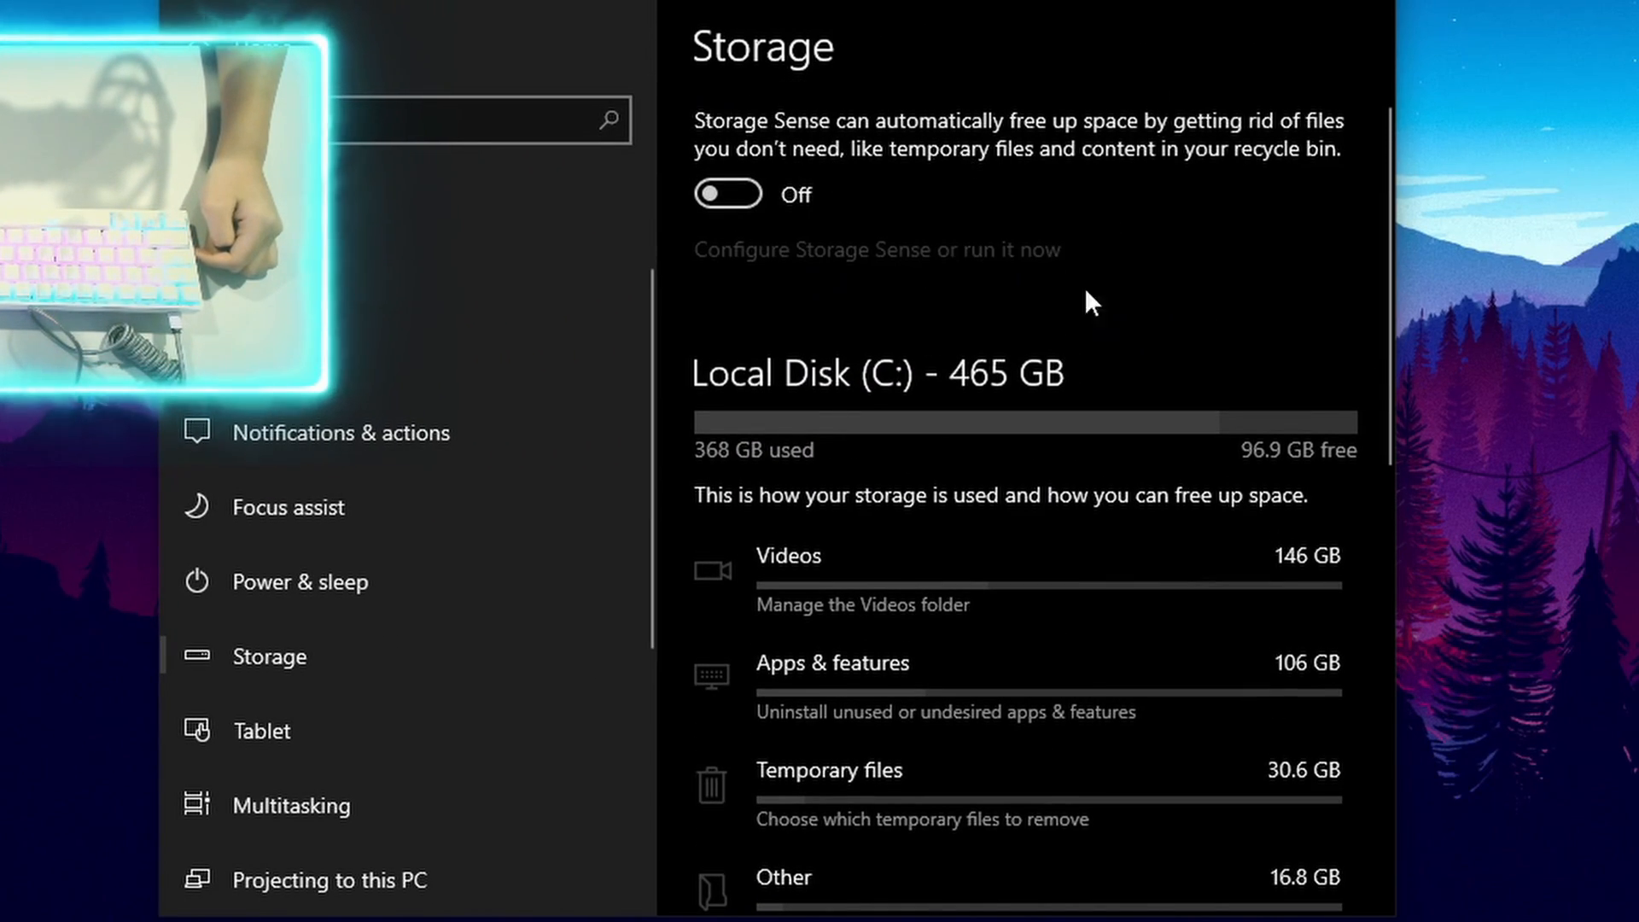
mouse_move(913, 168)
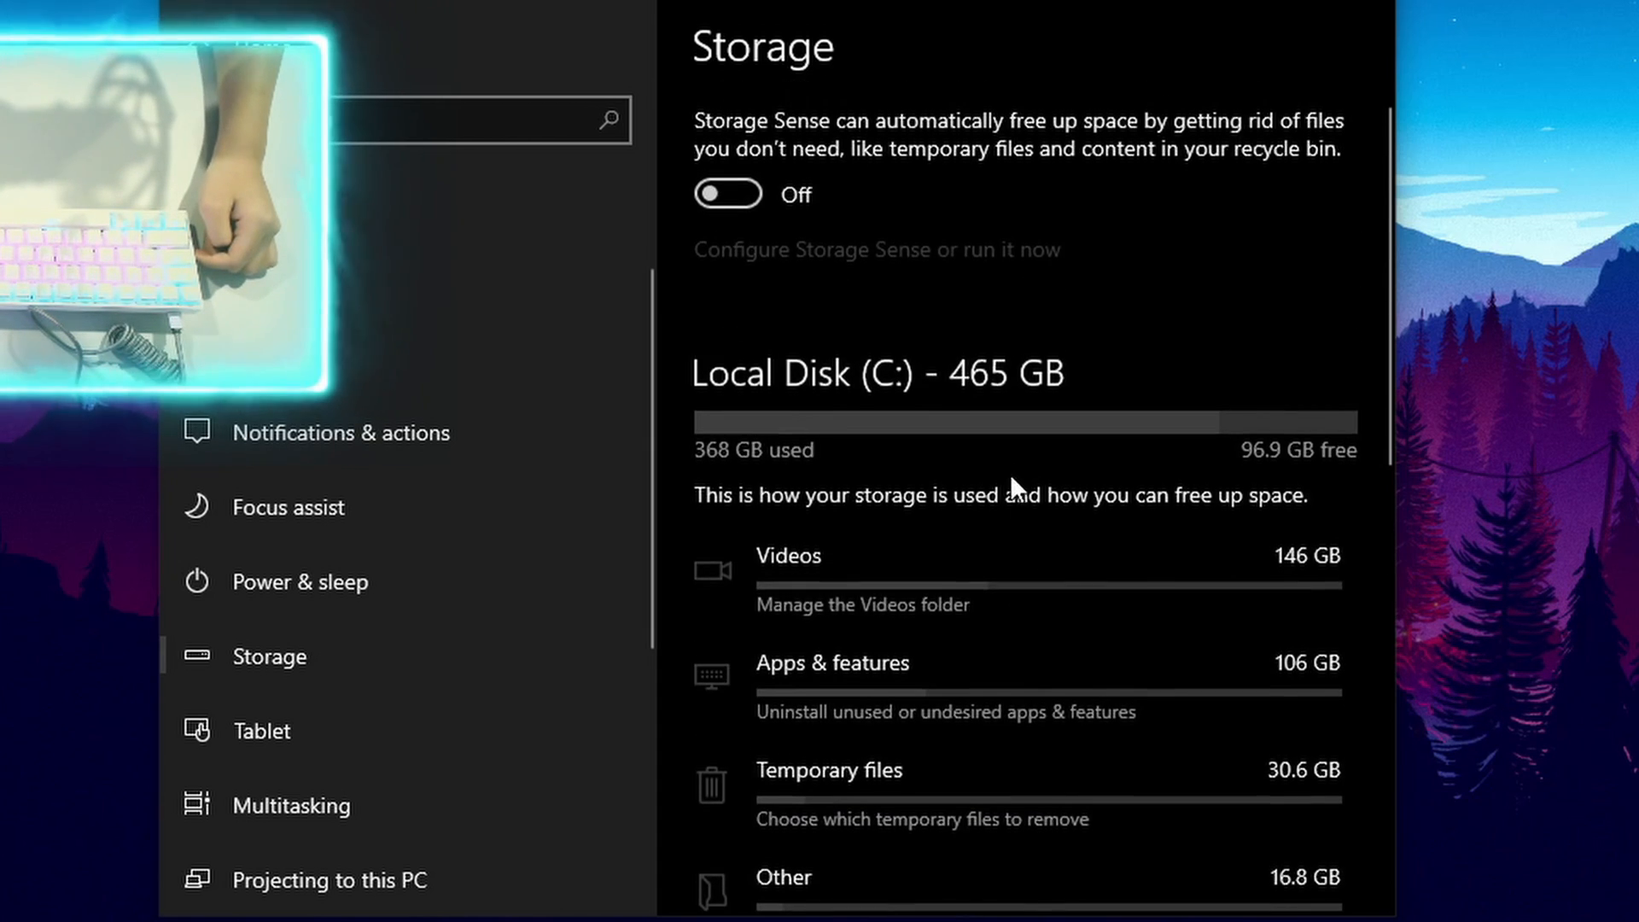
scroll("down", 3)
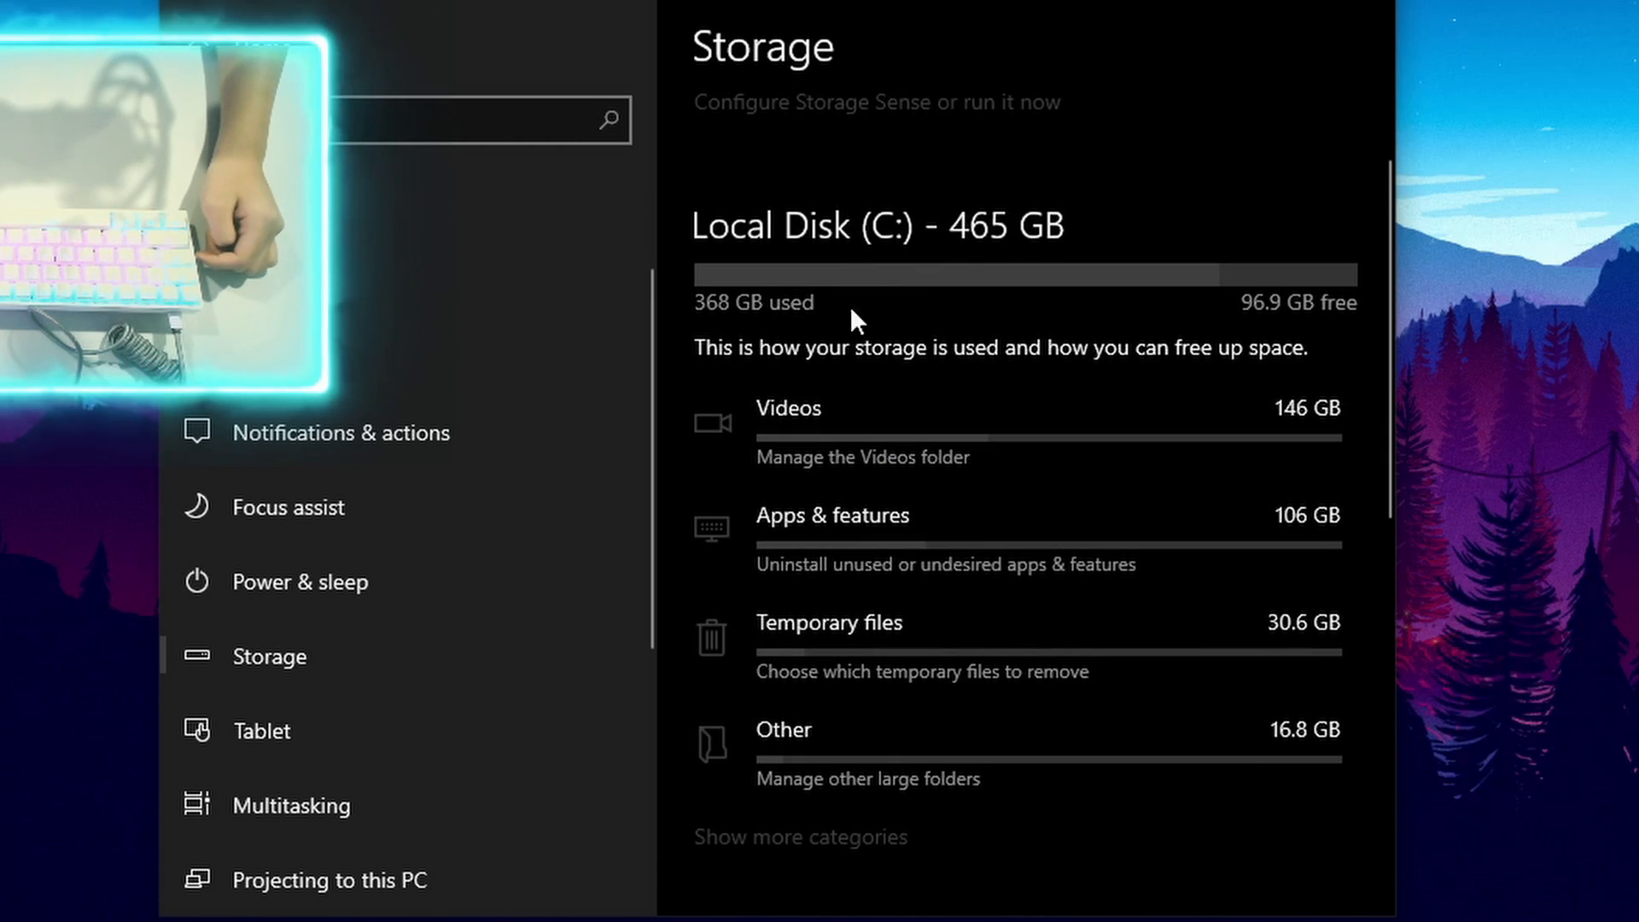
mouse_move(901, 408)
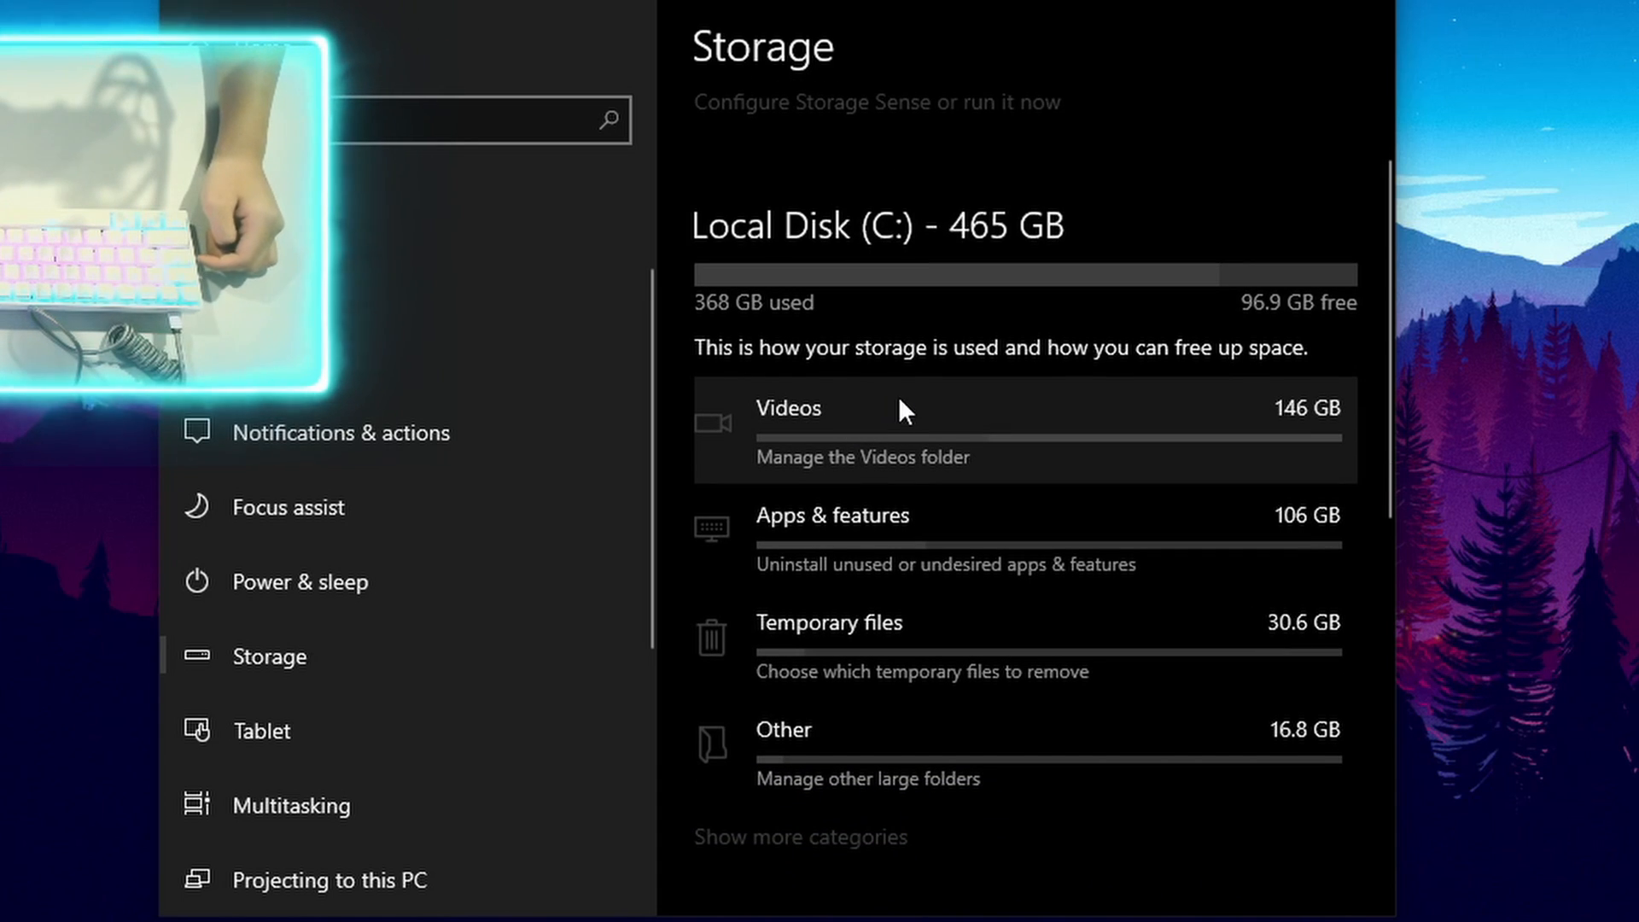
mouse_move(792, 684)
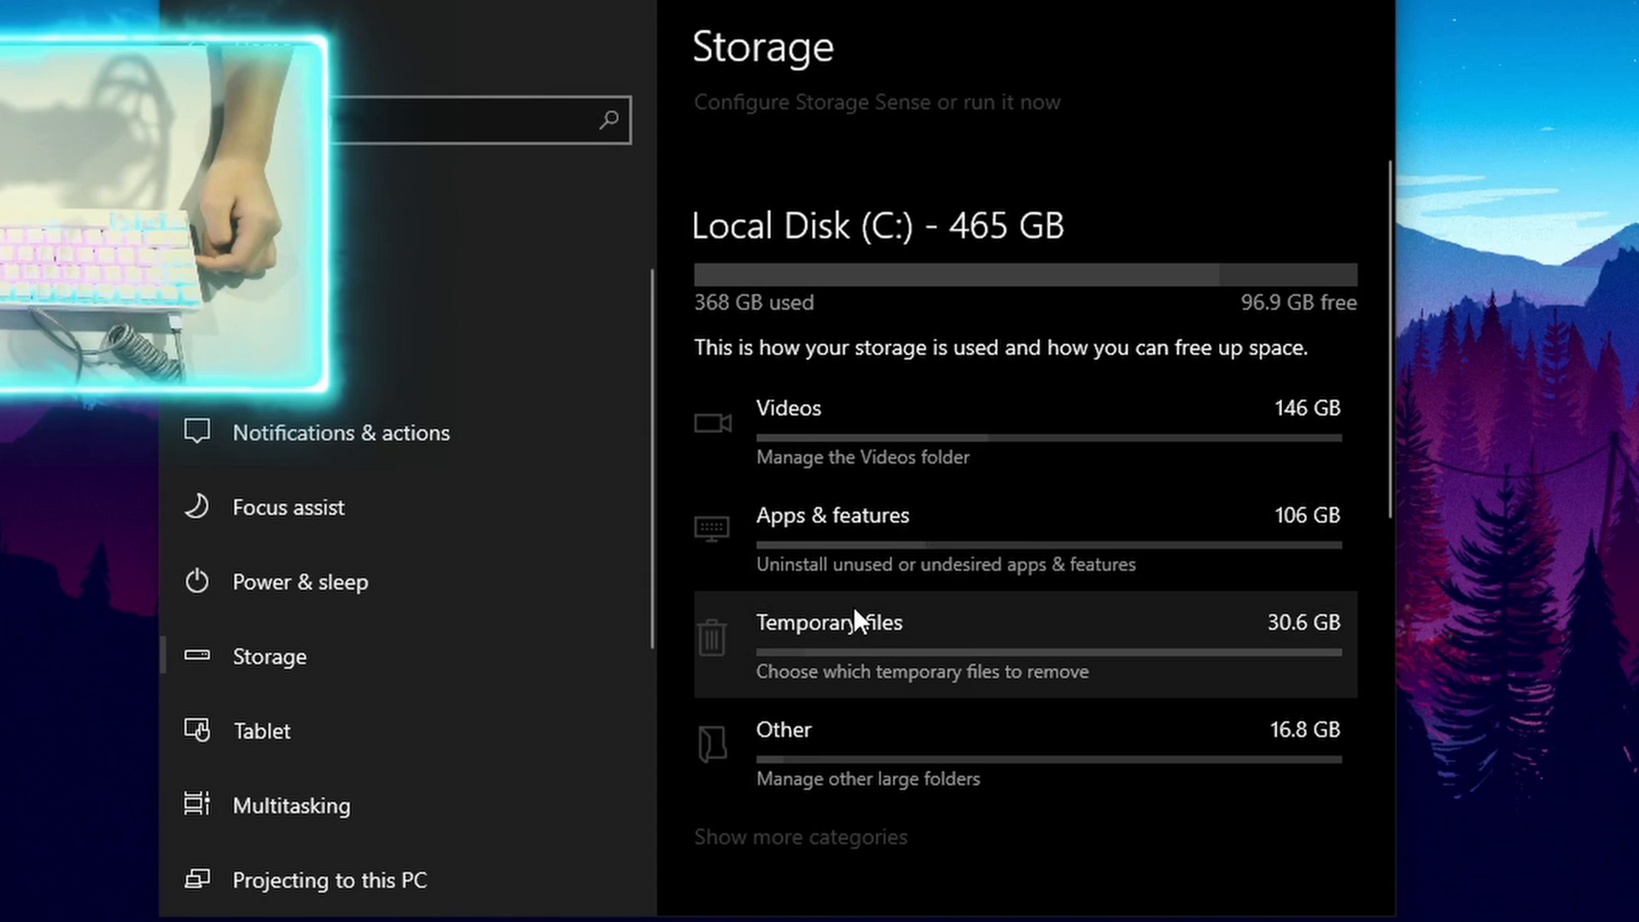
mouse_move(829, 636)
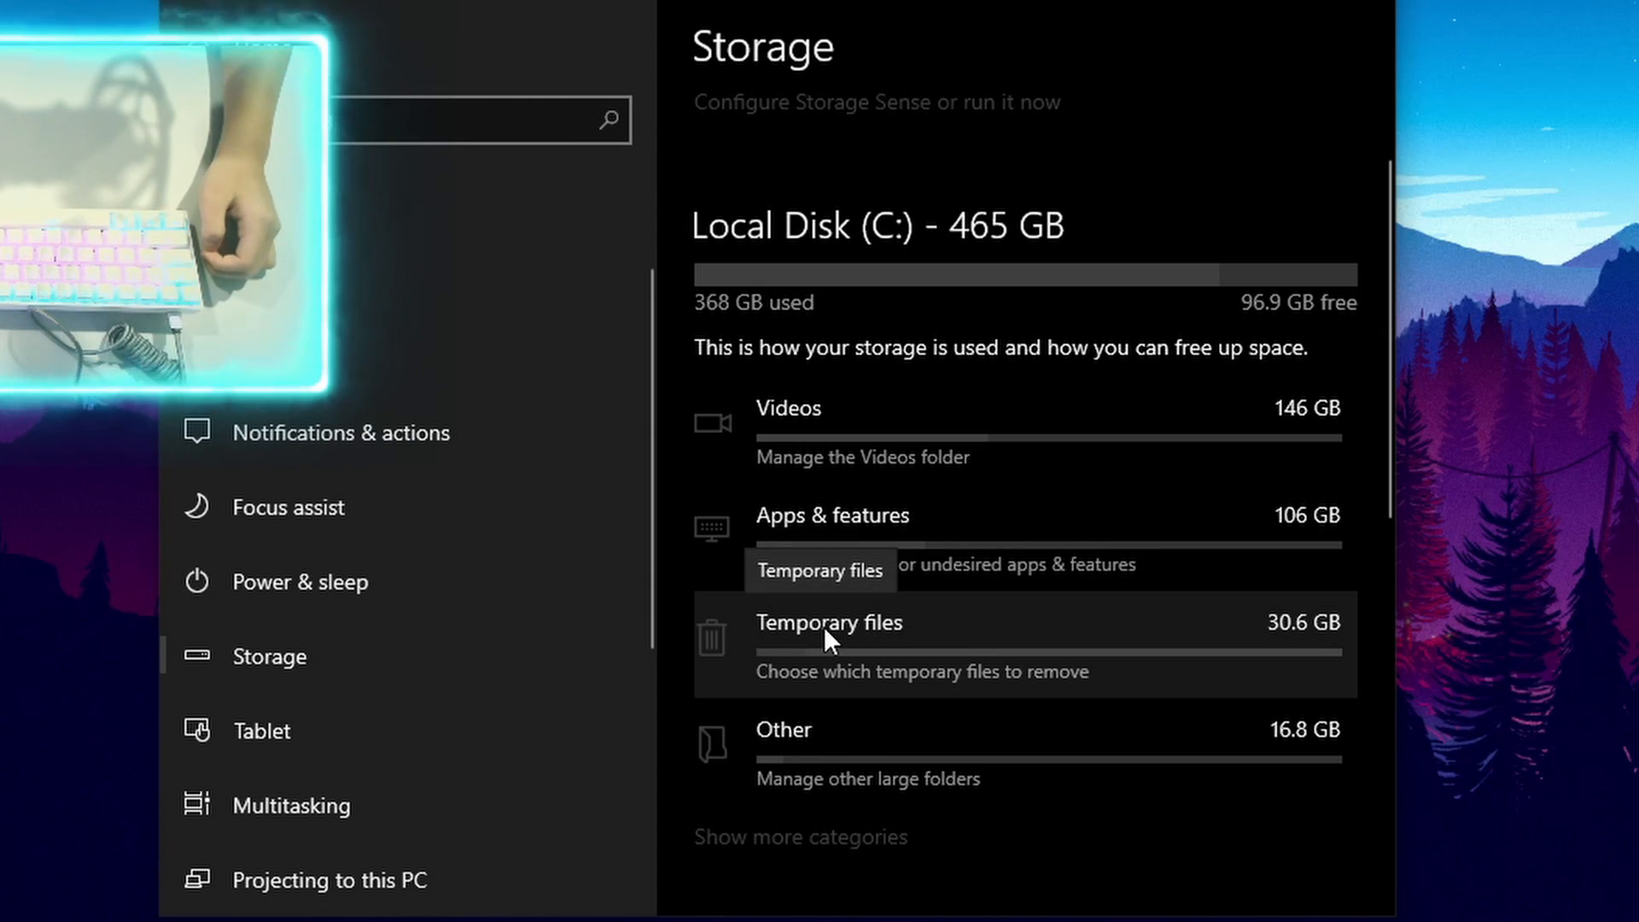
- Tick the Recycle Bin in the temporary files list, bringing the selection to 13.7 GB
left_click(830, 621)
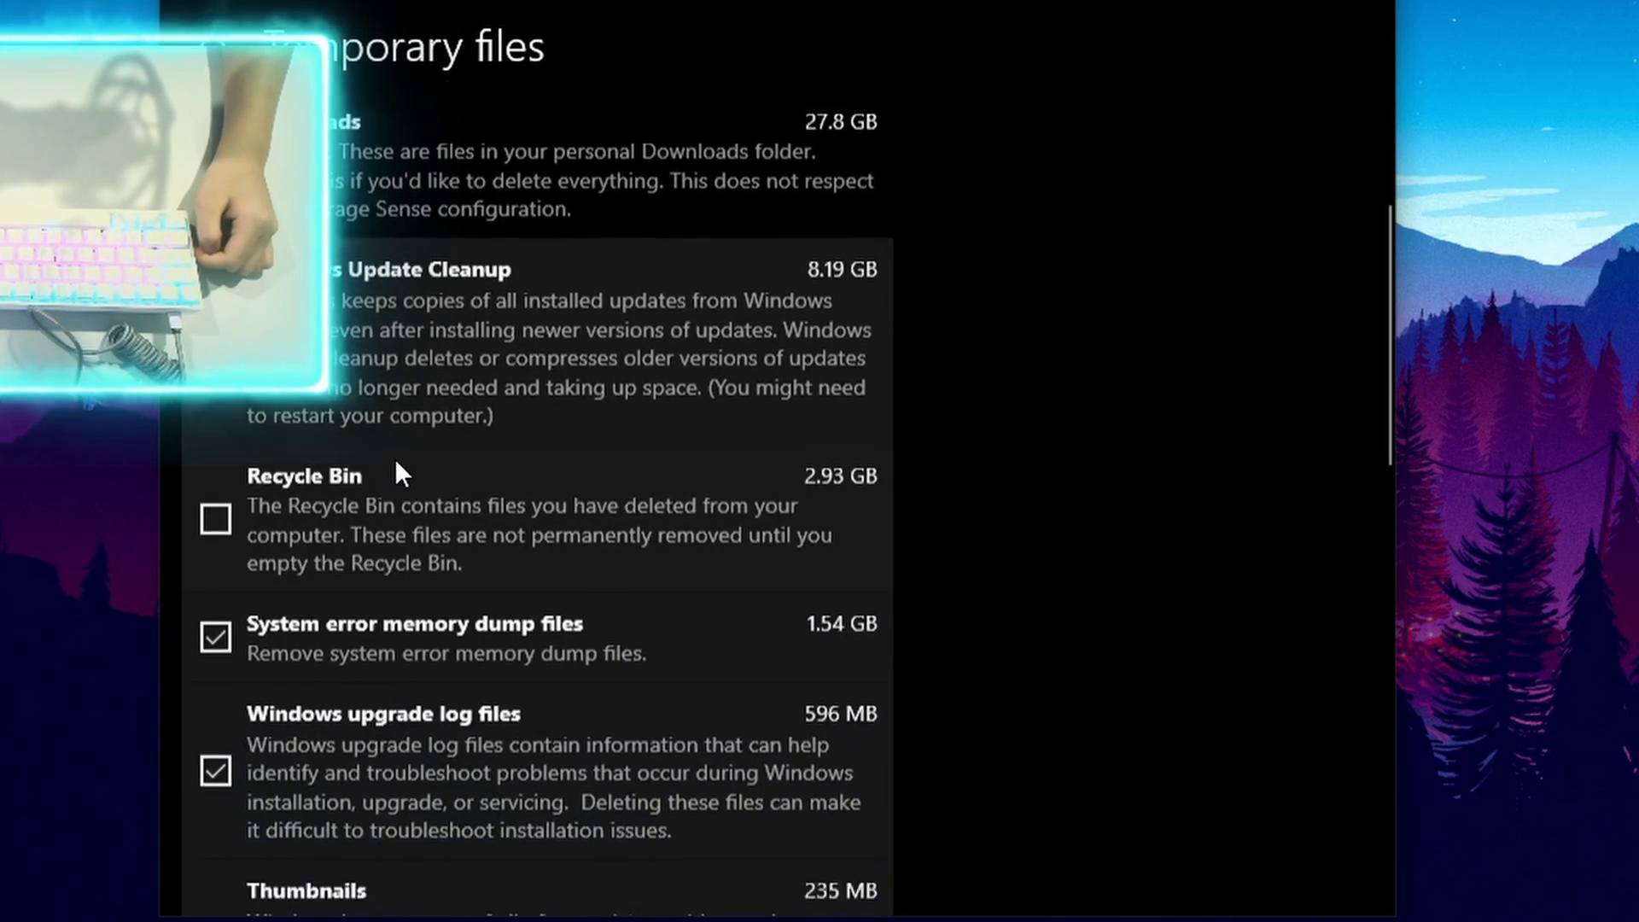
scroll("down", 3)
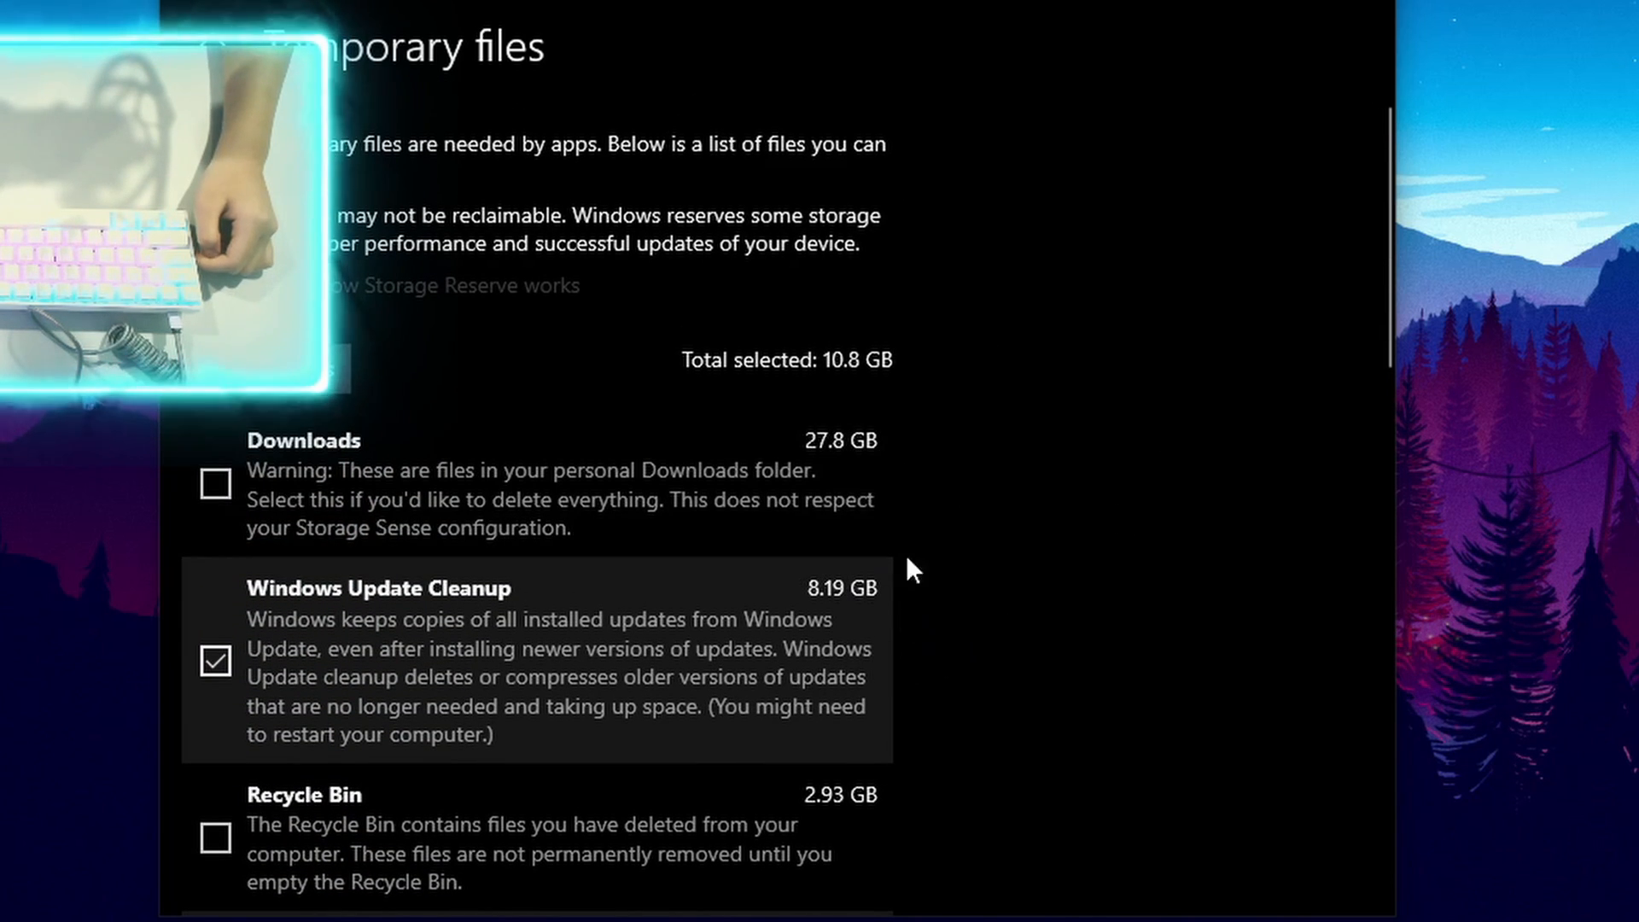
mouse_move(836, 616)
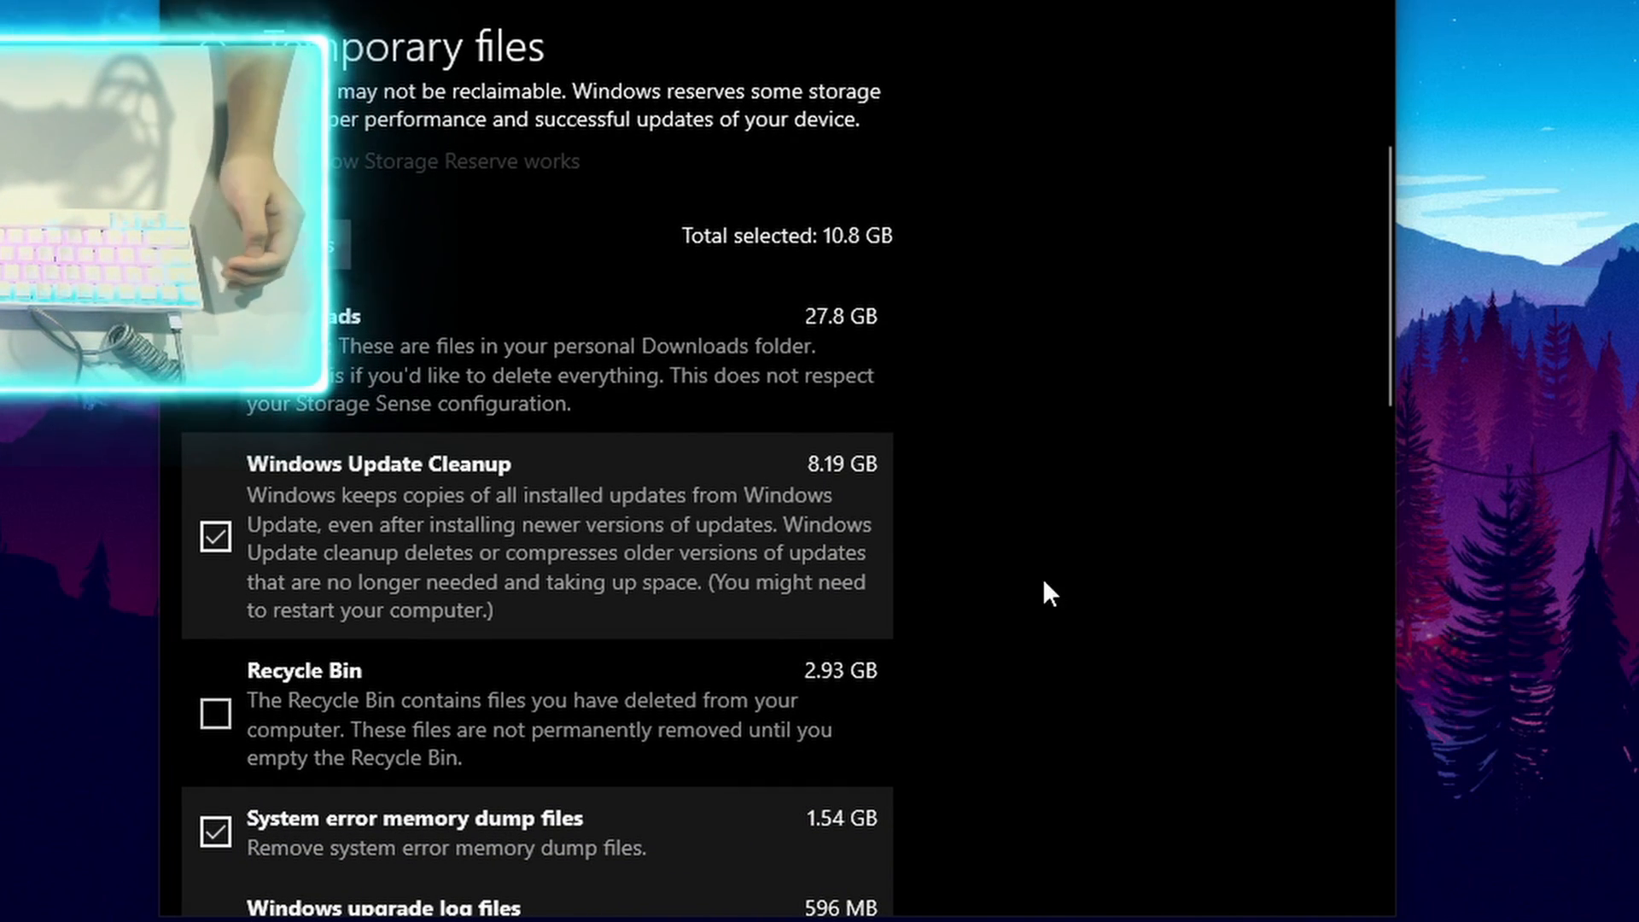
left_click(215, 714)
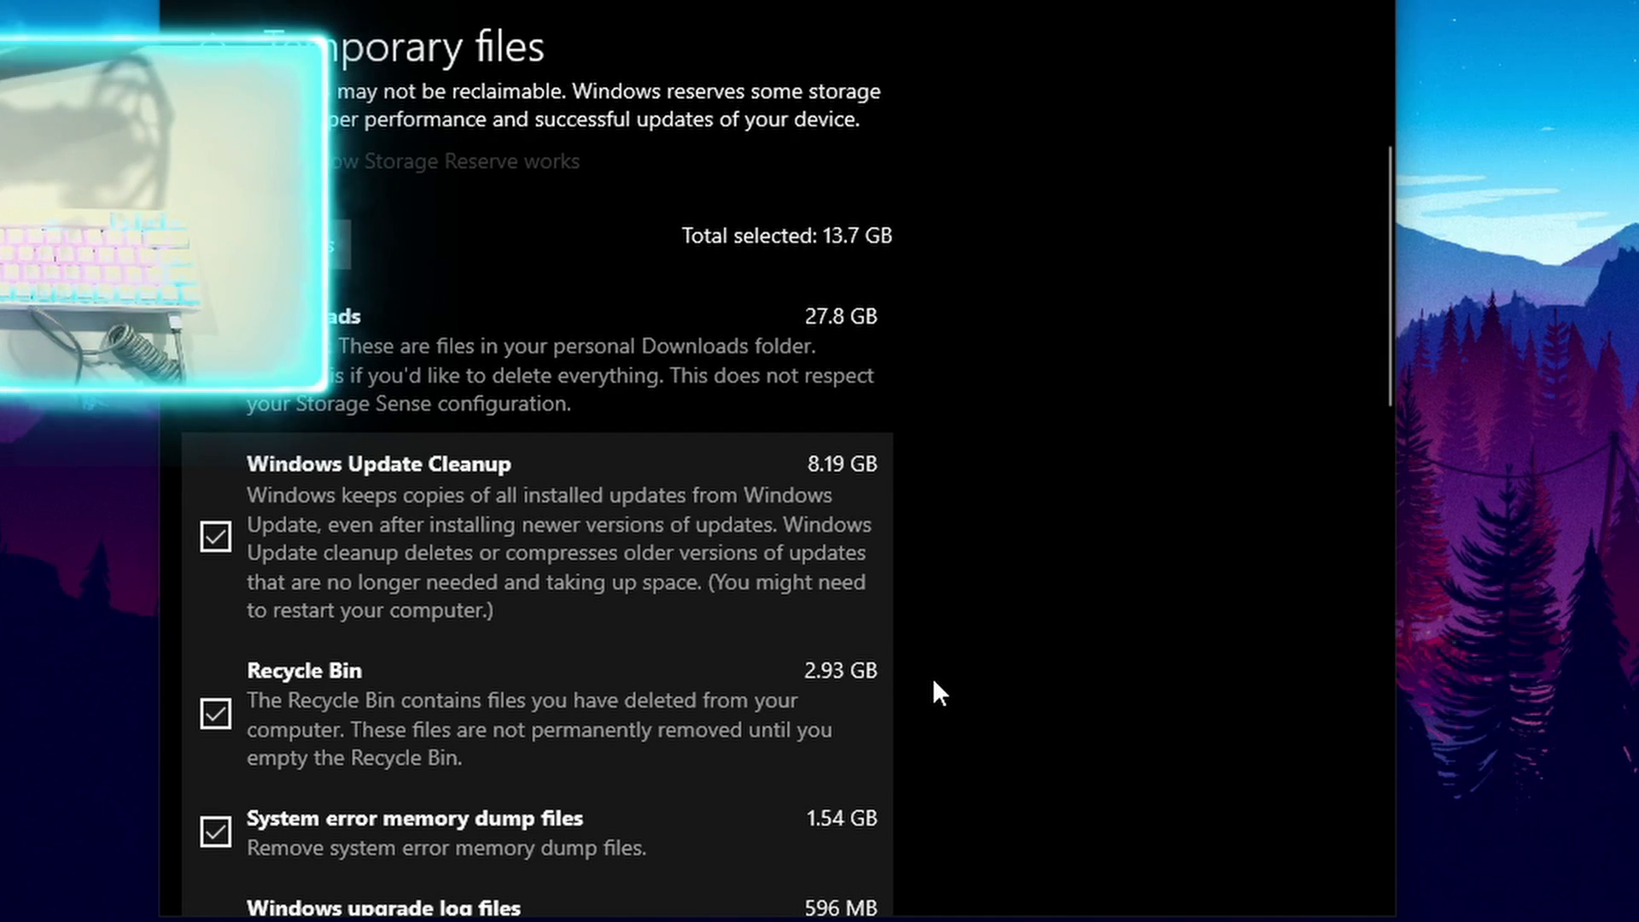
mouse_move(628, 663)
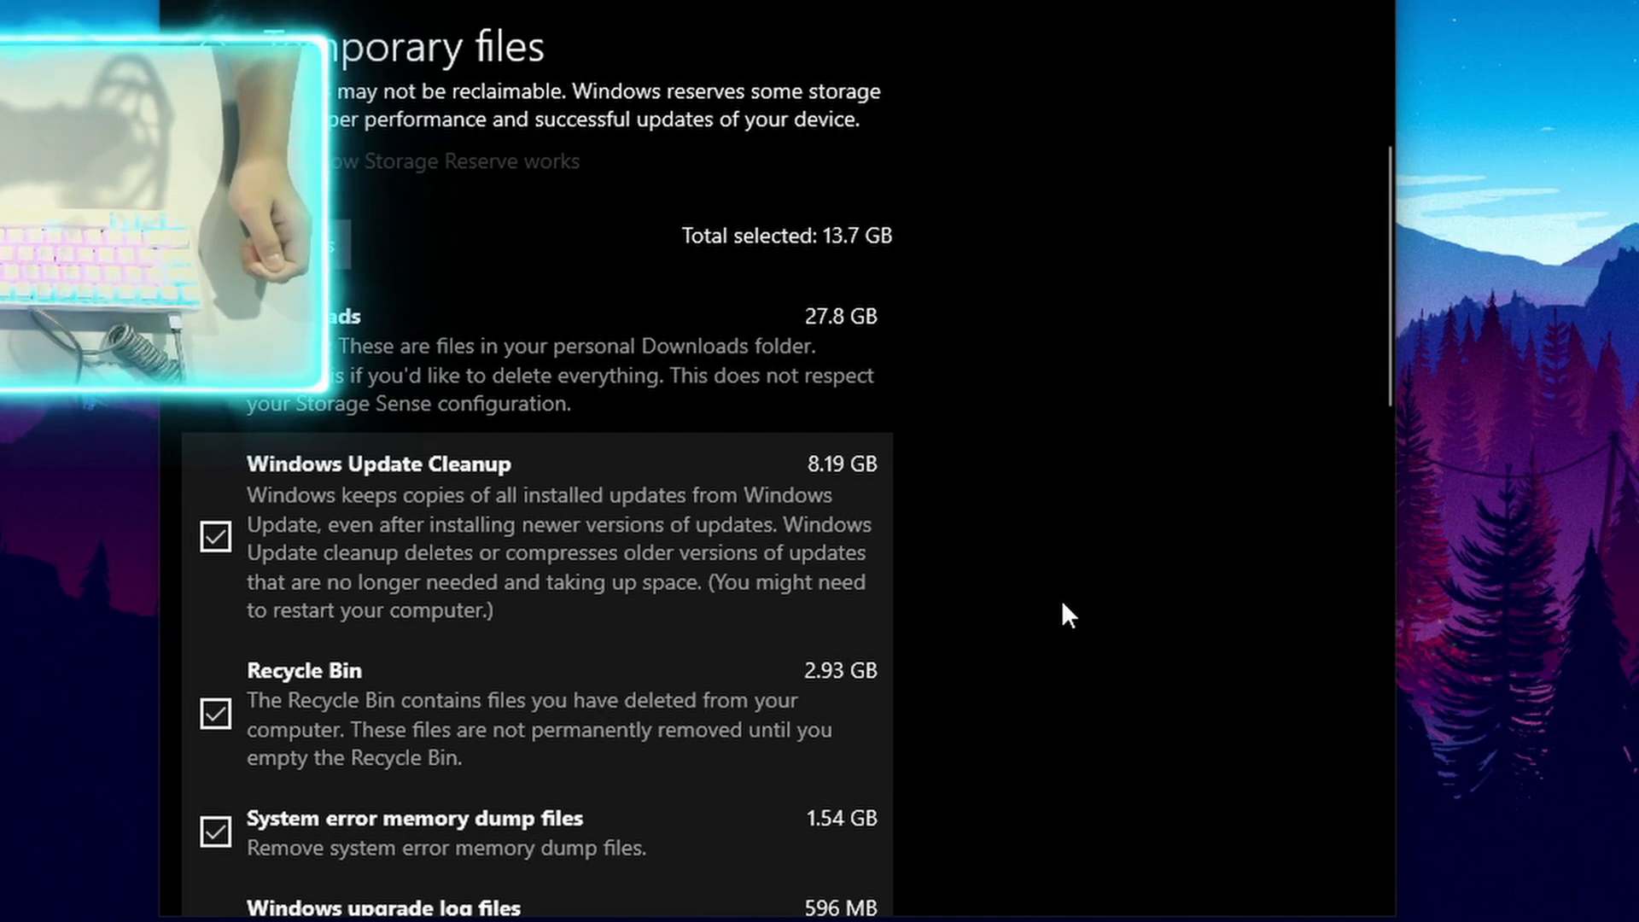
scroll("down", 3)
type("rerc")
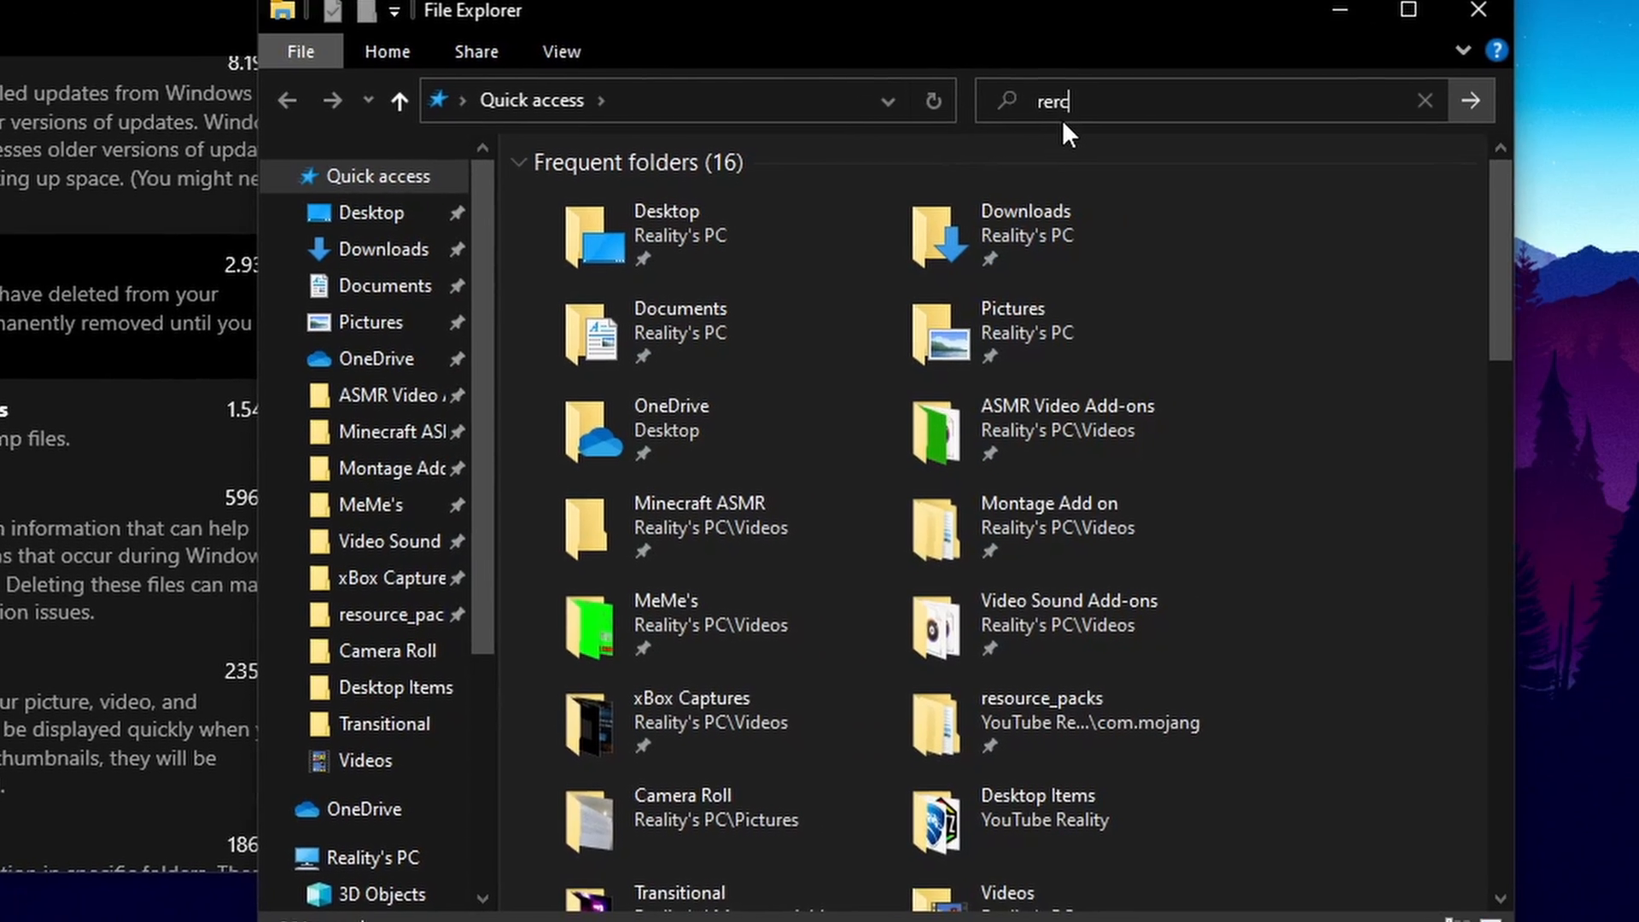
- Abandon the 'recycle' search and close File Explorer back to the cleanup list
type("ecycl")
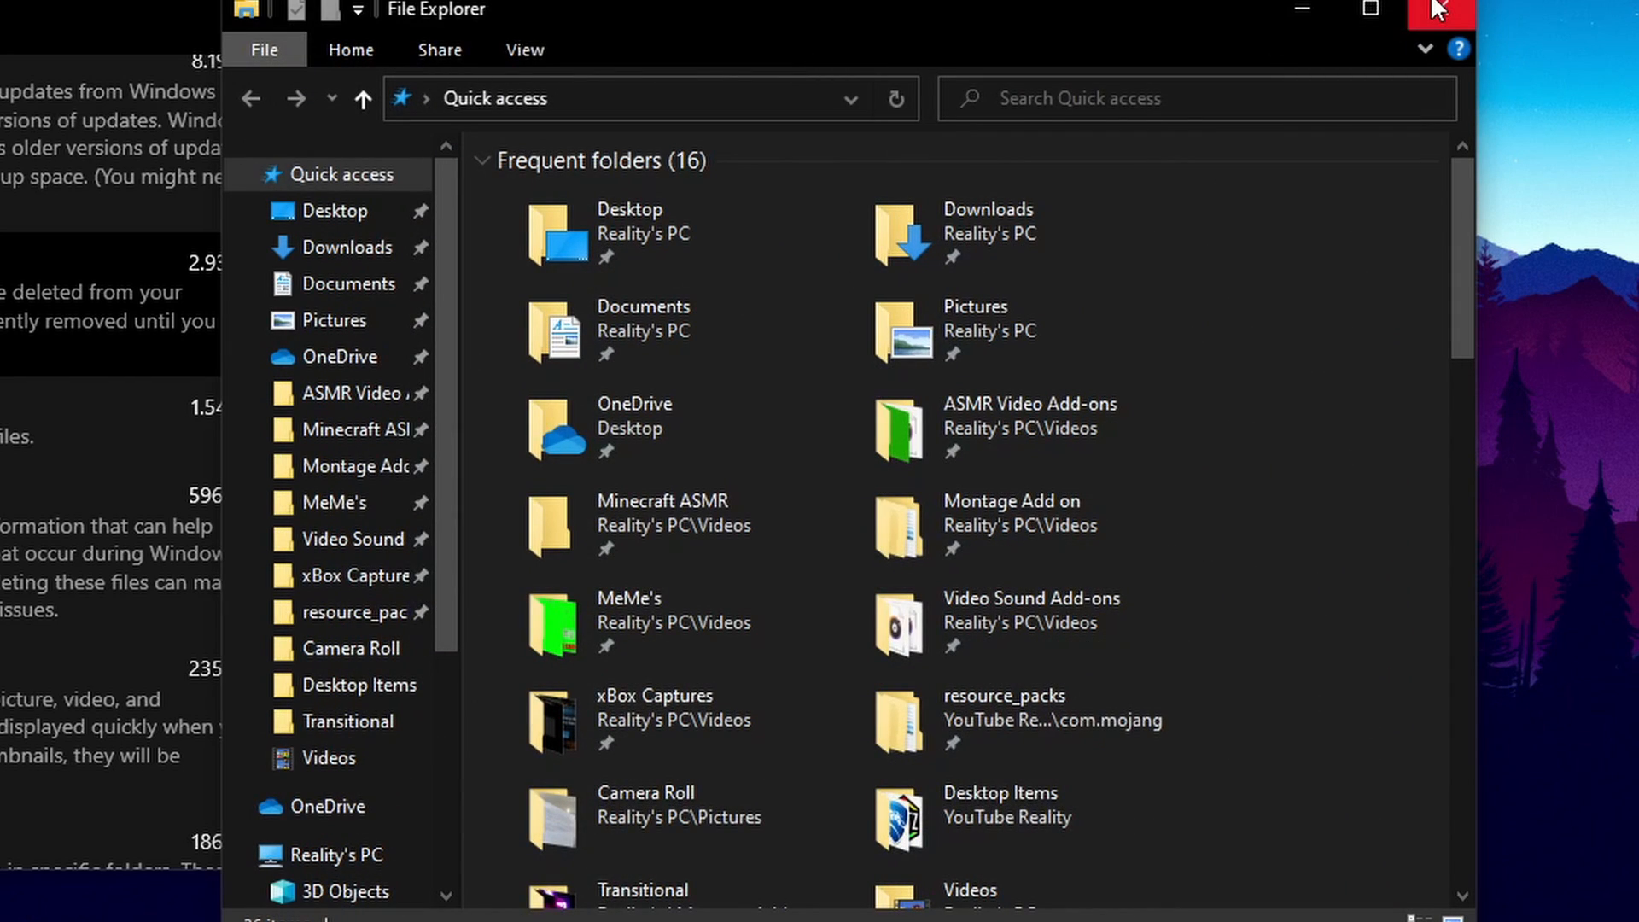
left_click(1441, 11)
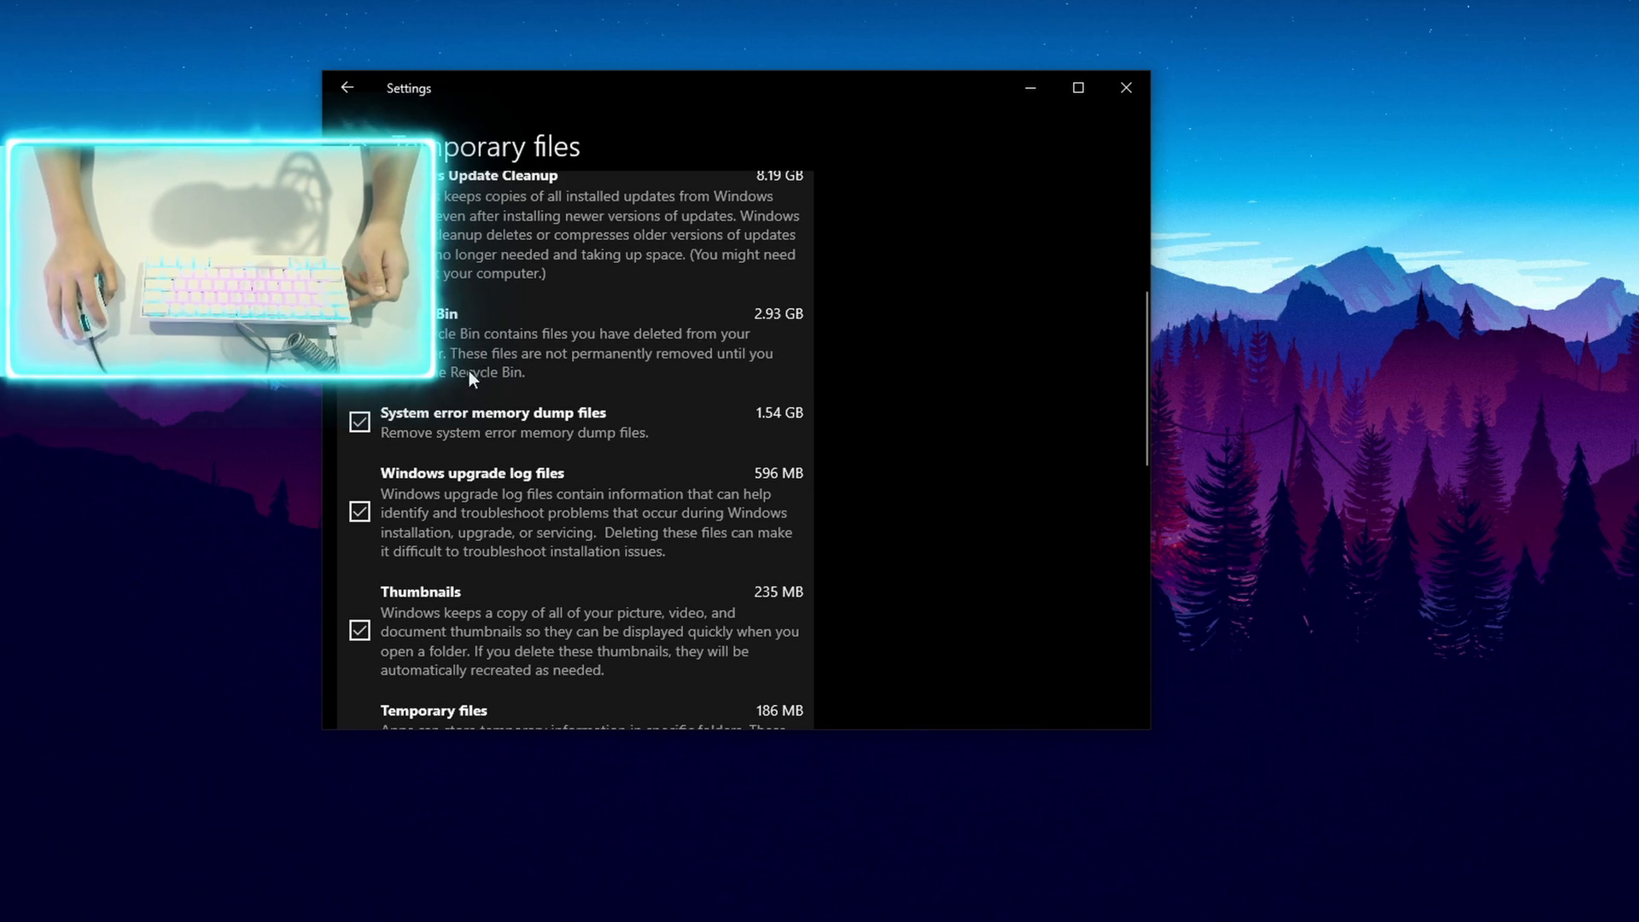
- Remove the 13.8 GB of checked temporary files, close Settings and search for Malwarebytes
scroll("down", 3)
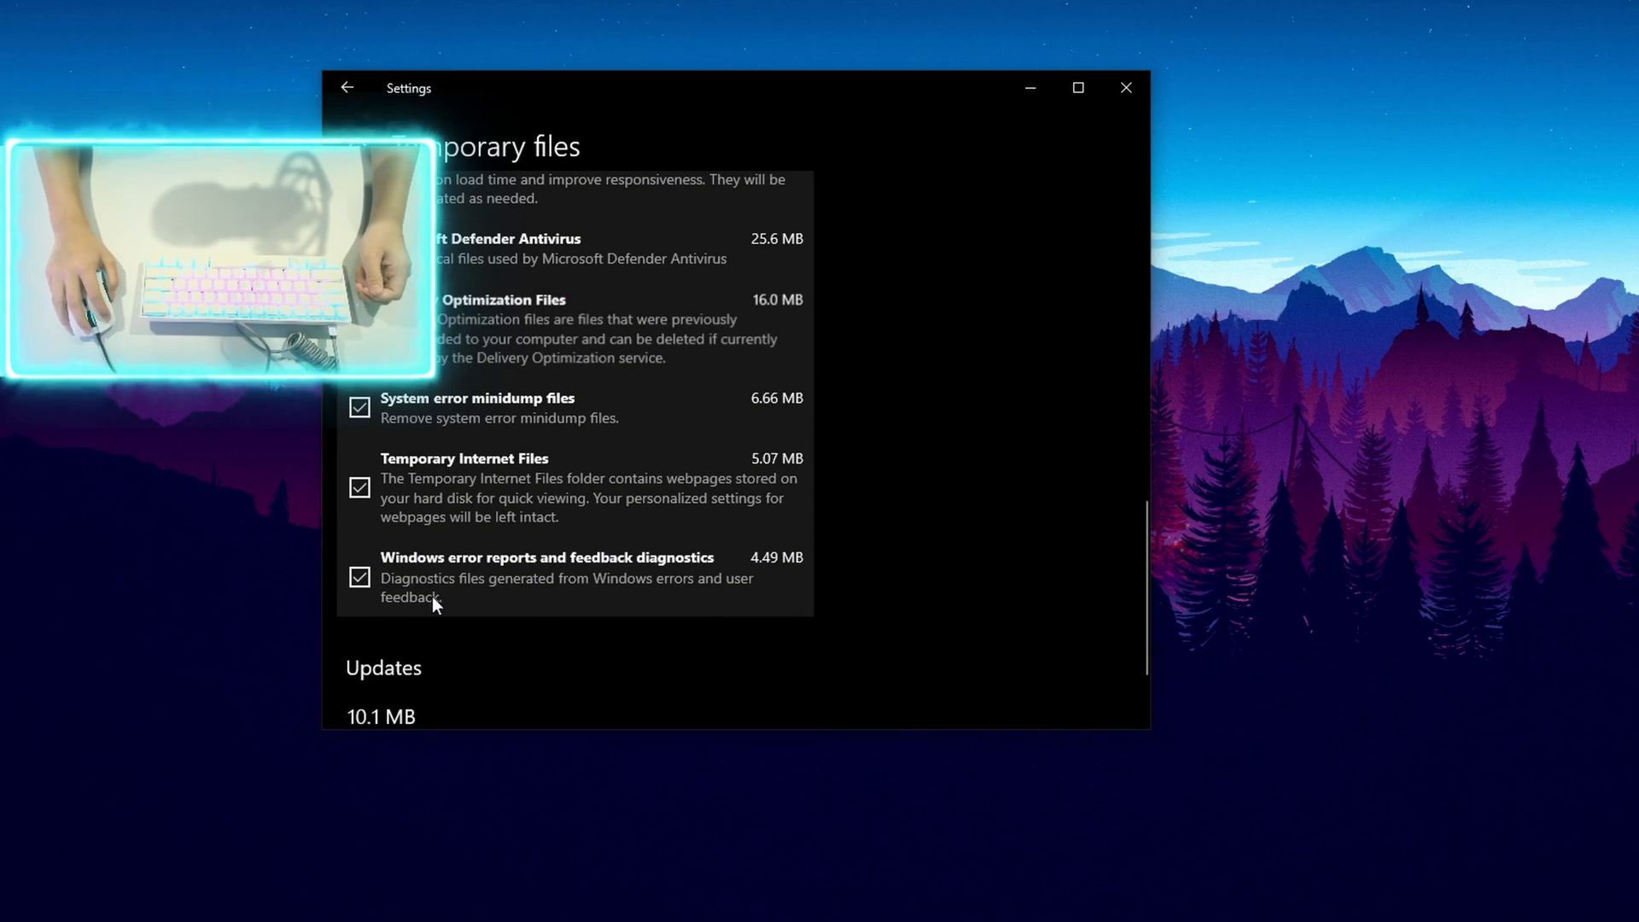
scroll("down", 3)
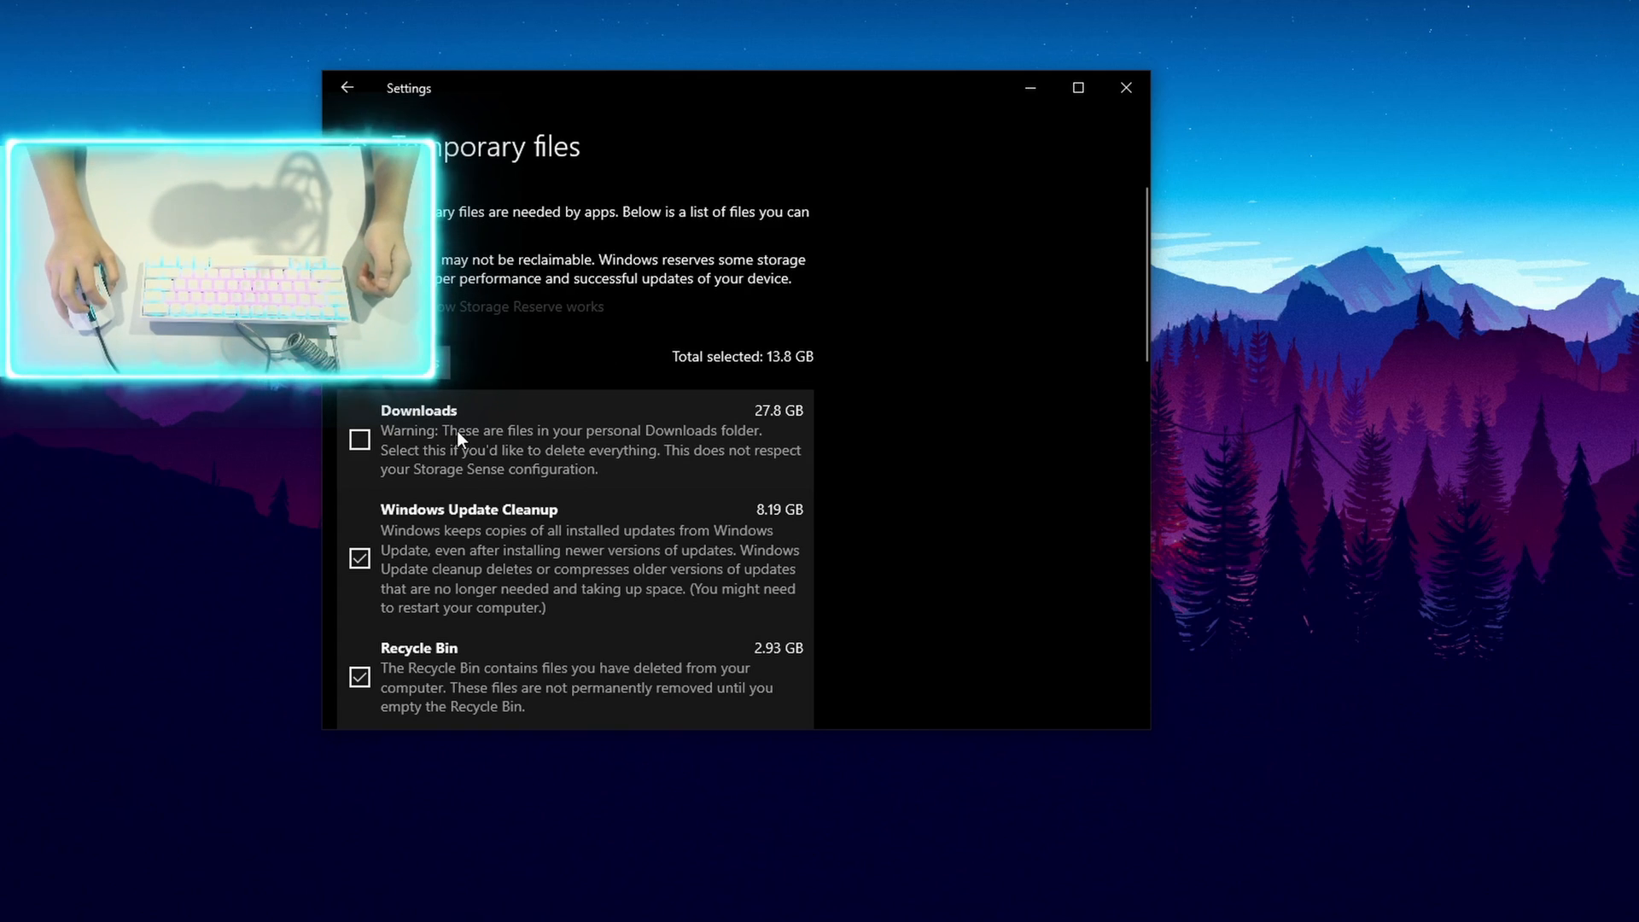
mouse_move(734, 443)
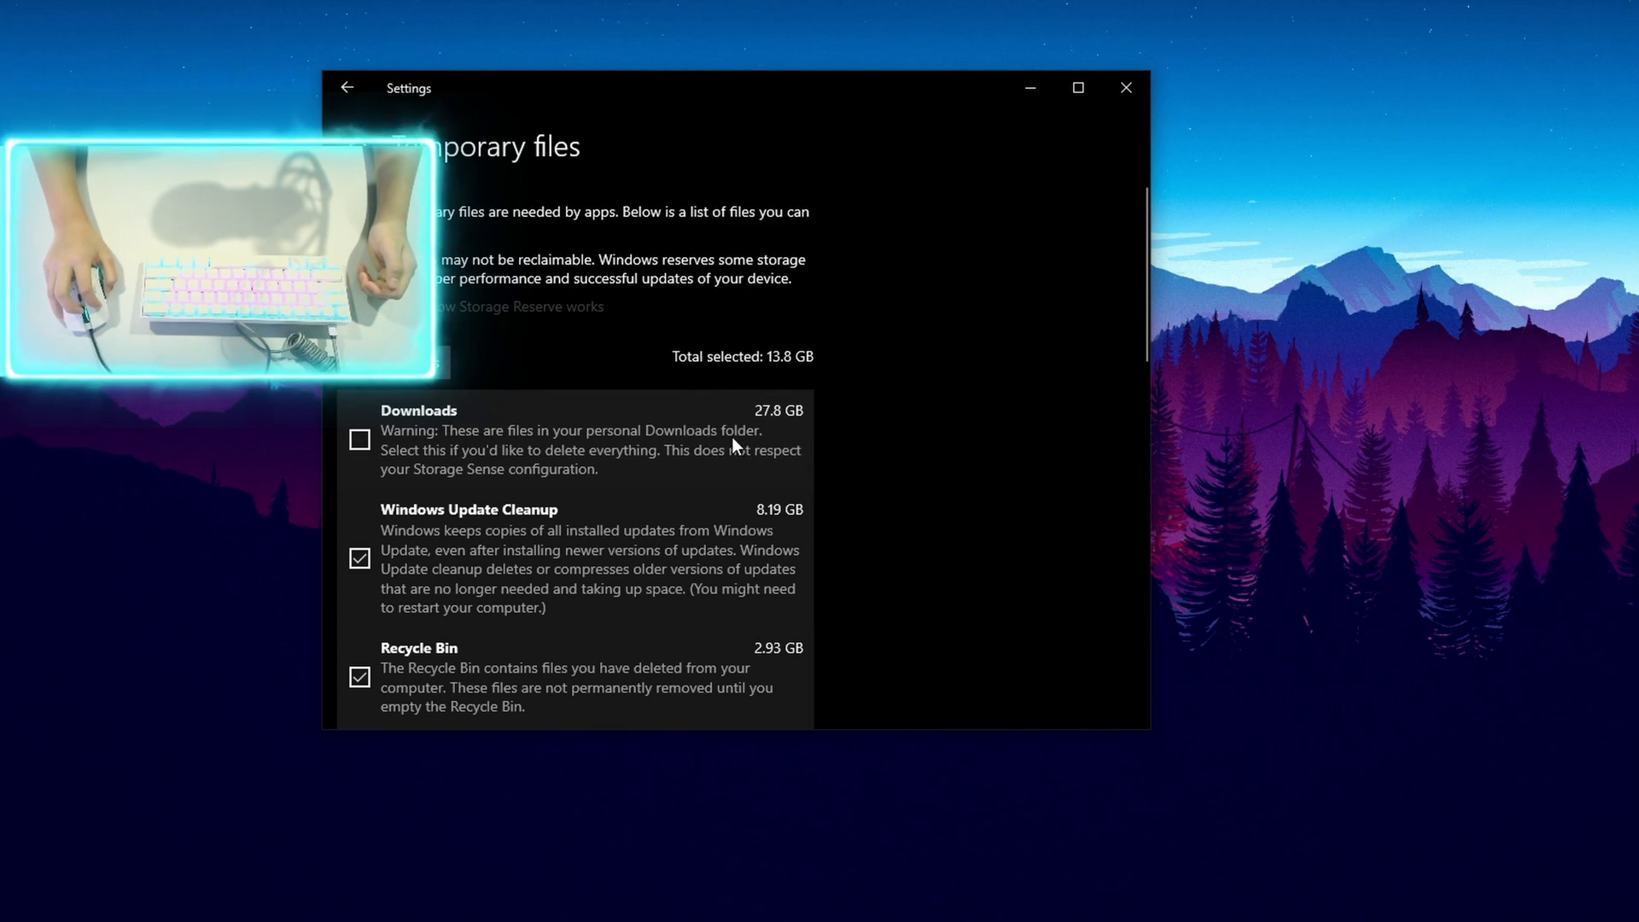
mouse_move(788, 389)
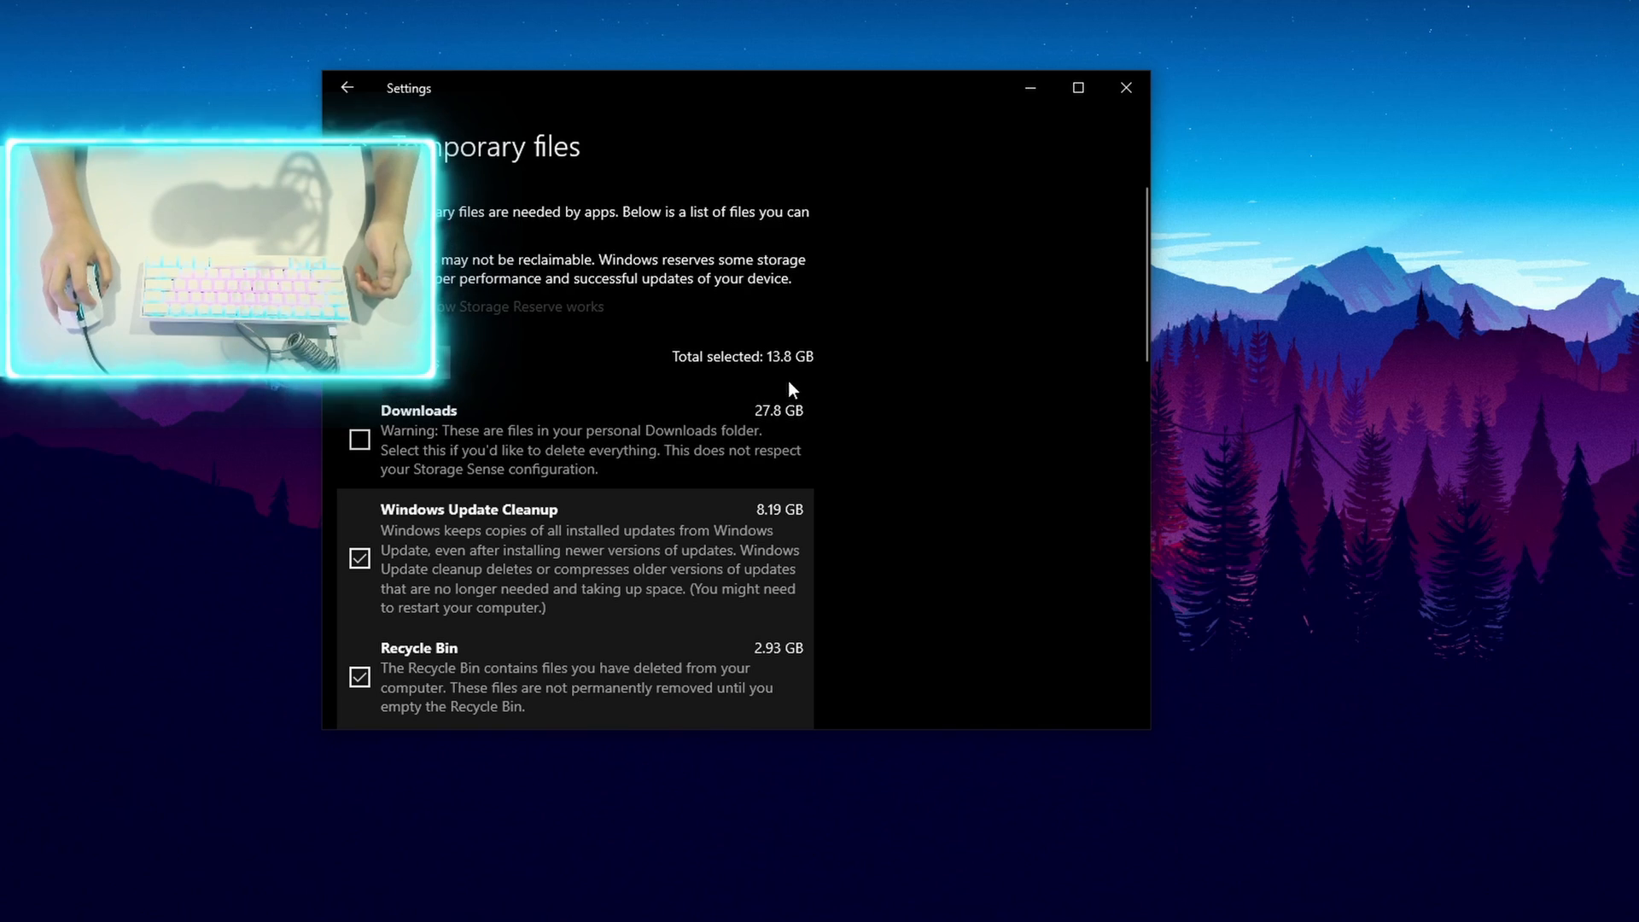
mouse_move(923, 361)
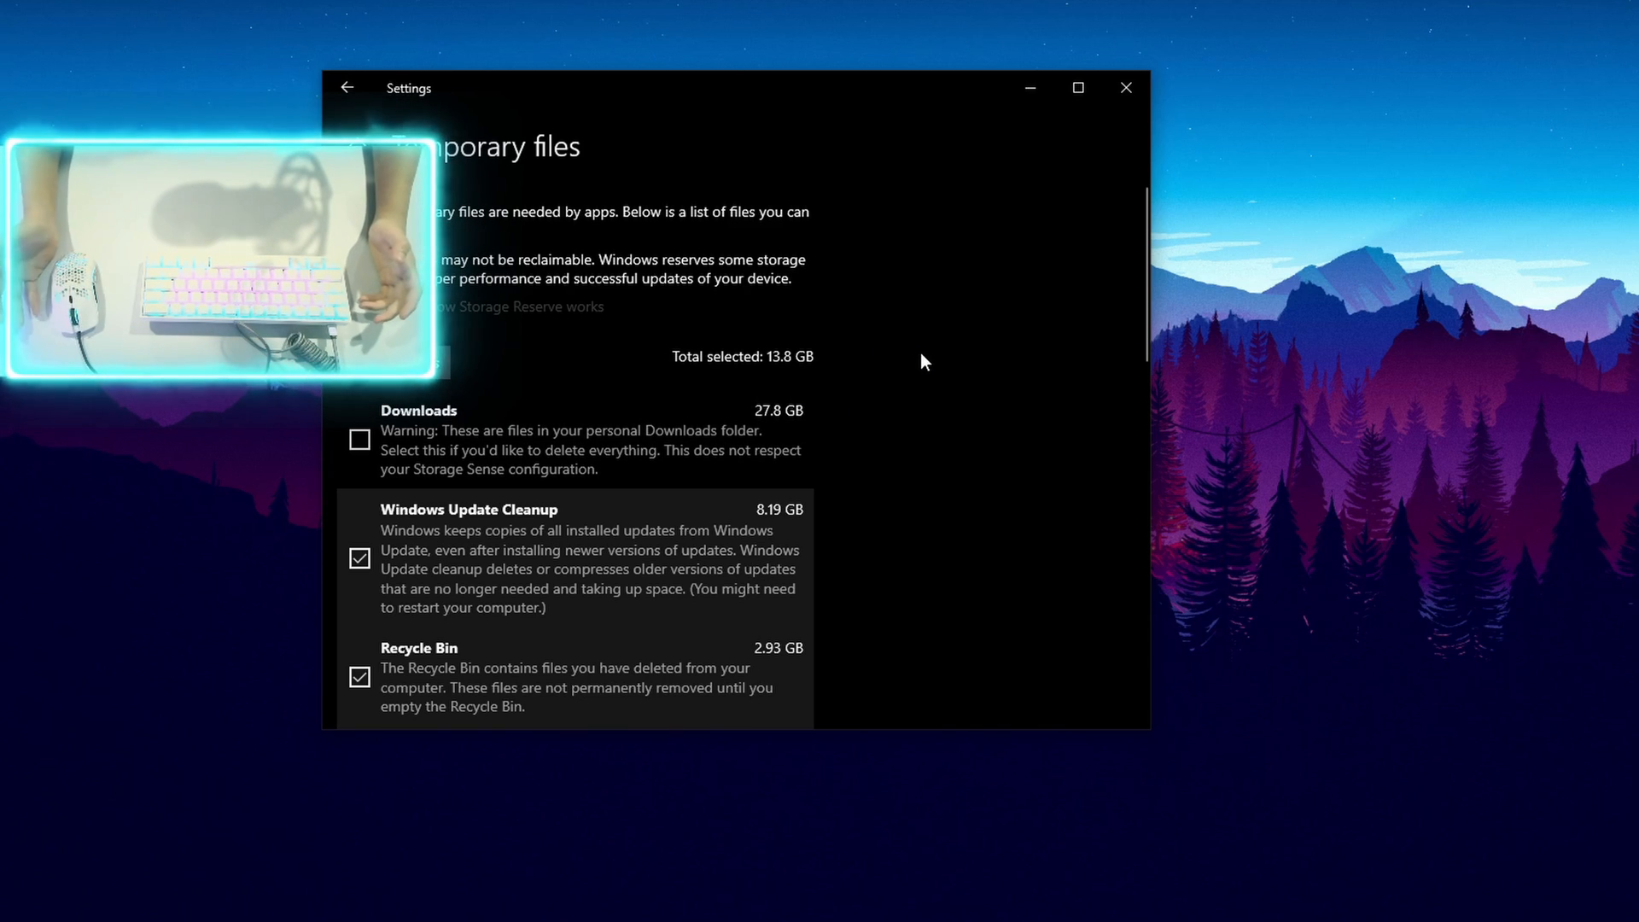
mouse_move(512, 424)
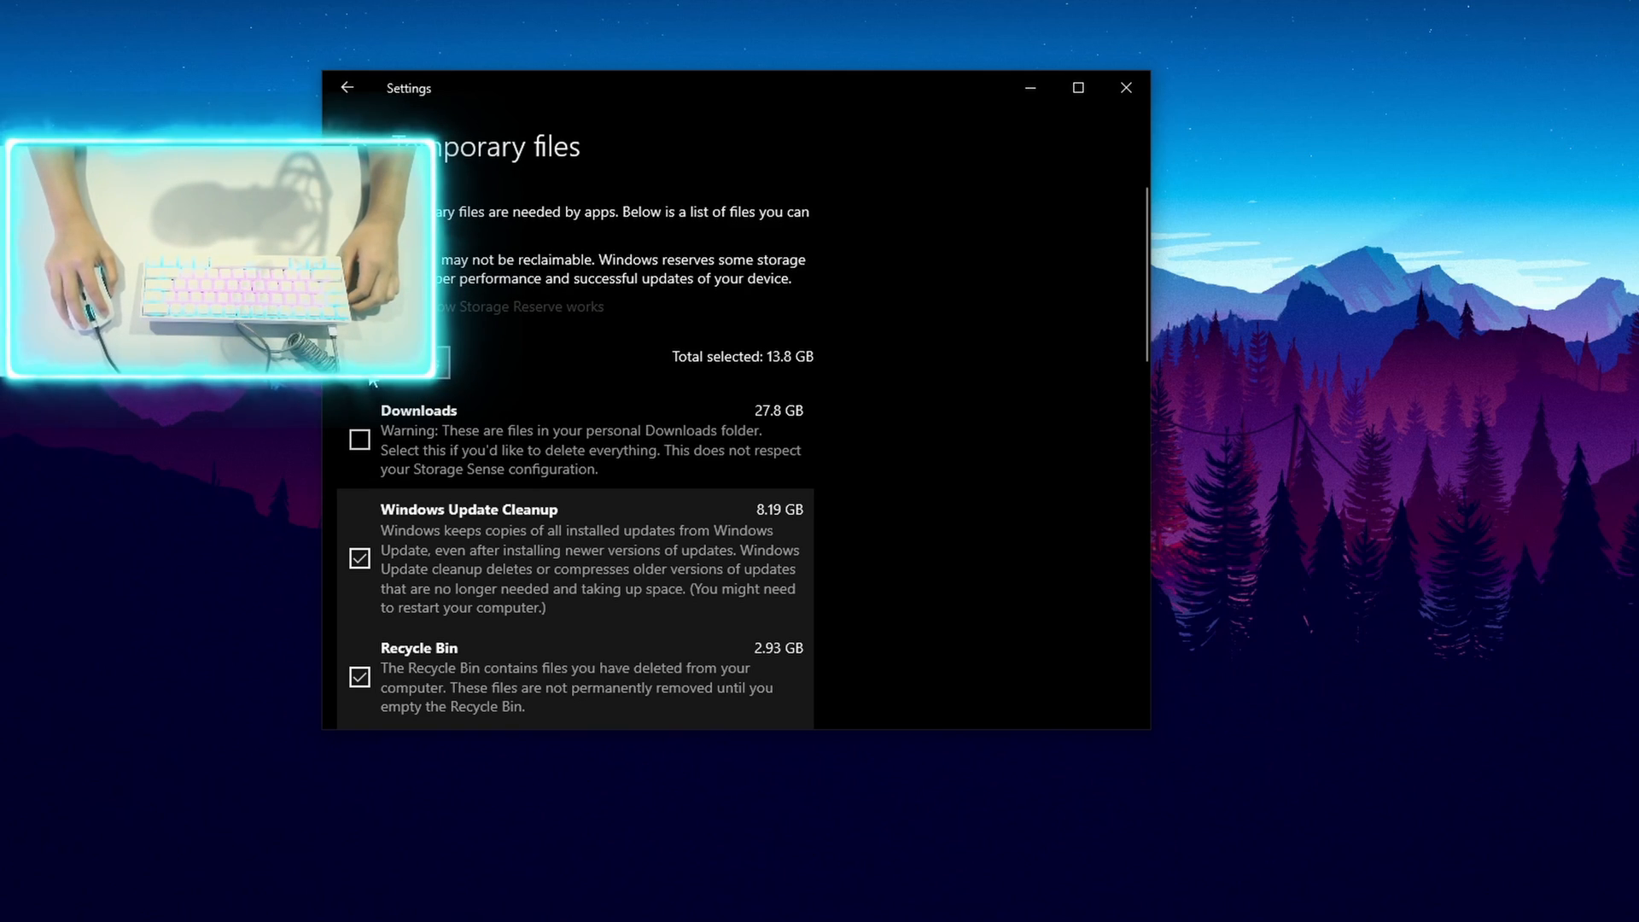
scroll("down", 3)
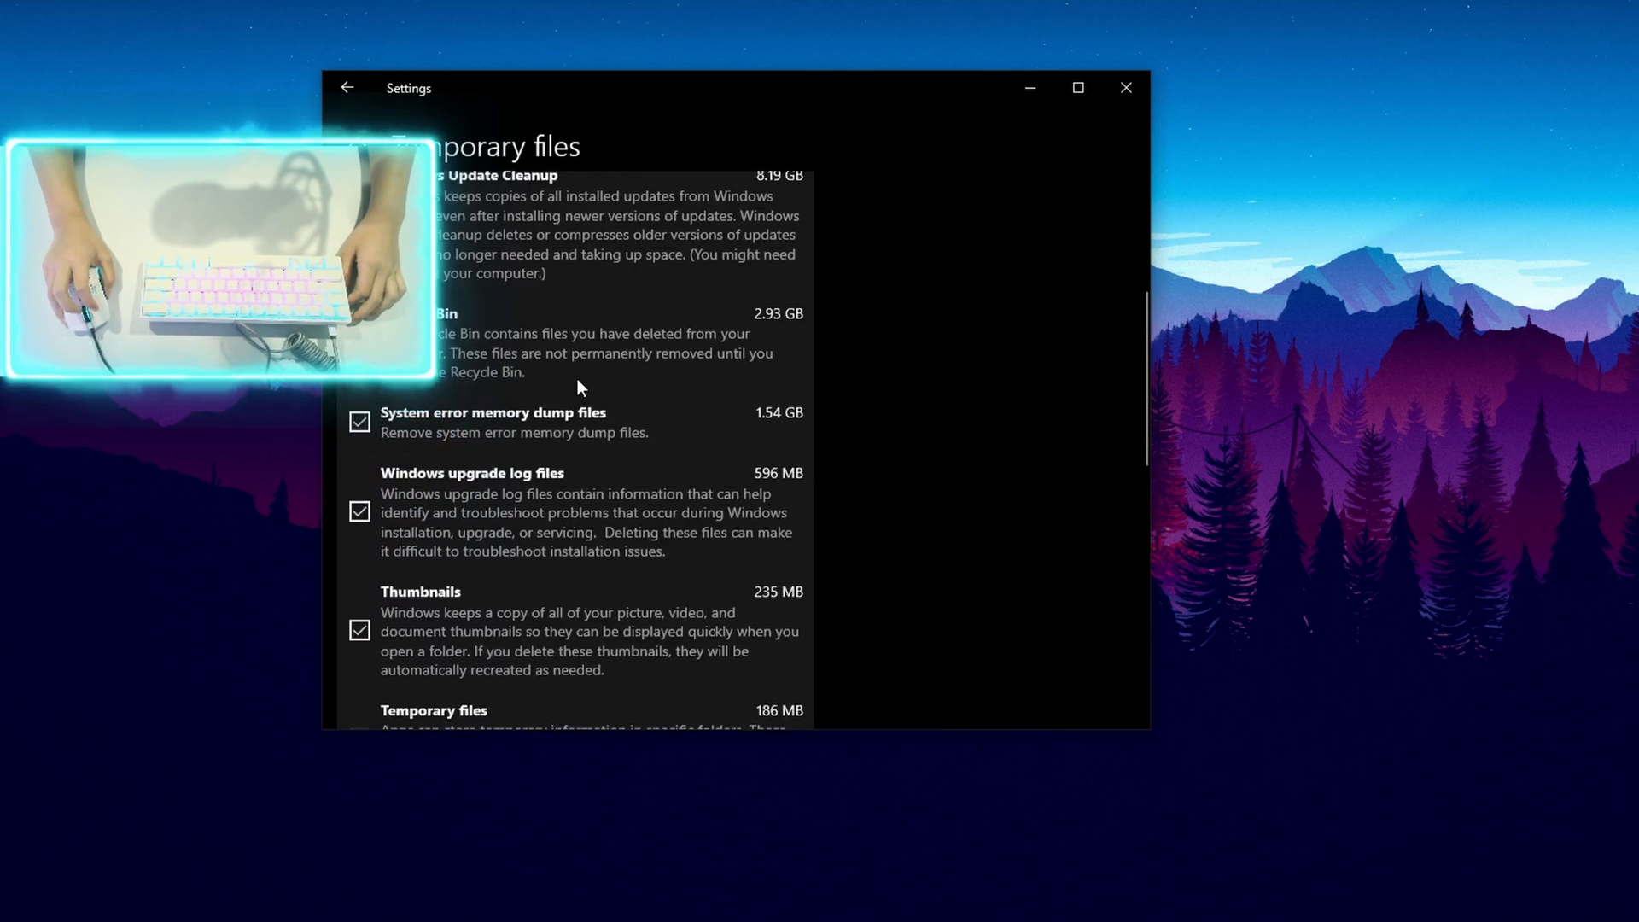
scroll("up", 3)
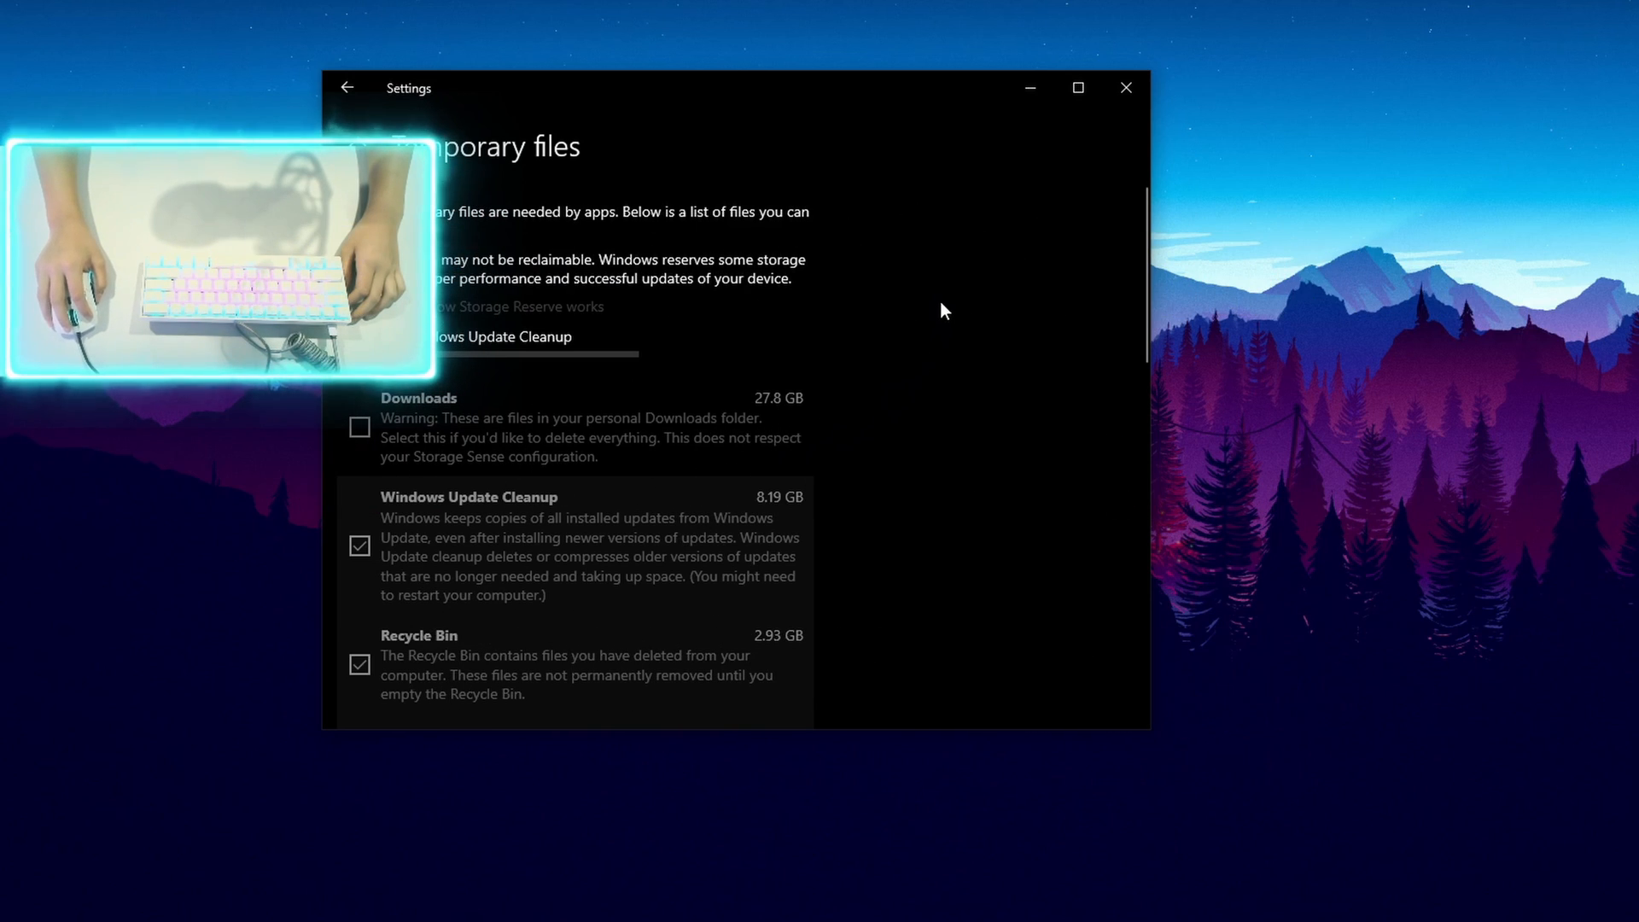
mouse_move(804, 308)
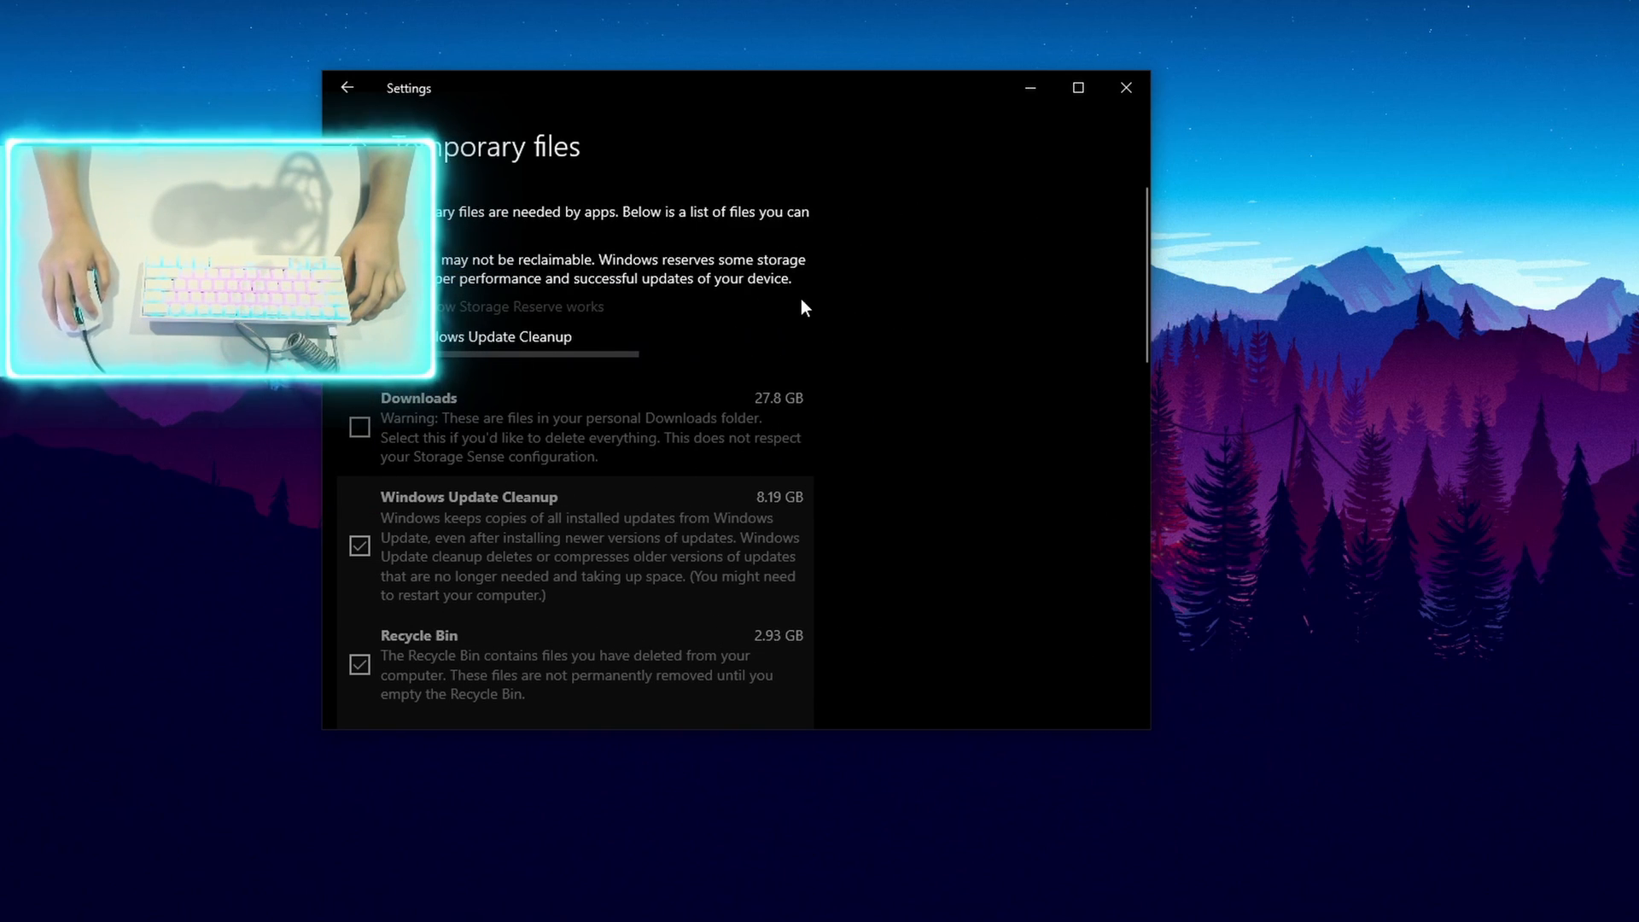
mouse_move(678, 257)
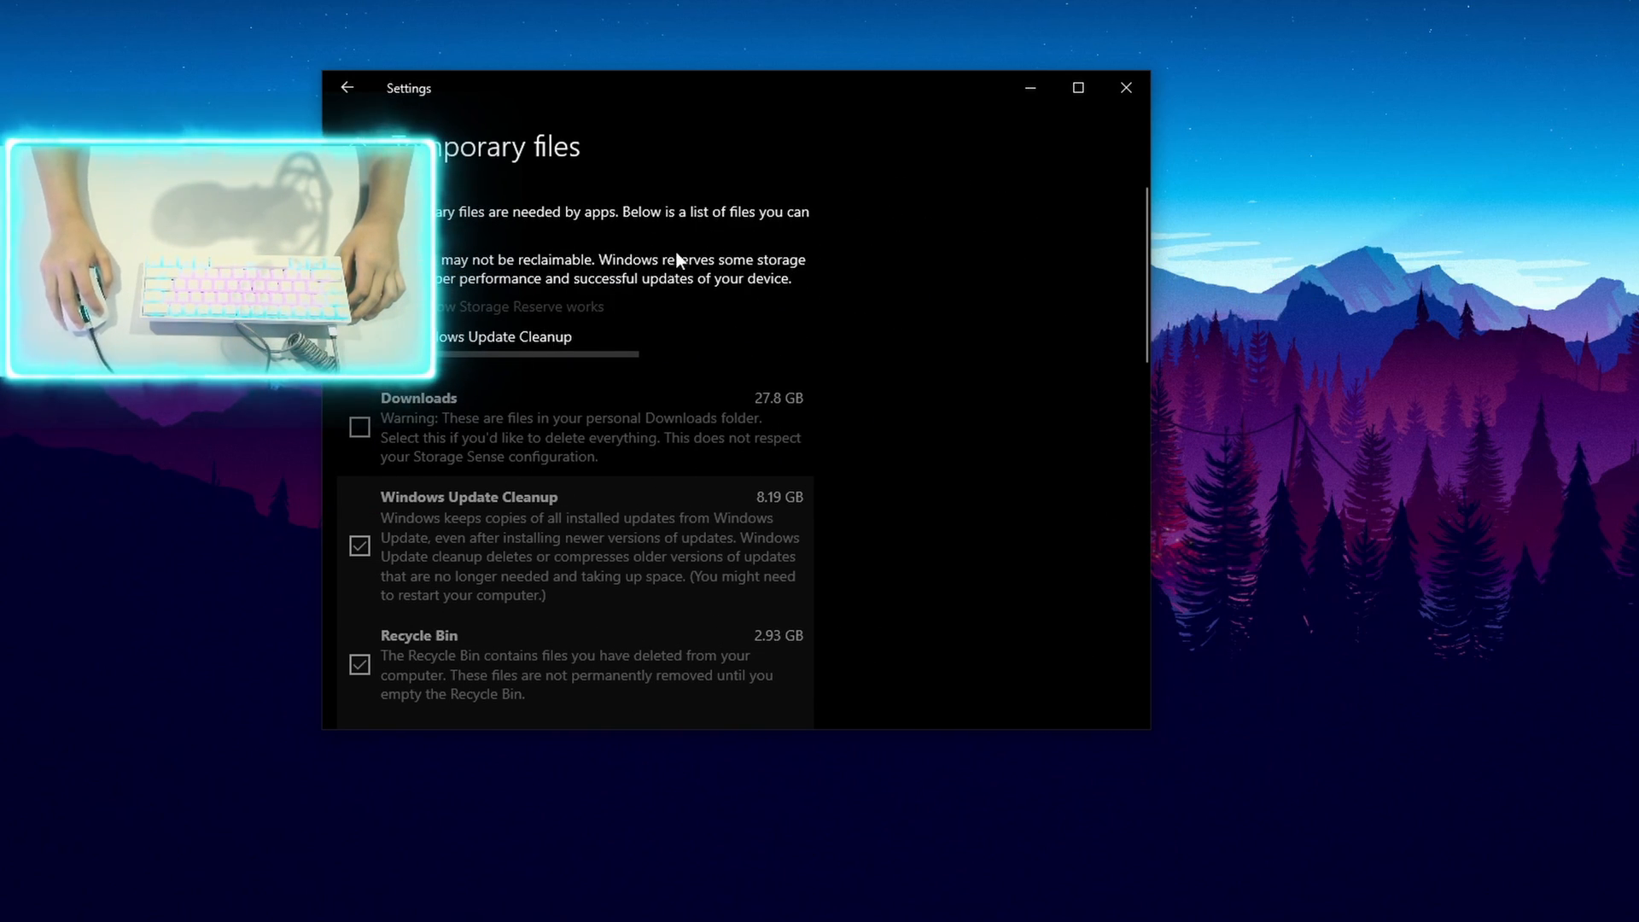
left_click(1125, 87)
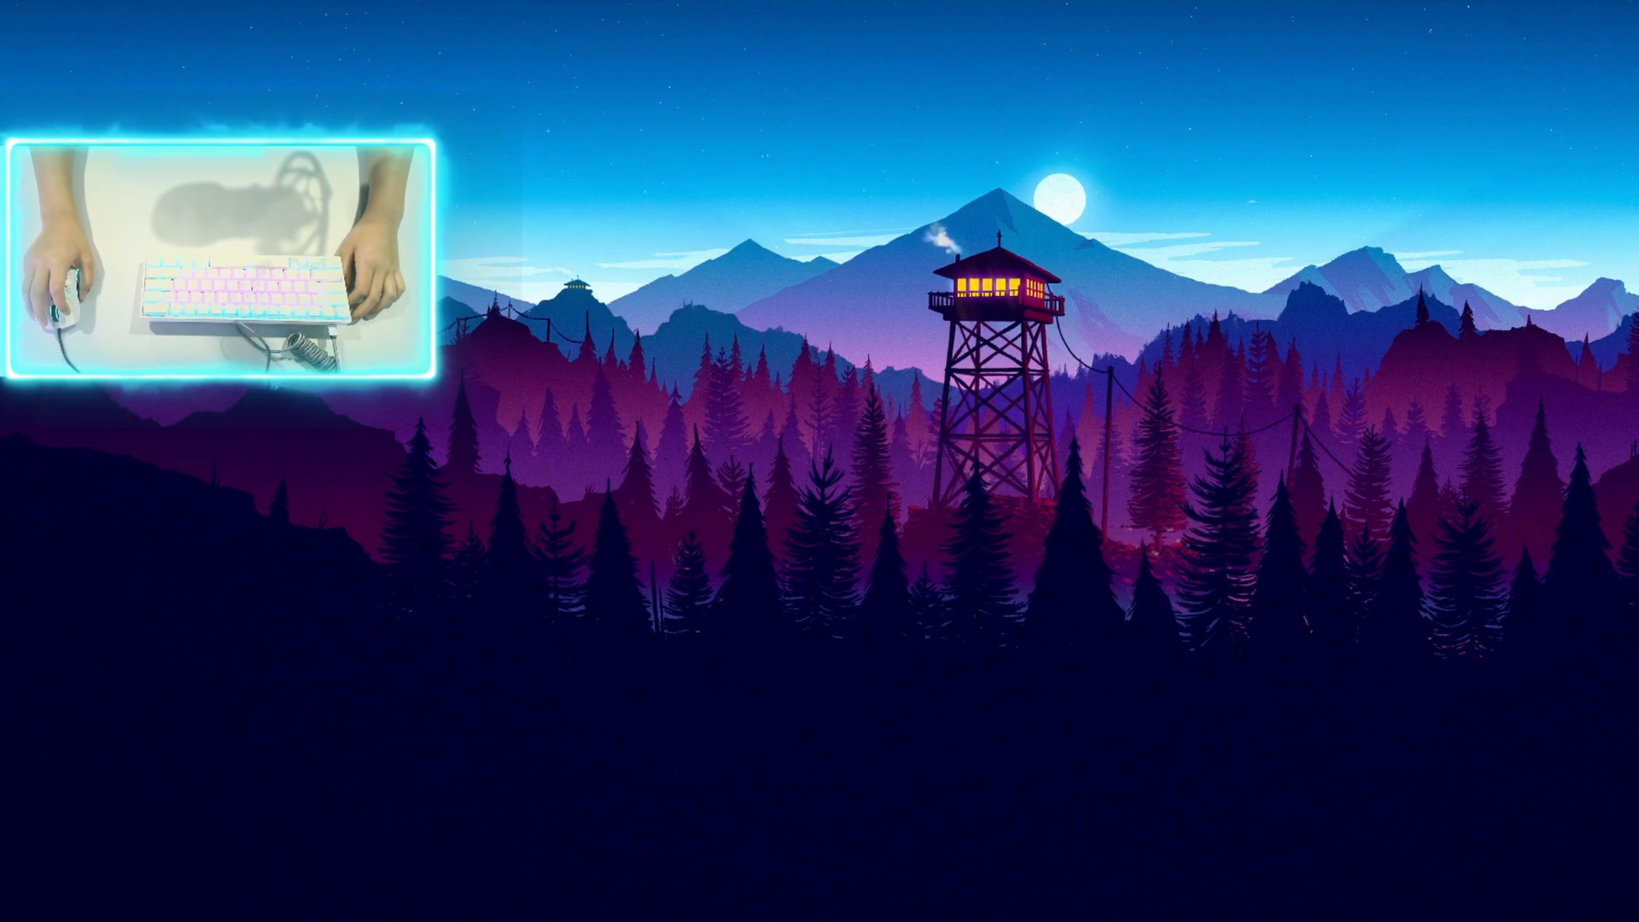
type("malwa")
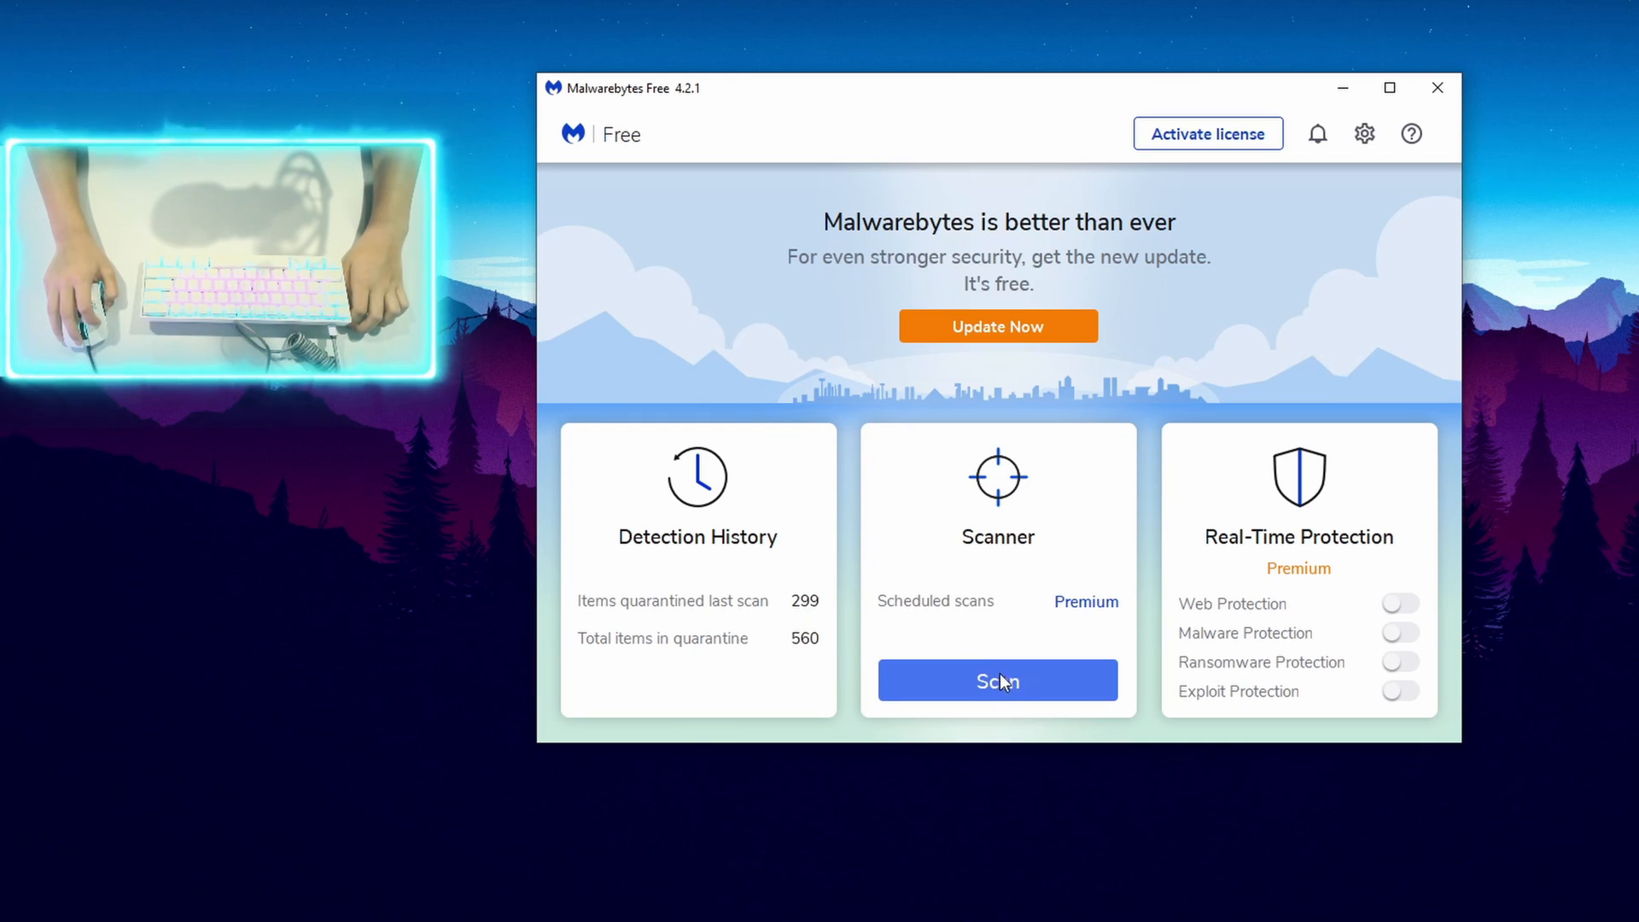
- Start a Malwarebytes Threat Scan from the Scanner card
left_click(995, 681)
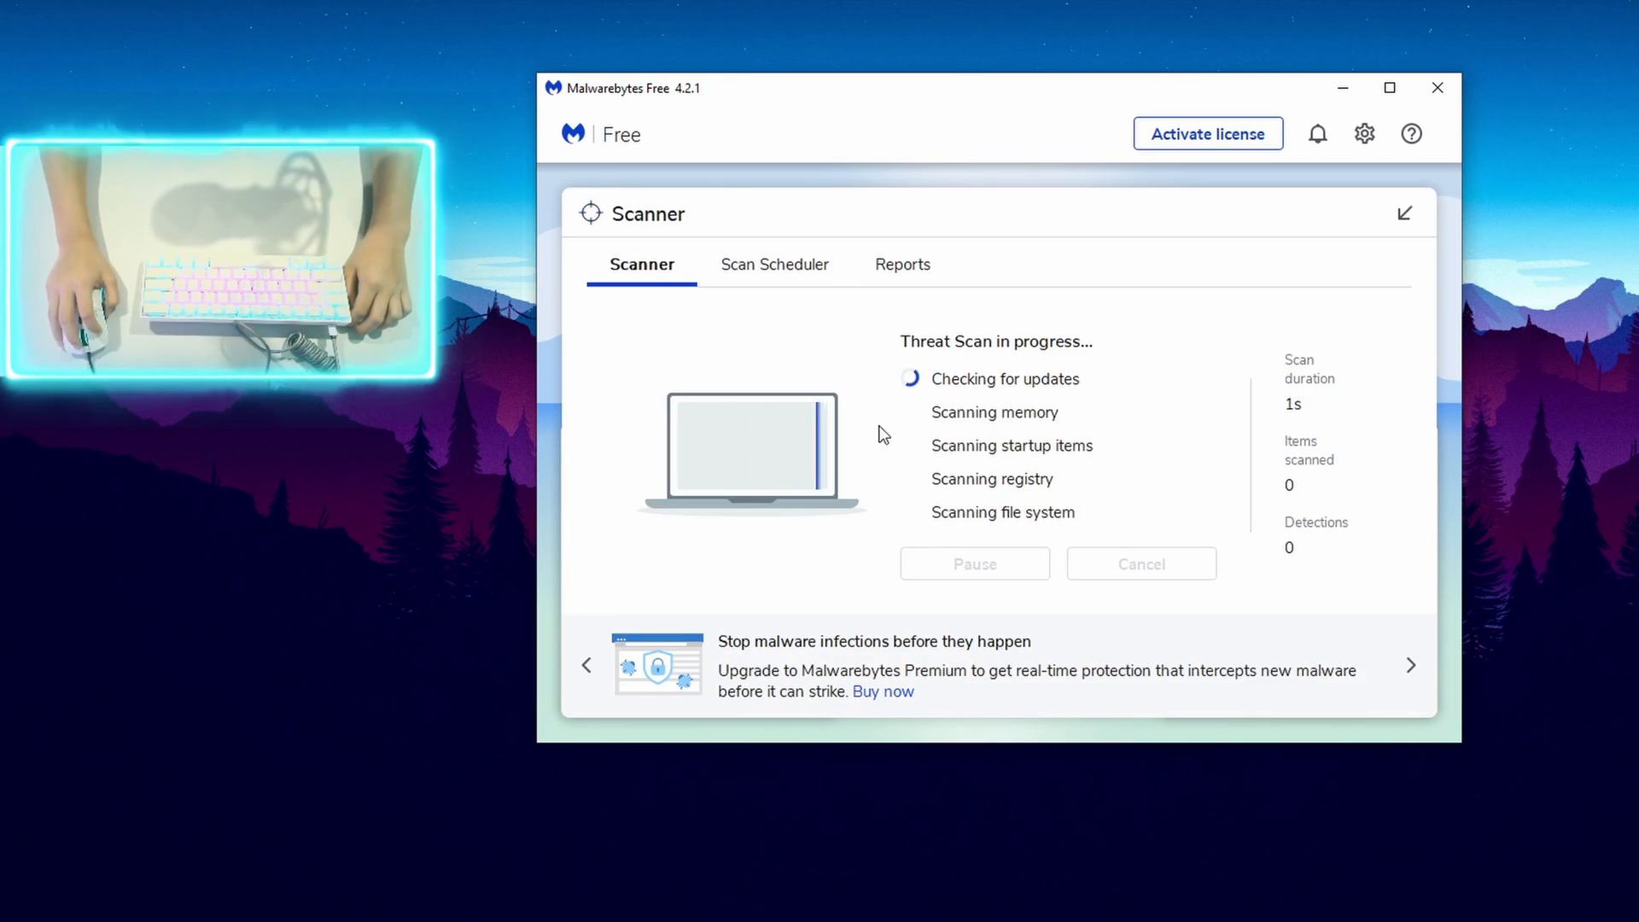
mouse_move(1024, 472)
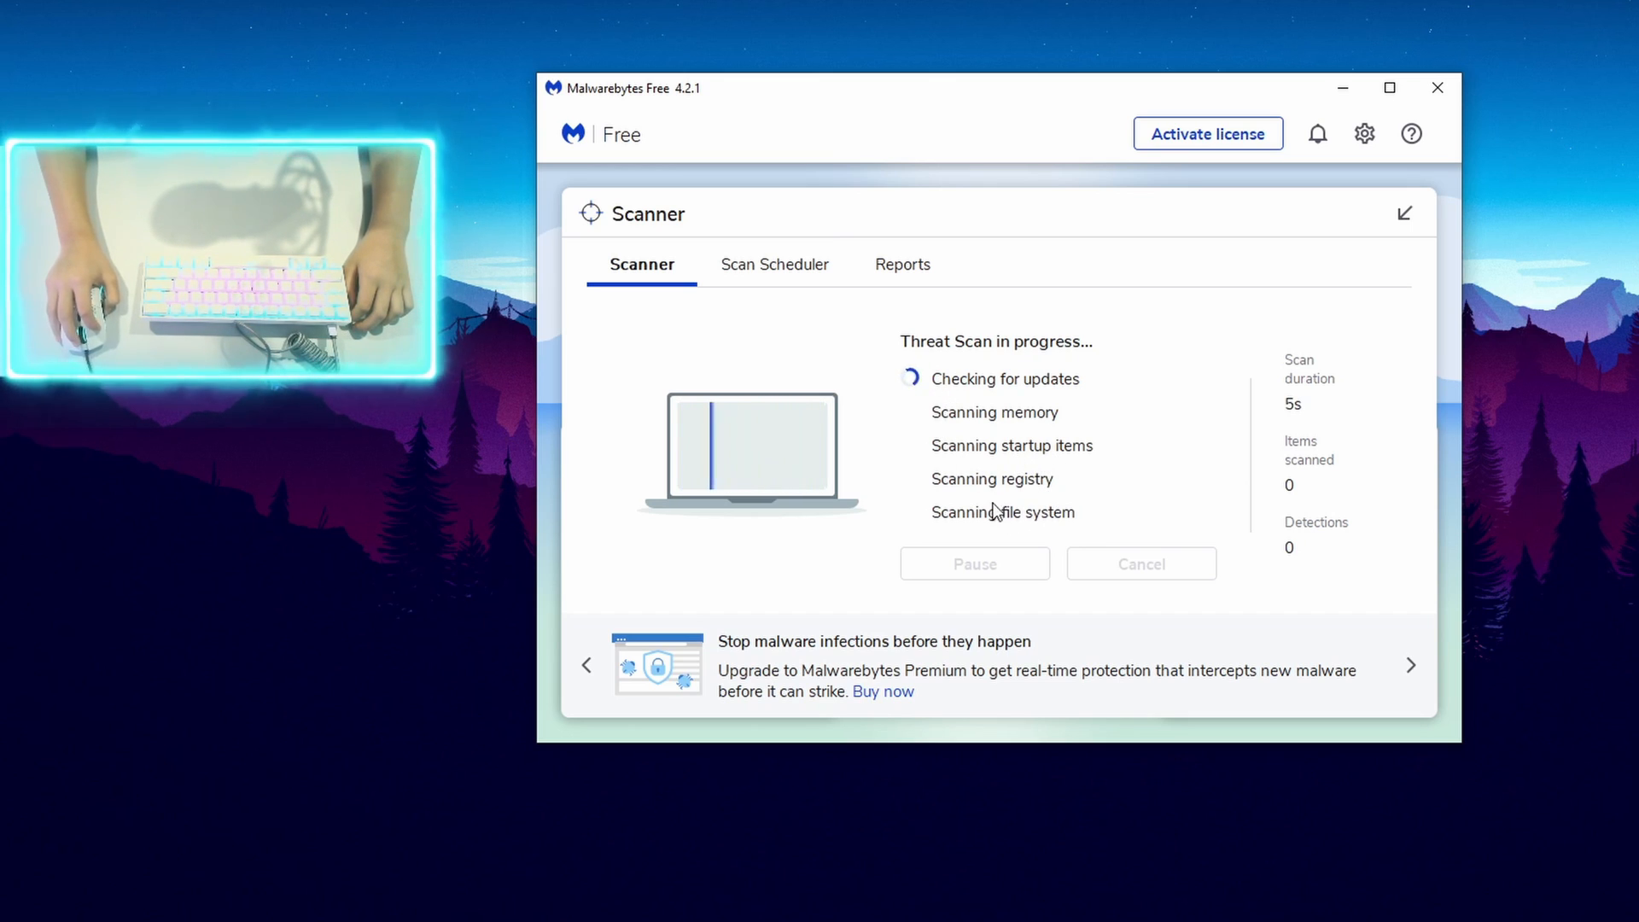
mouse_move(983, 462)
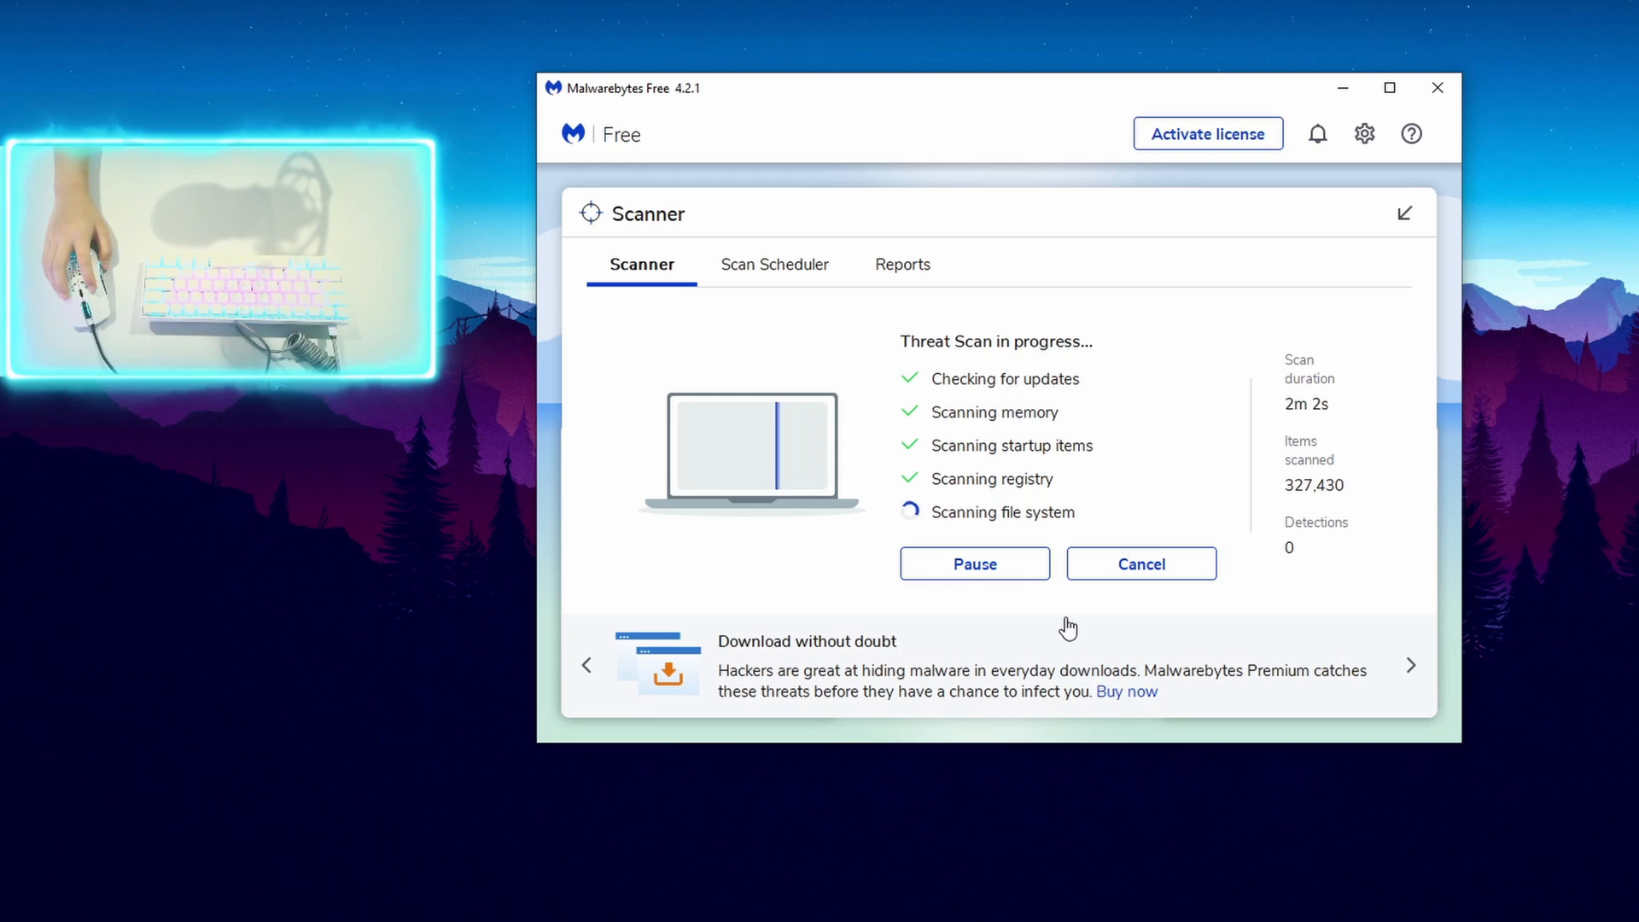
mouse_move(1038, 679)
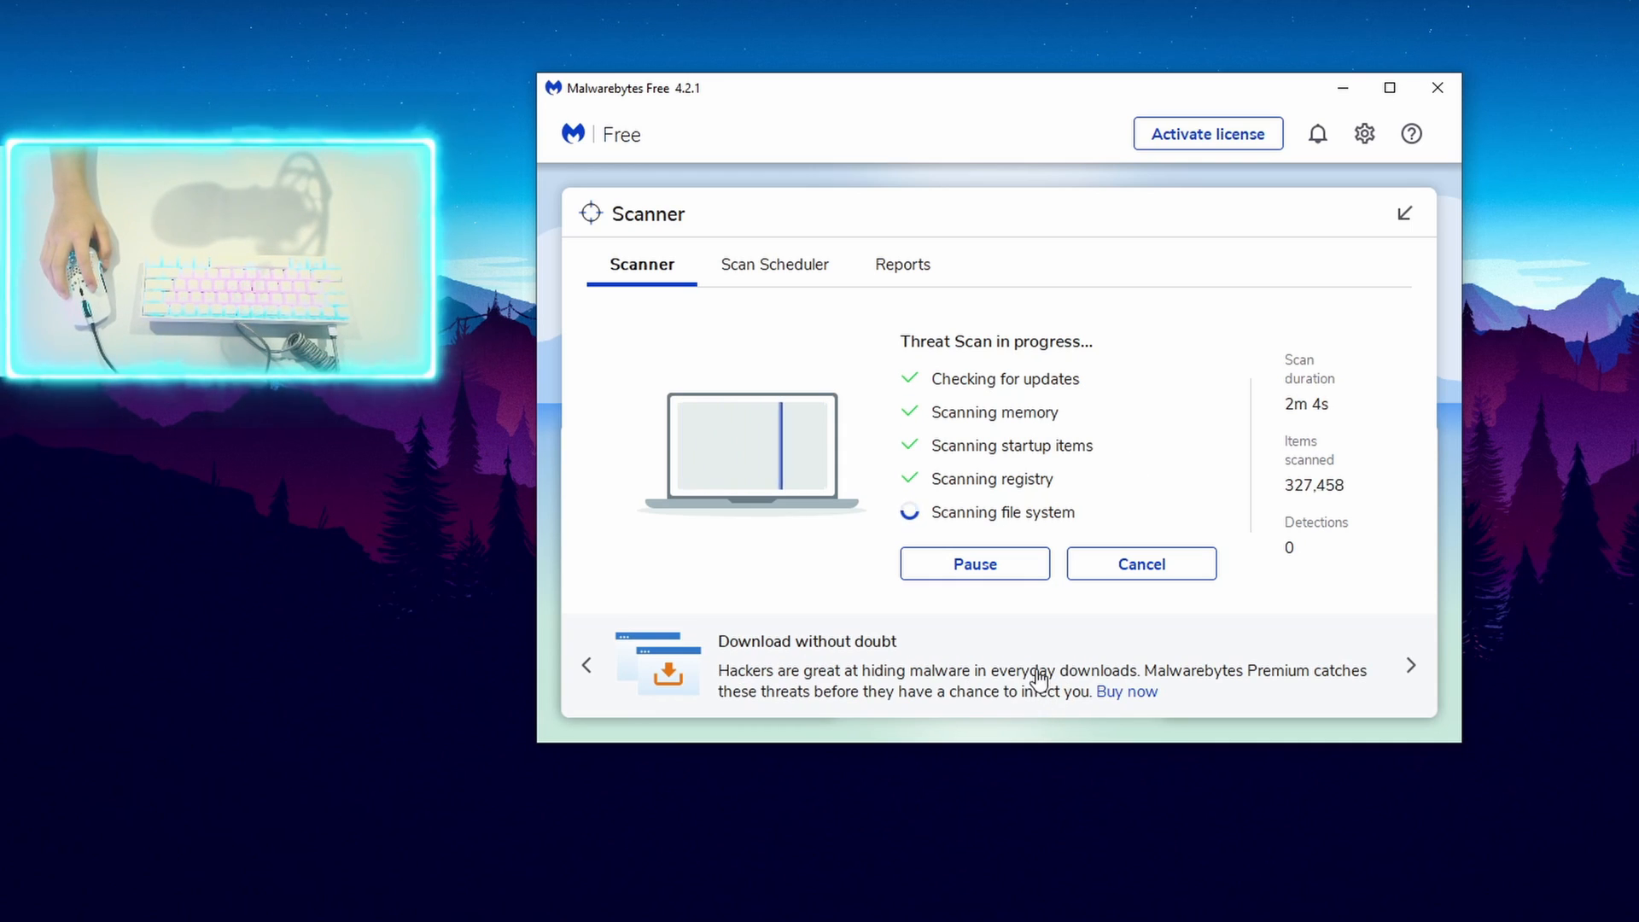
mouse_move(1068, 849)
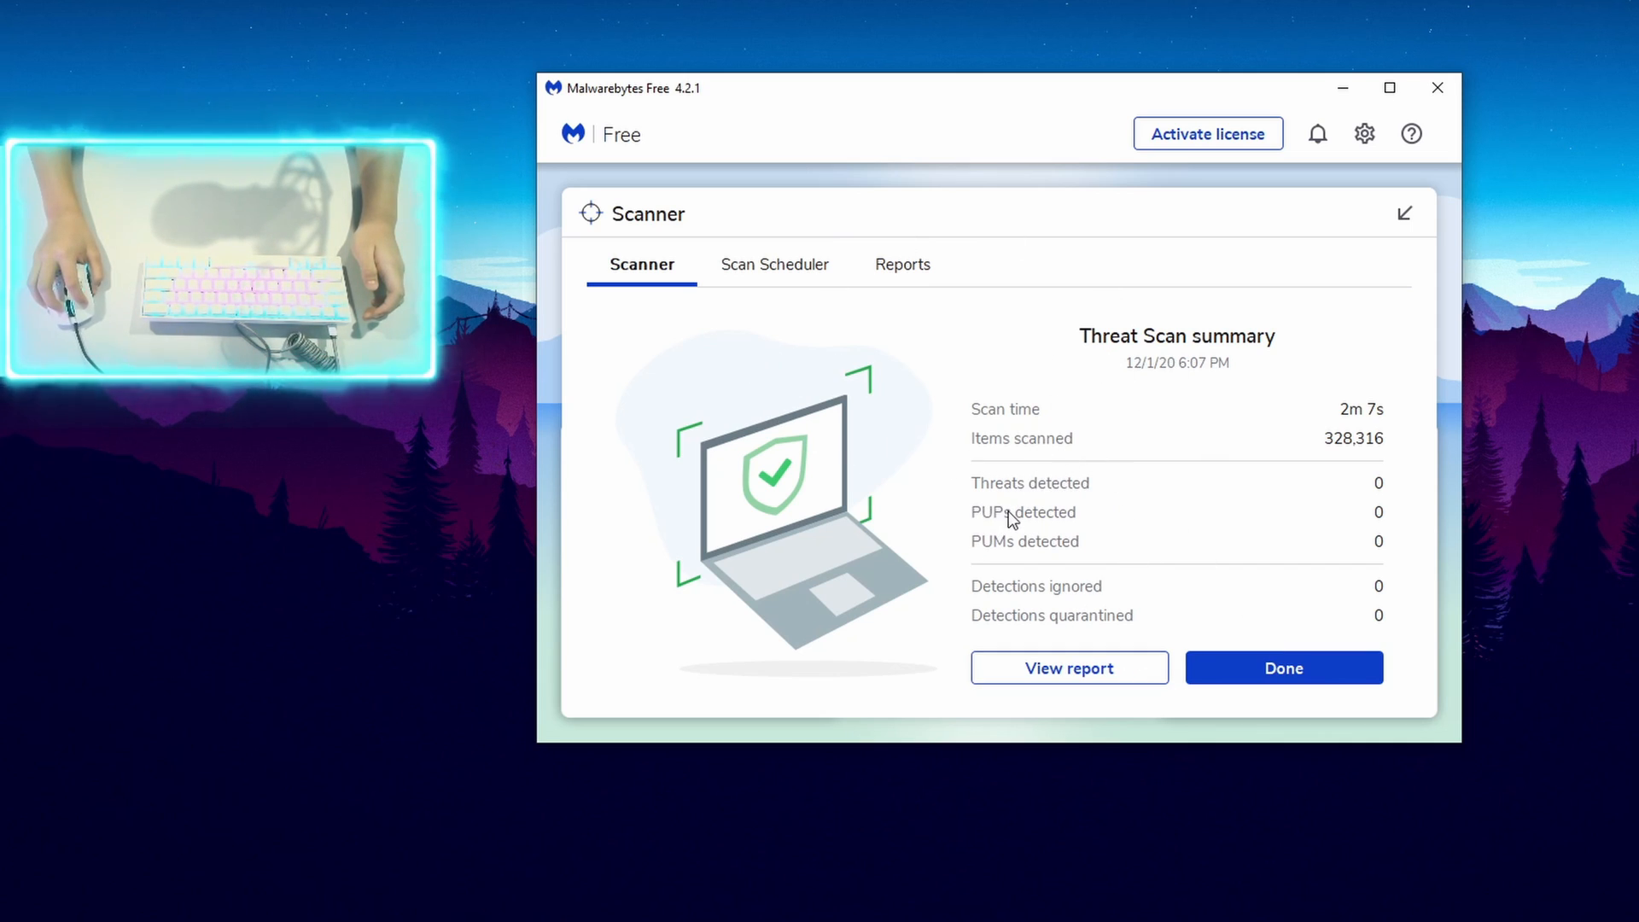
mouse_move(993, 546)
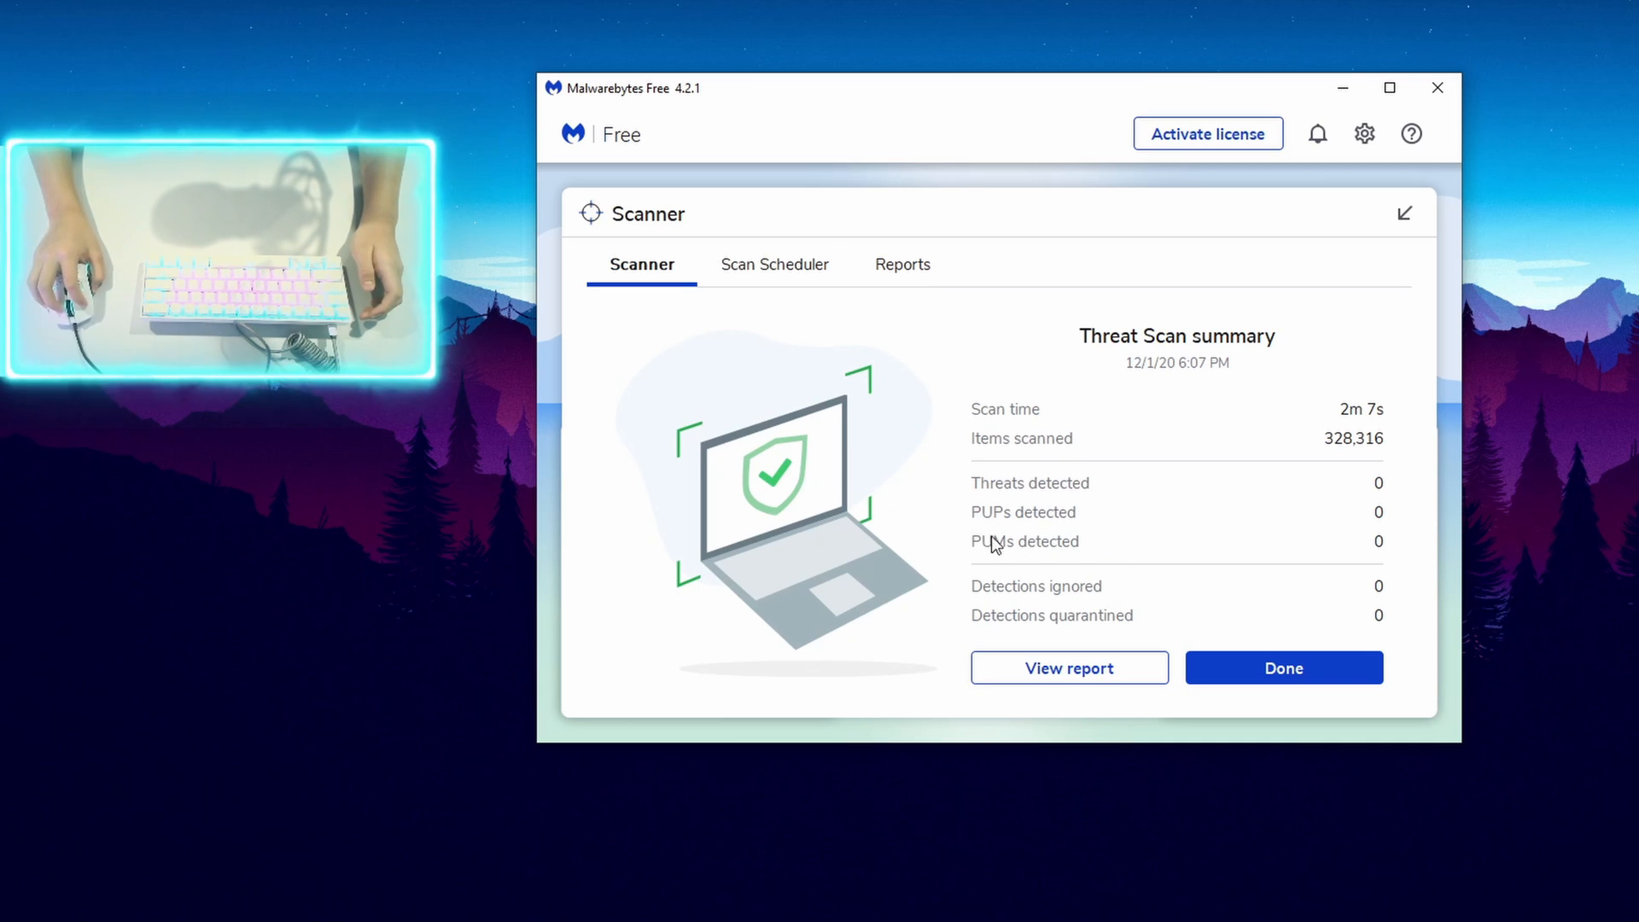
mouse_move(1068, 586)
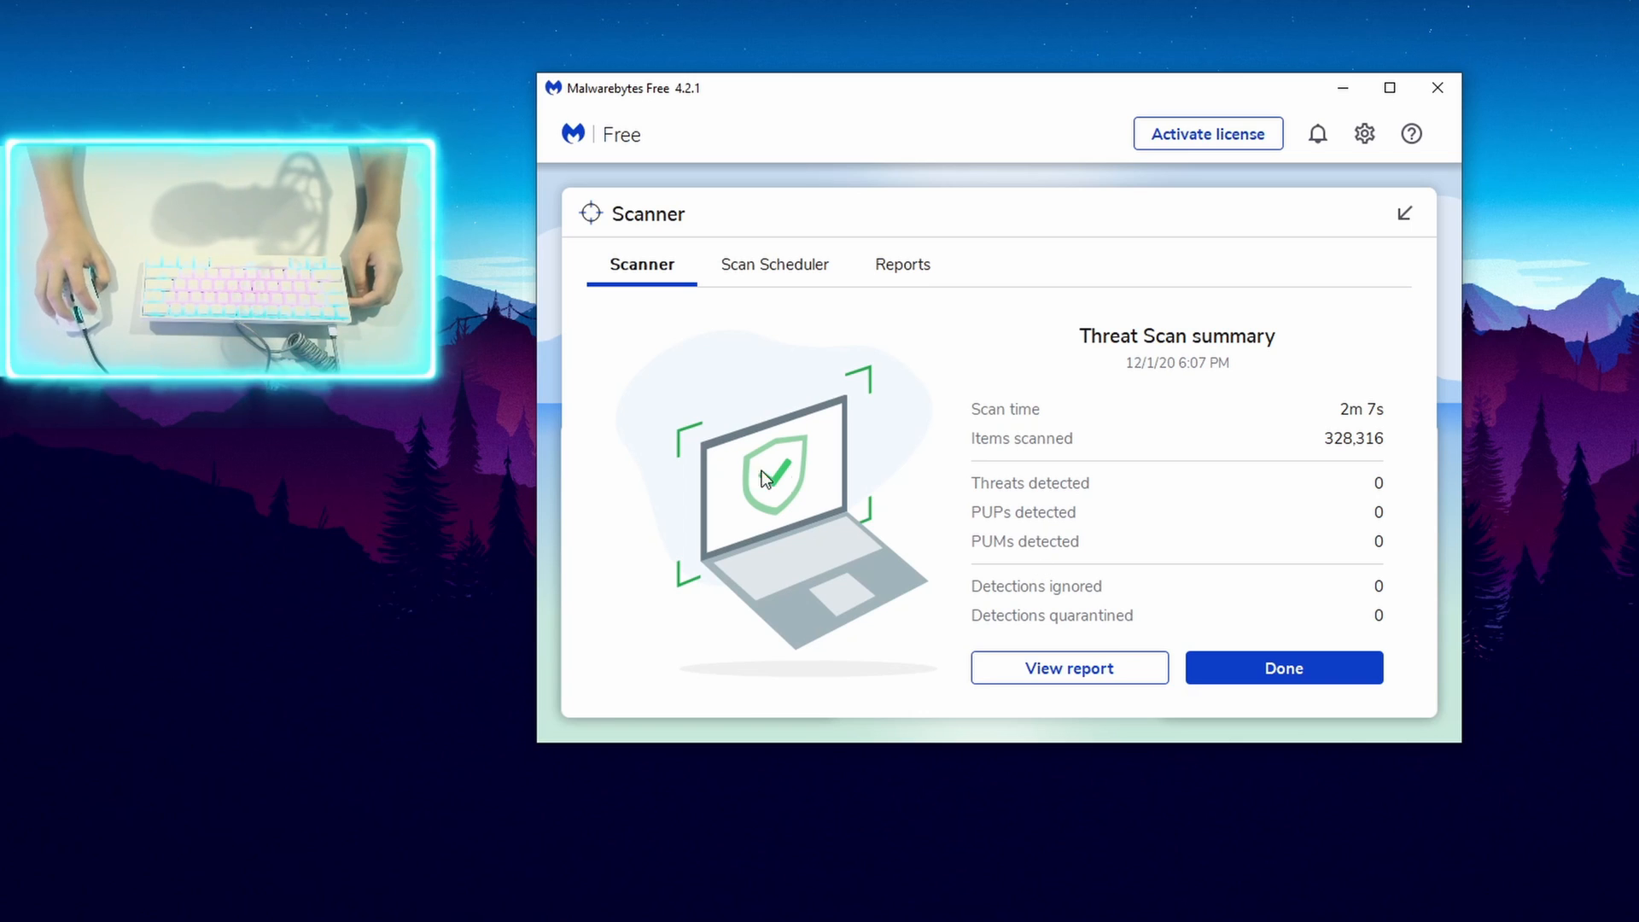
mouse_move(1165, 611)
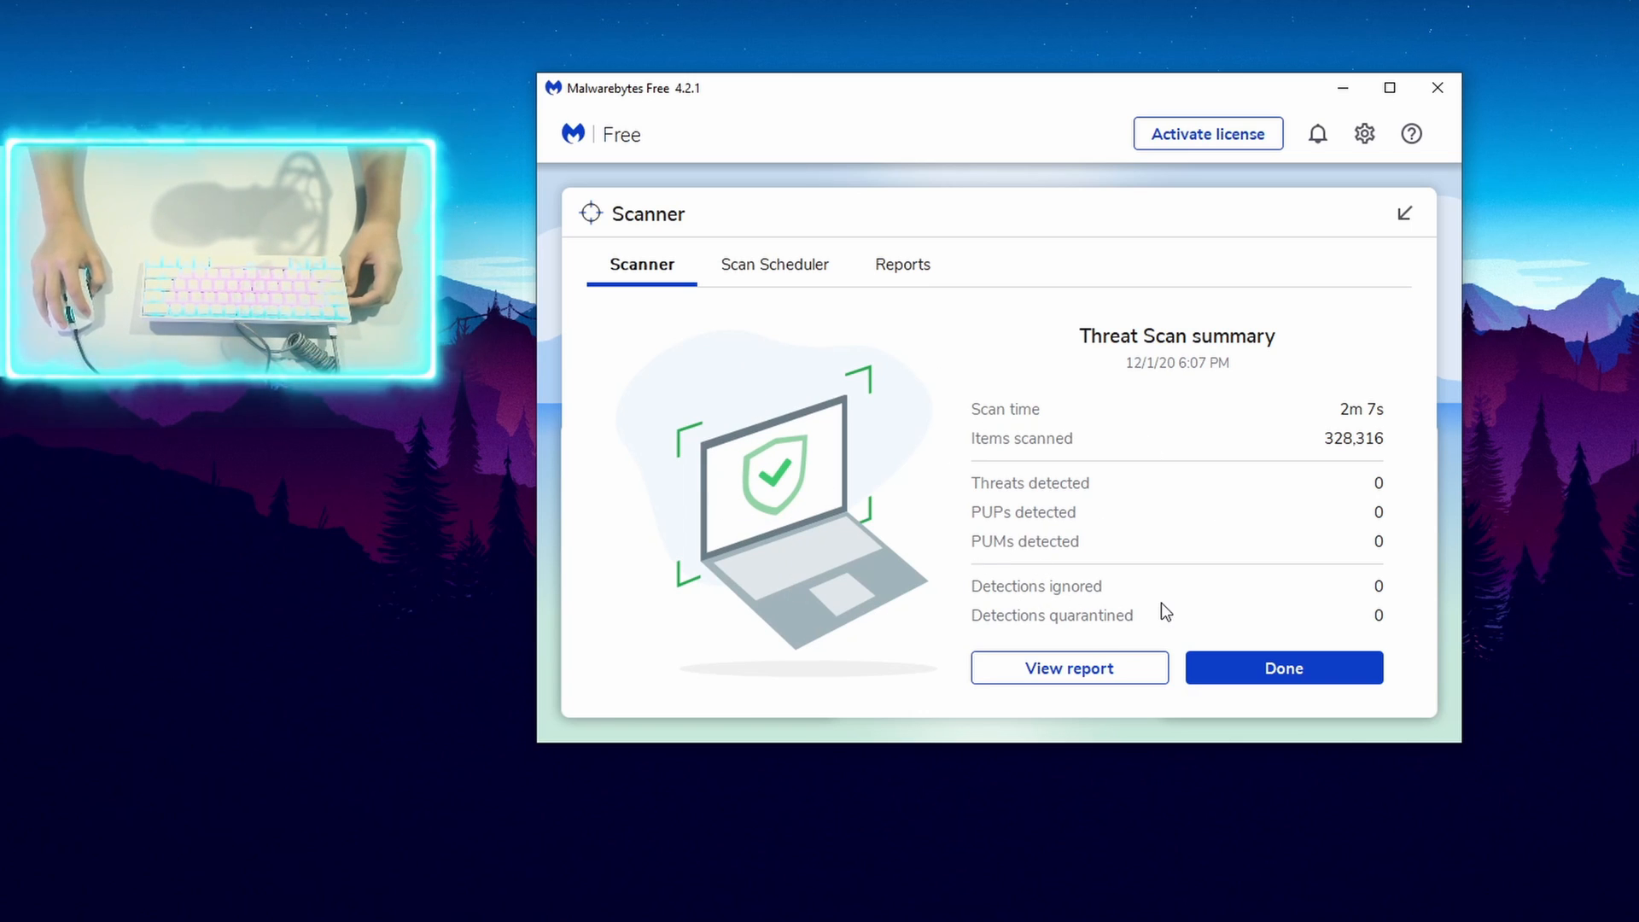
mouse_move(1283, 680)
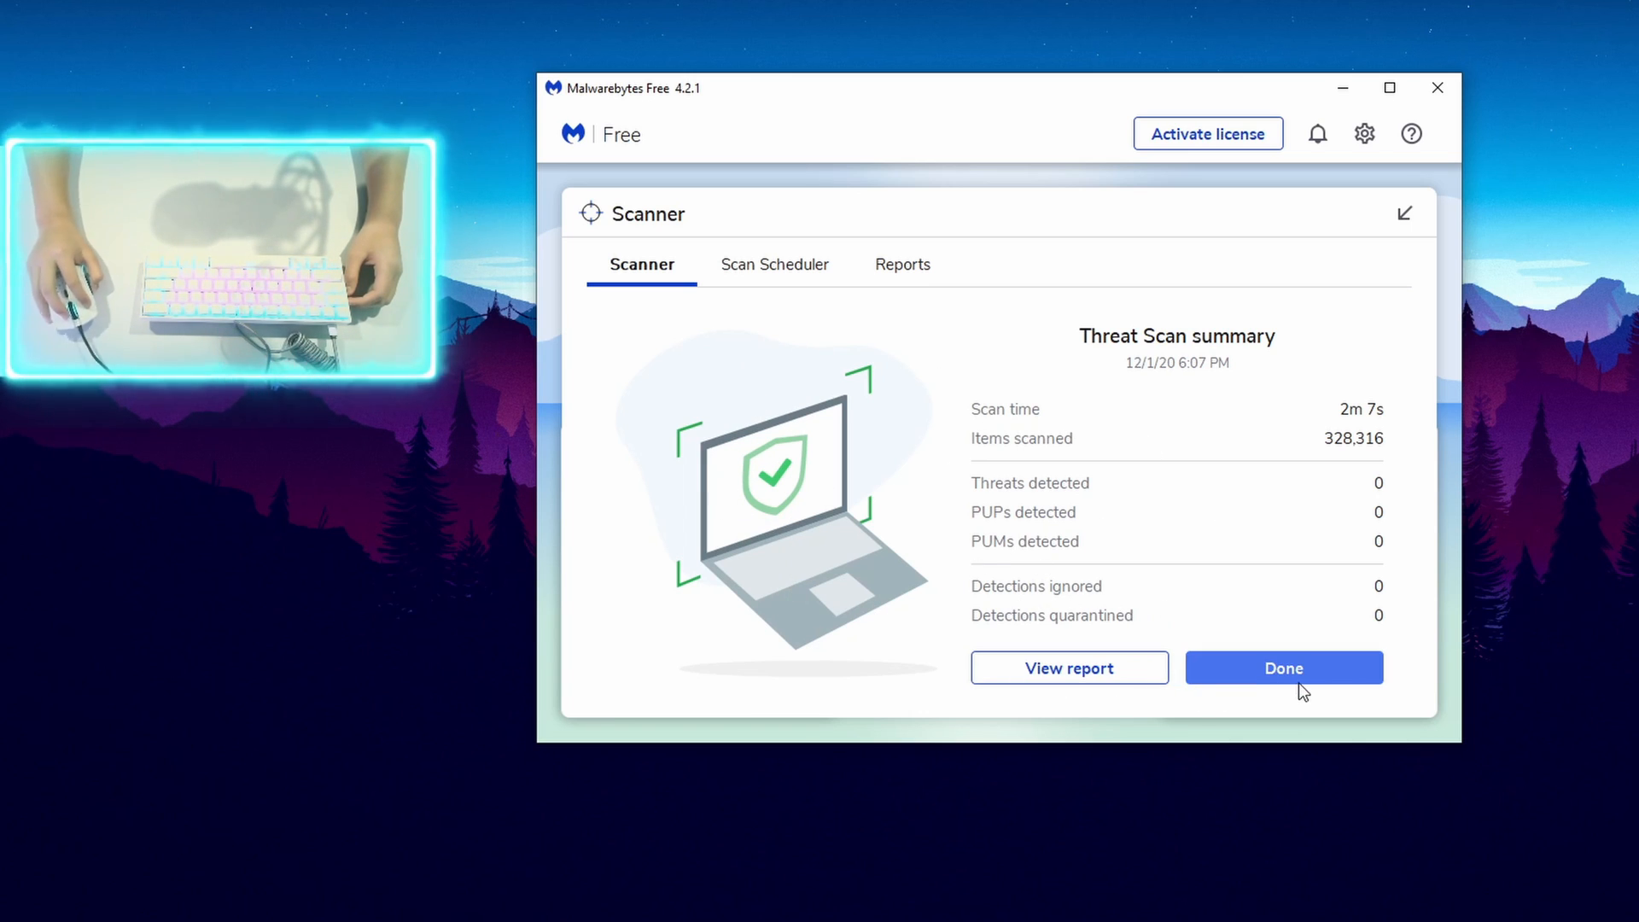
- Dismiss the clean scan summary with Done and close Malwarebytes
left_click(1283, 667)
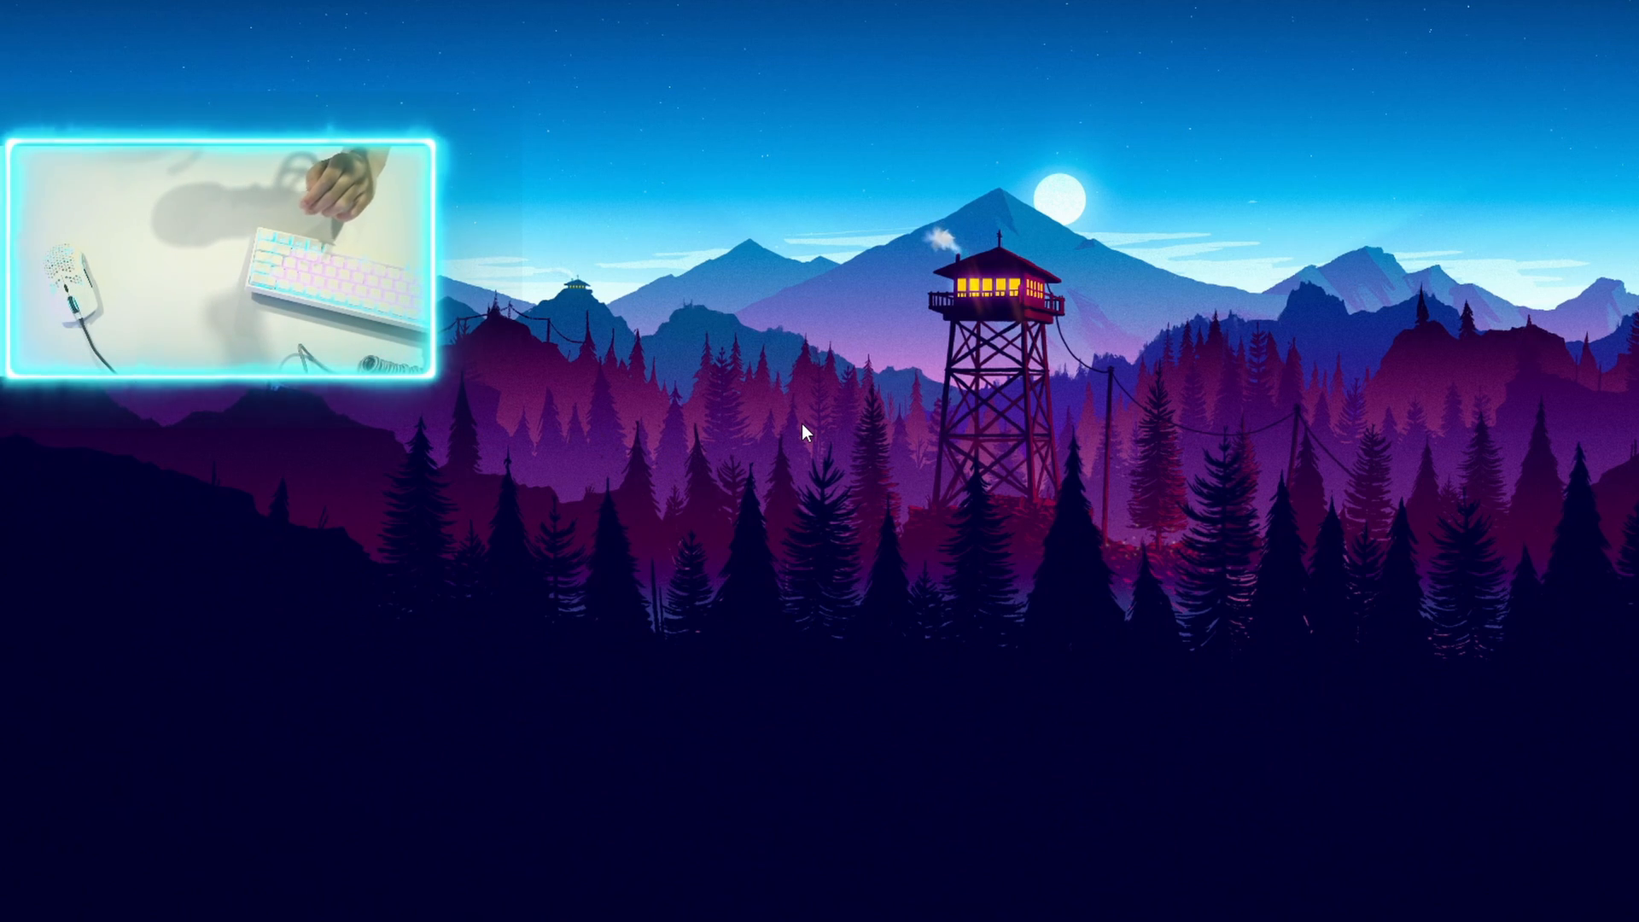
mouse_move(716, 594)
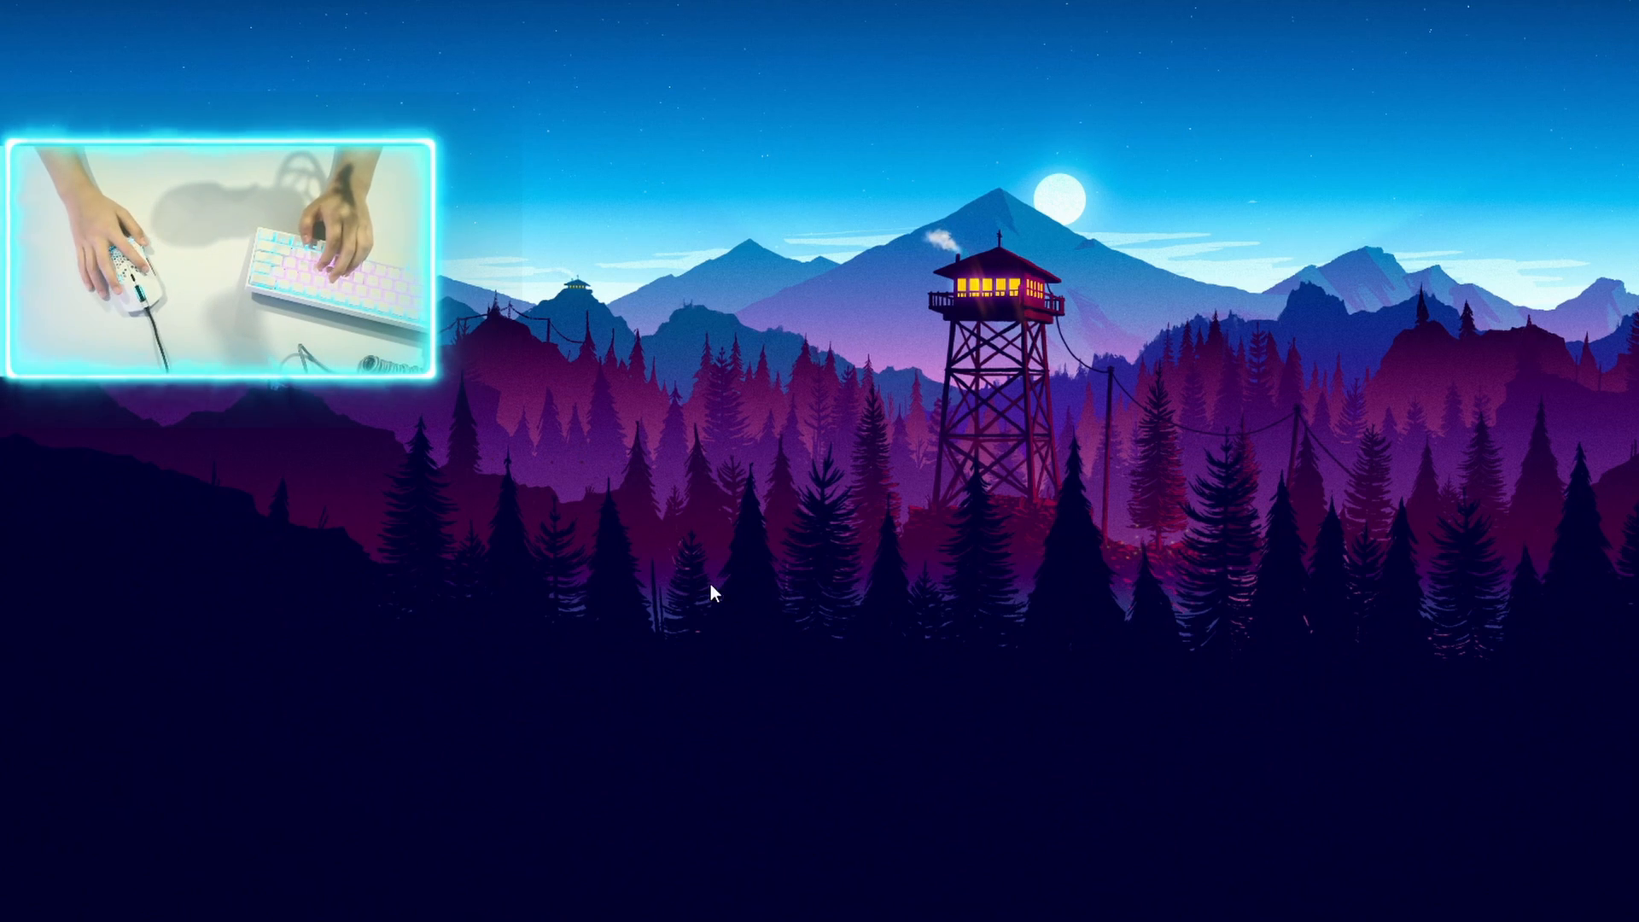
mouse_move(510, 776)
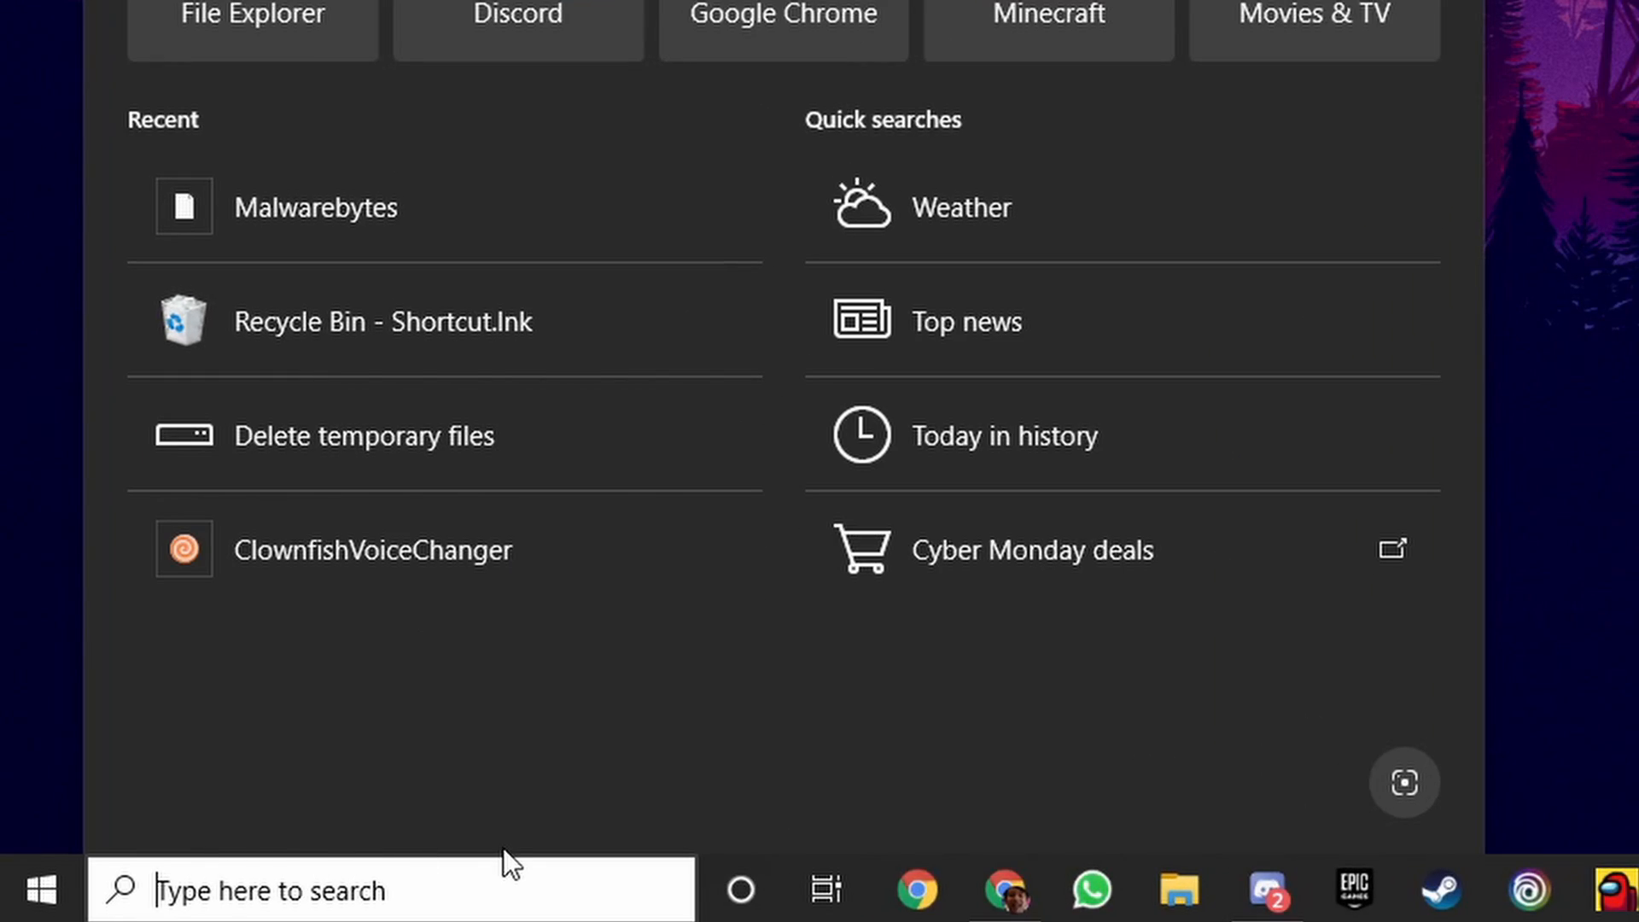
mouse_move(329, 772)
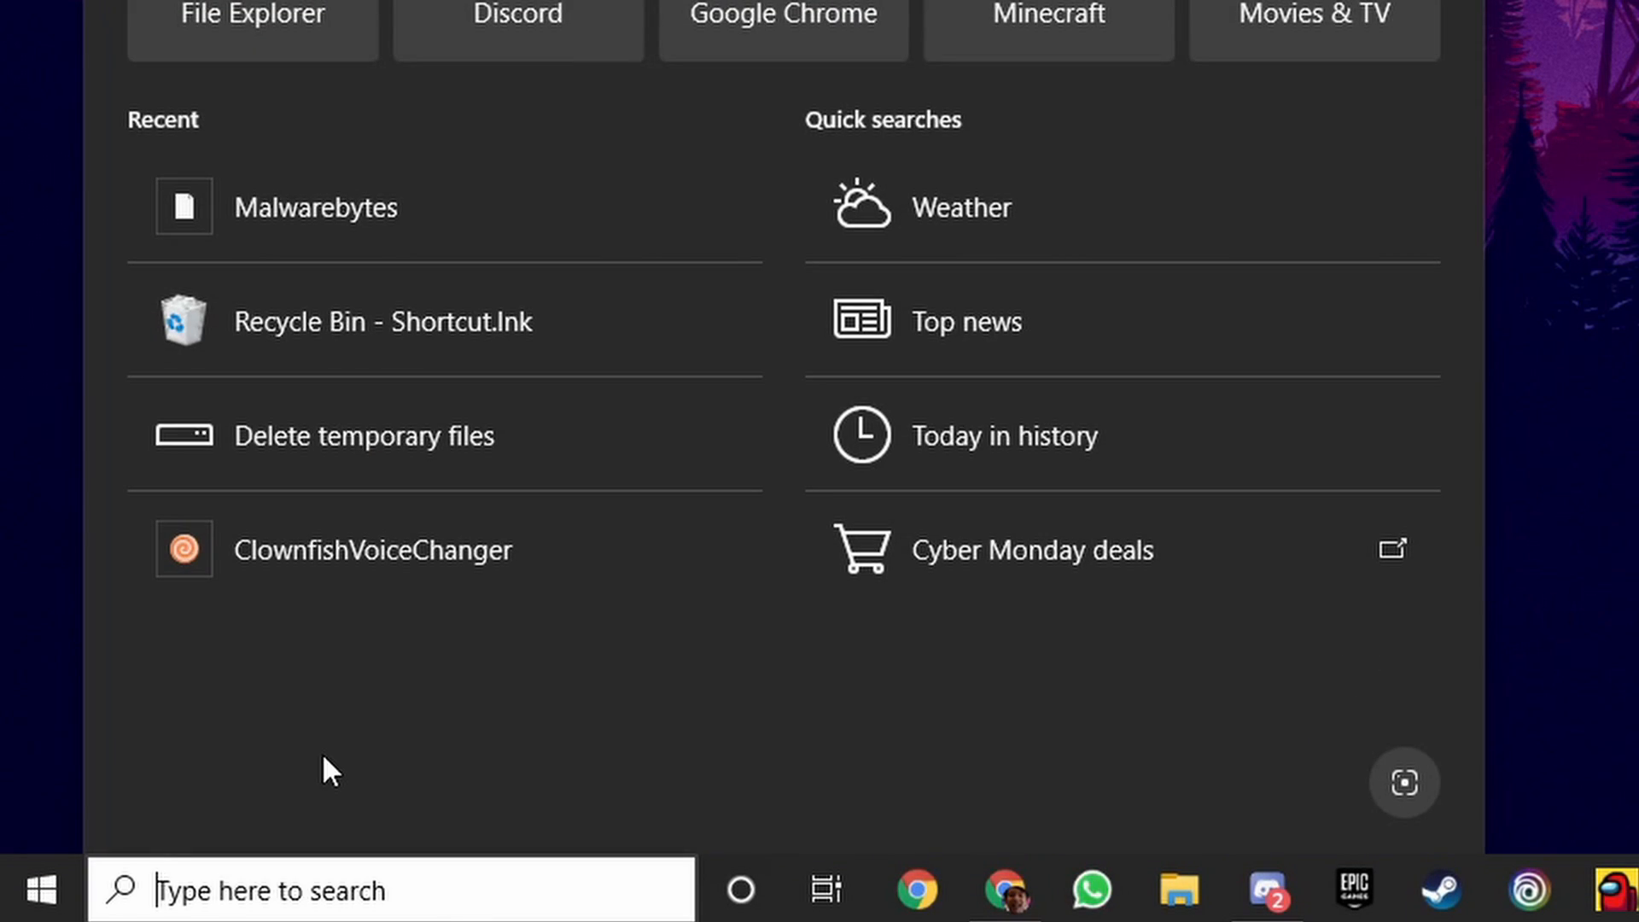
- Search the PC for 'cache' to find the TAGame Cache folder
type("cache")
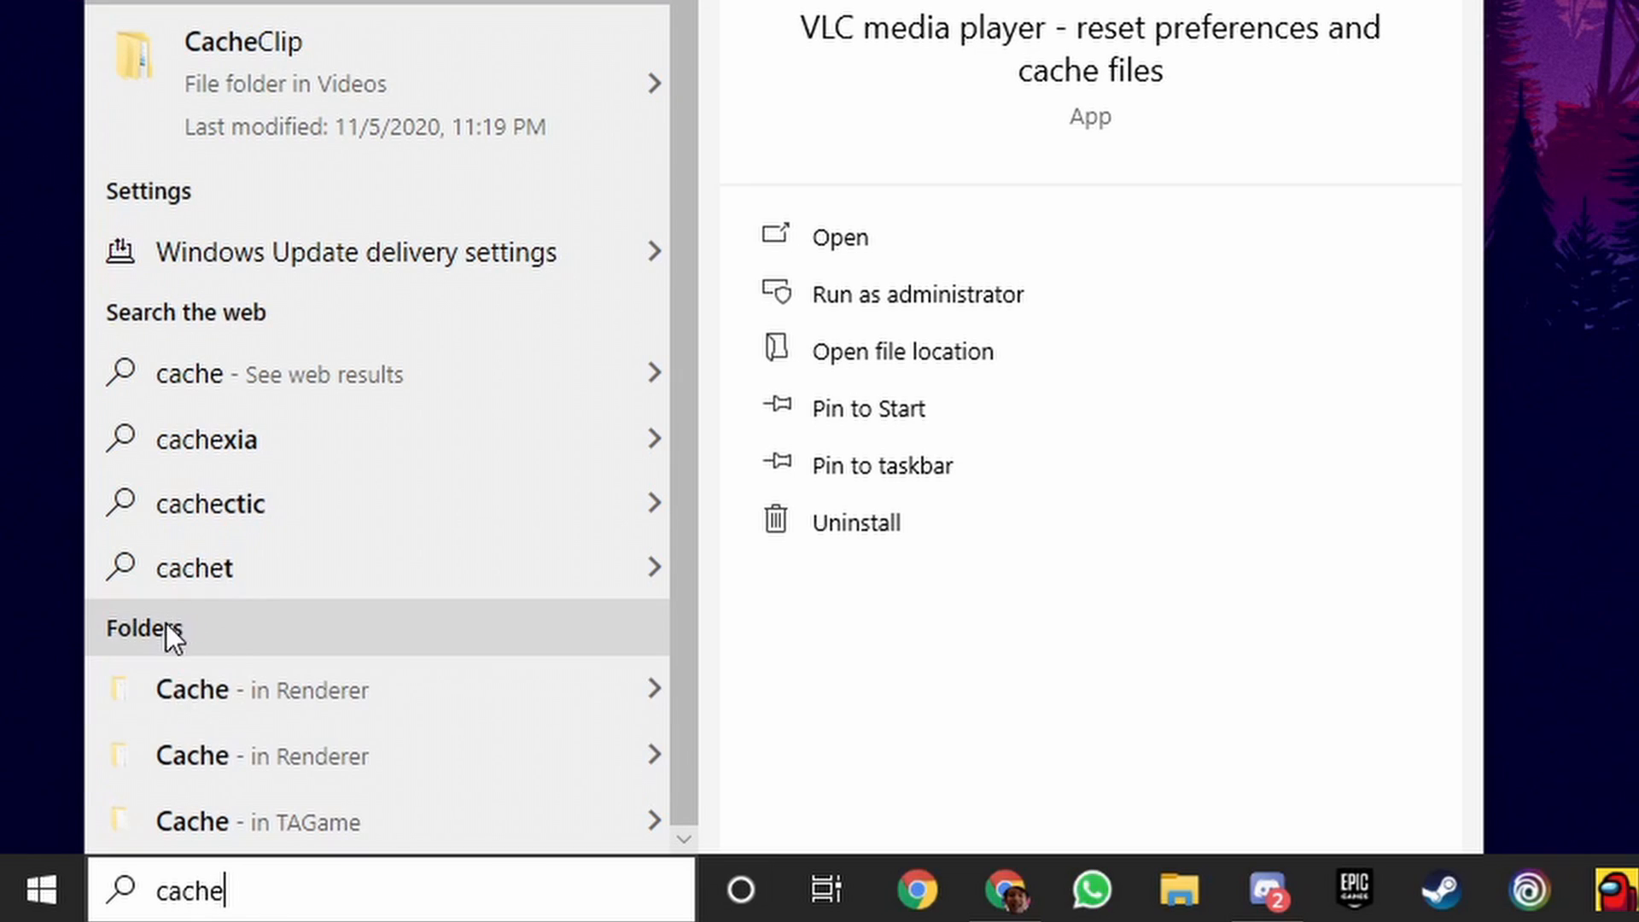
mouse_move(209, 643)
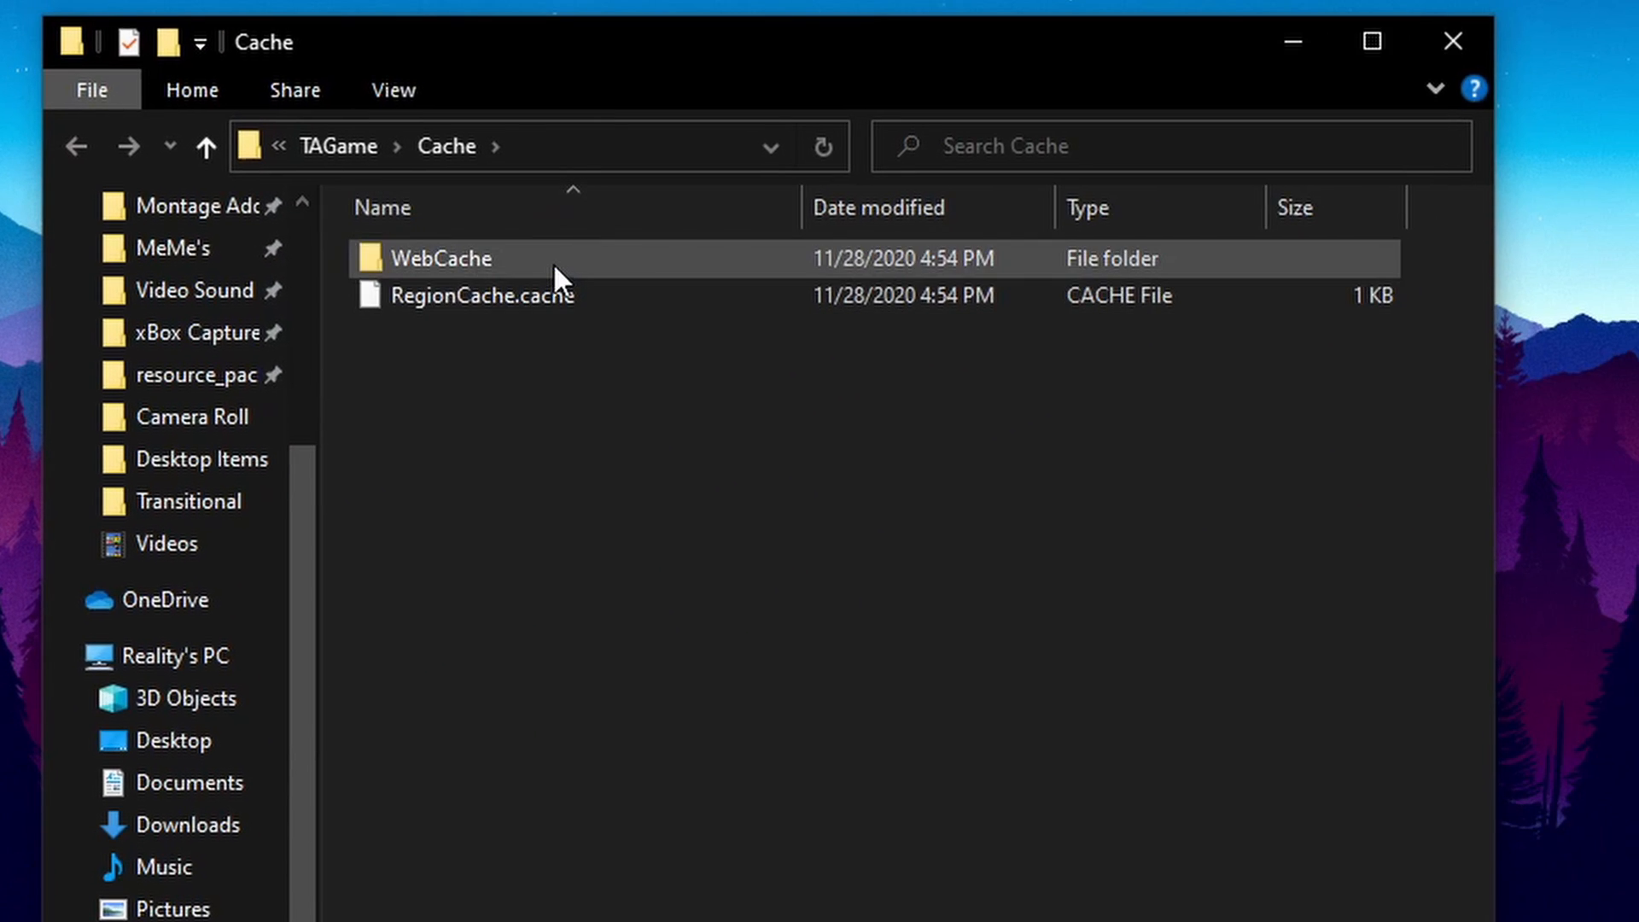
- Delete every cached file inside TAGame's WebCache folder
double_click(440, 258)
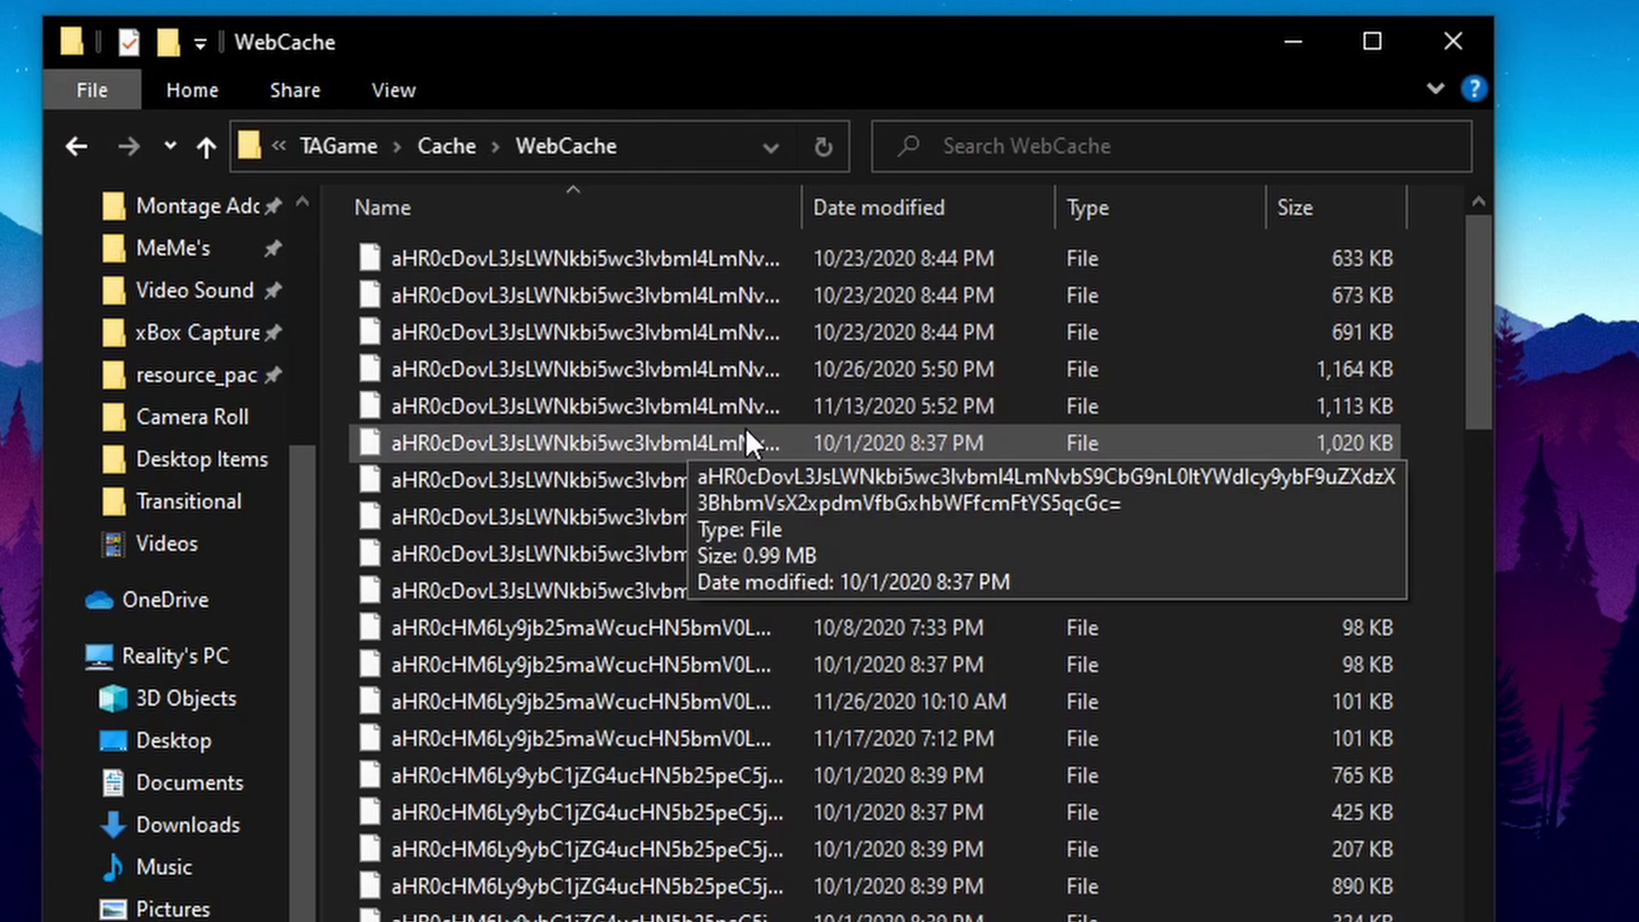
scroll("down", 3)
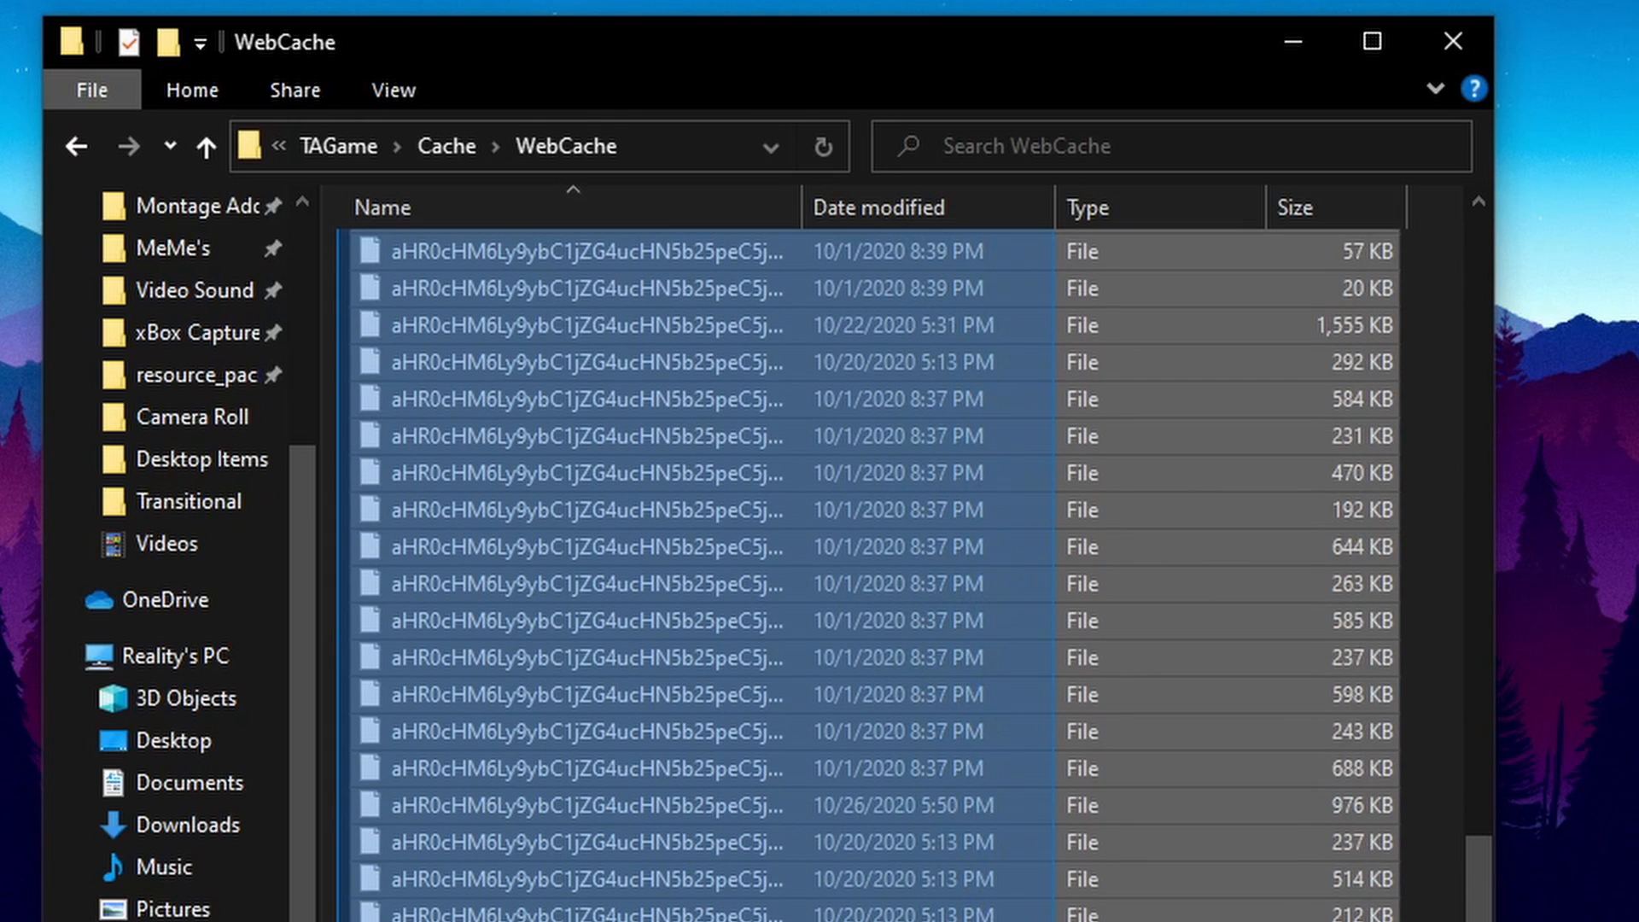
right_click(585, 398)
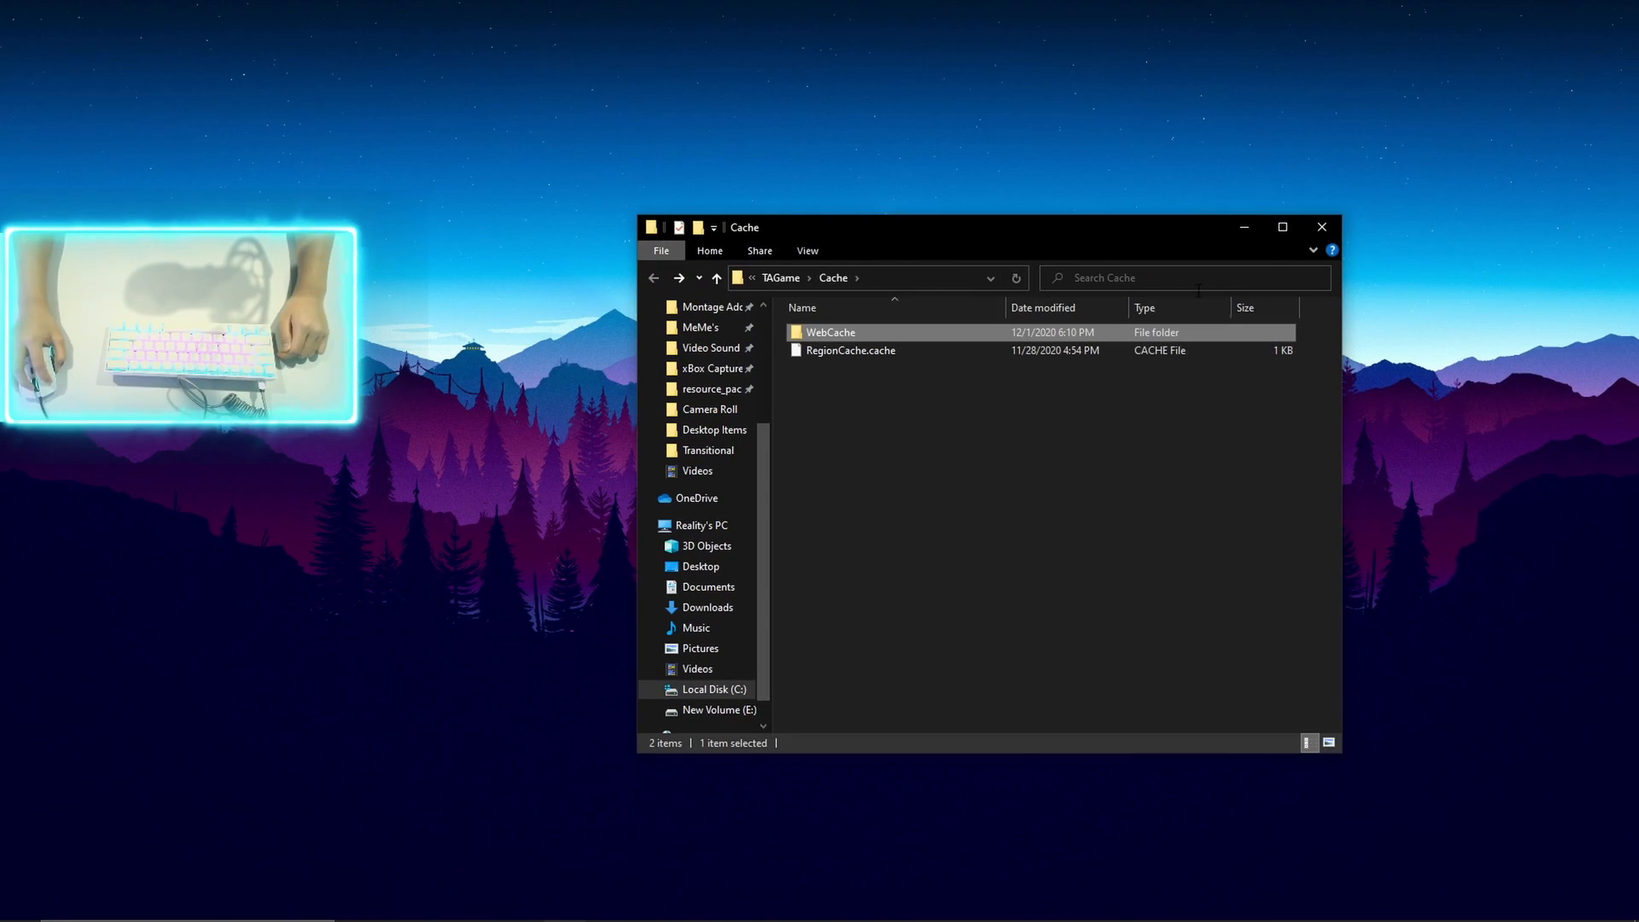
left_click(1320, 227)
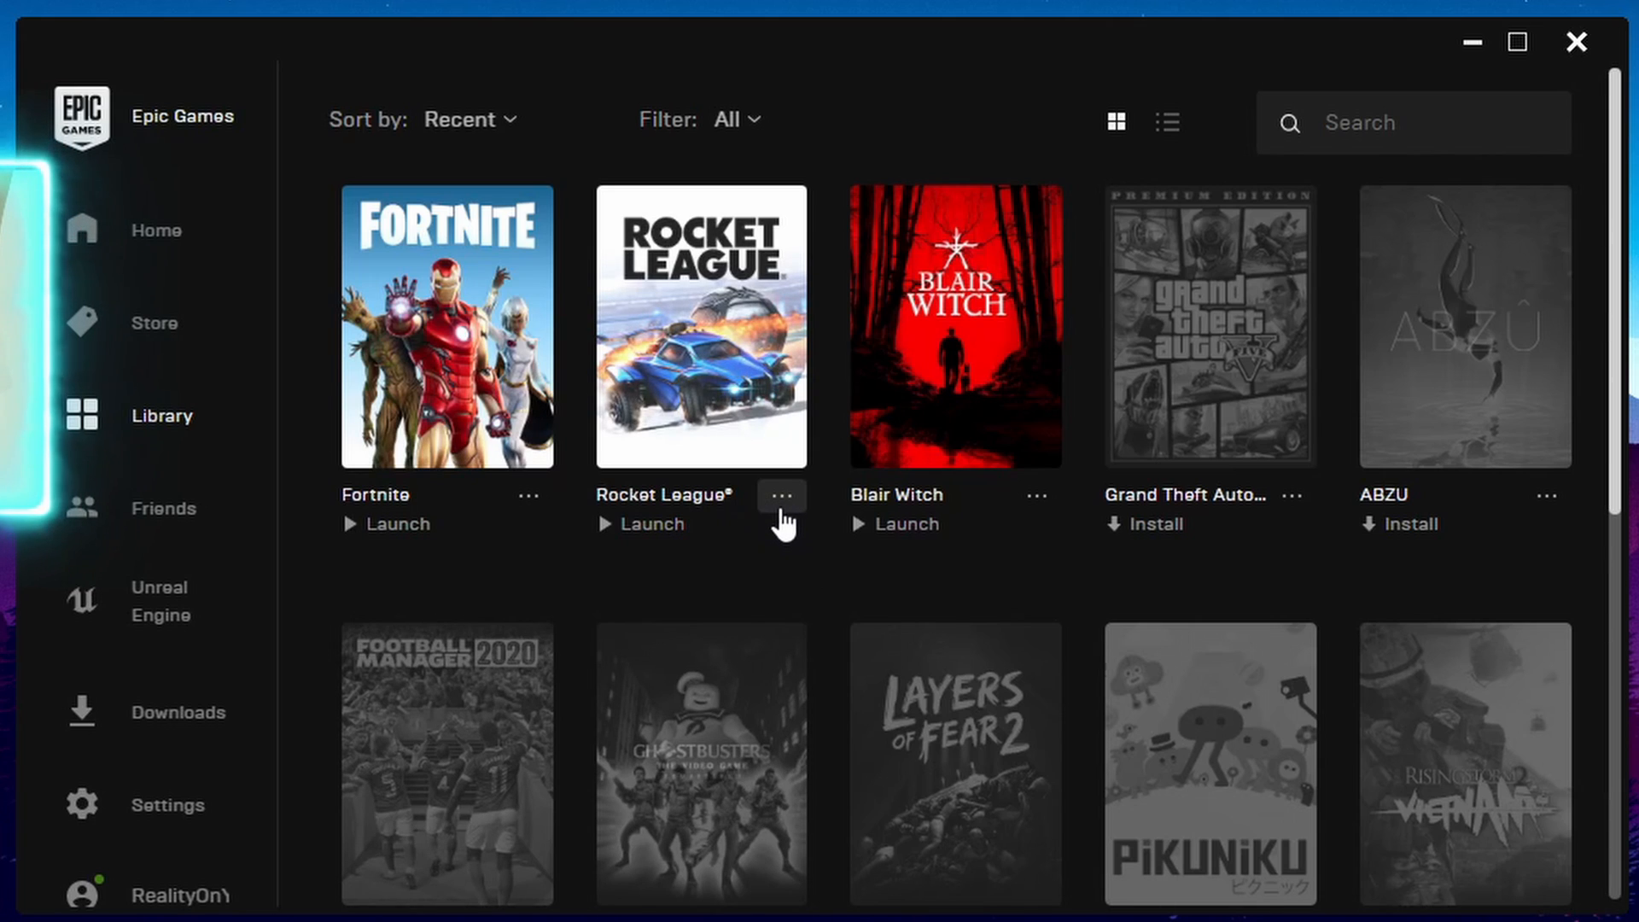
- Verify Rocket League's game files from its options menu and close the launcher
left_click(780, 495)
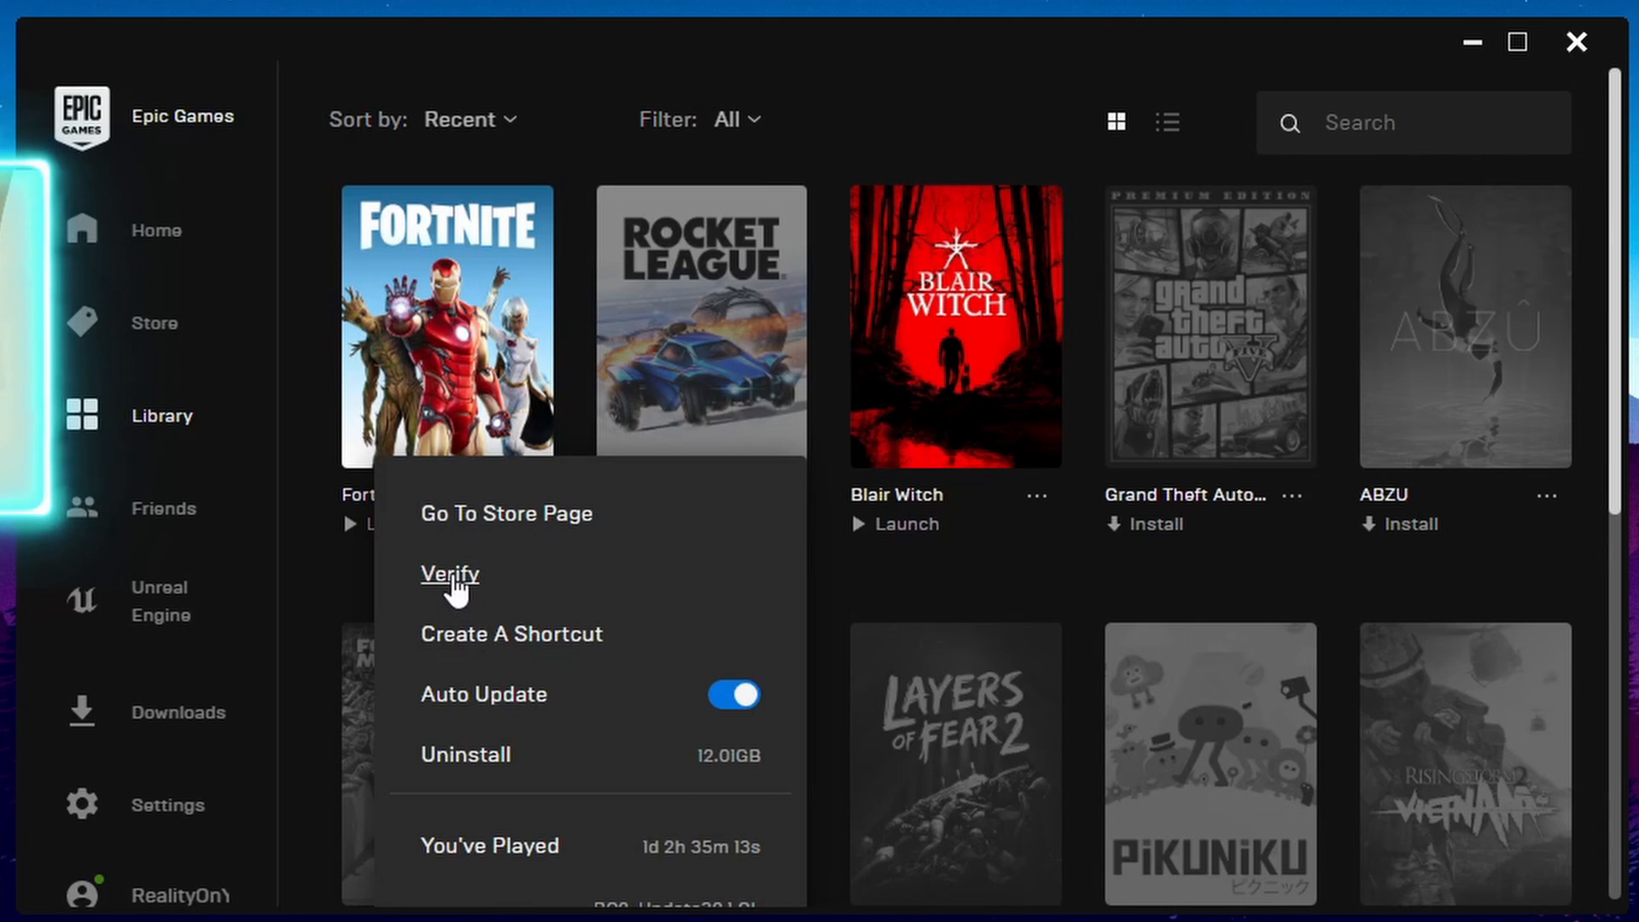
left_click(449, 573)
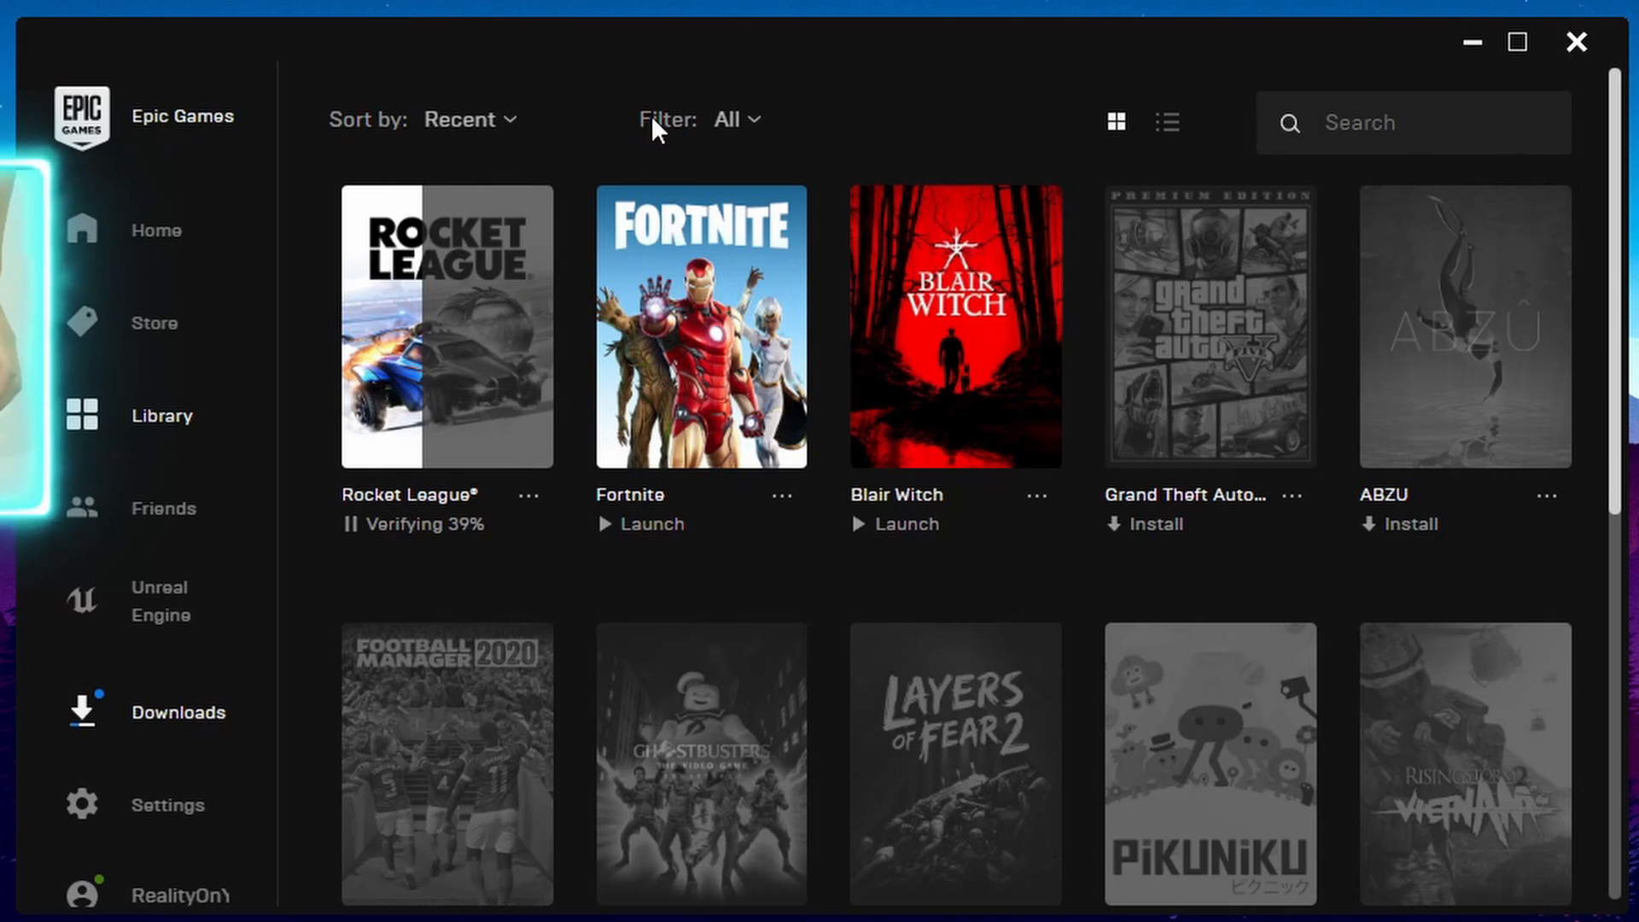
mouse_move(1582, 76)
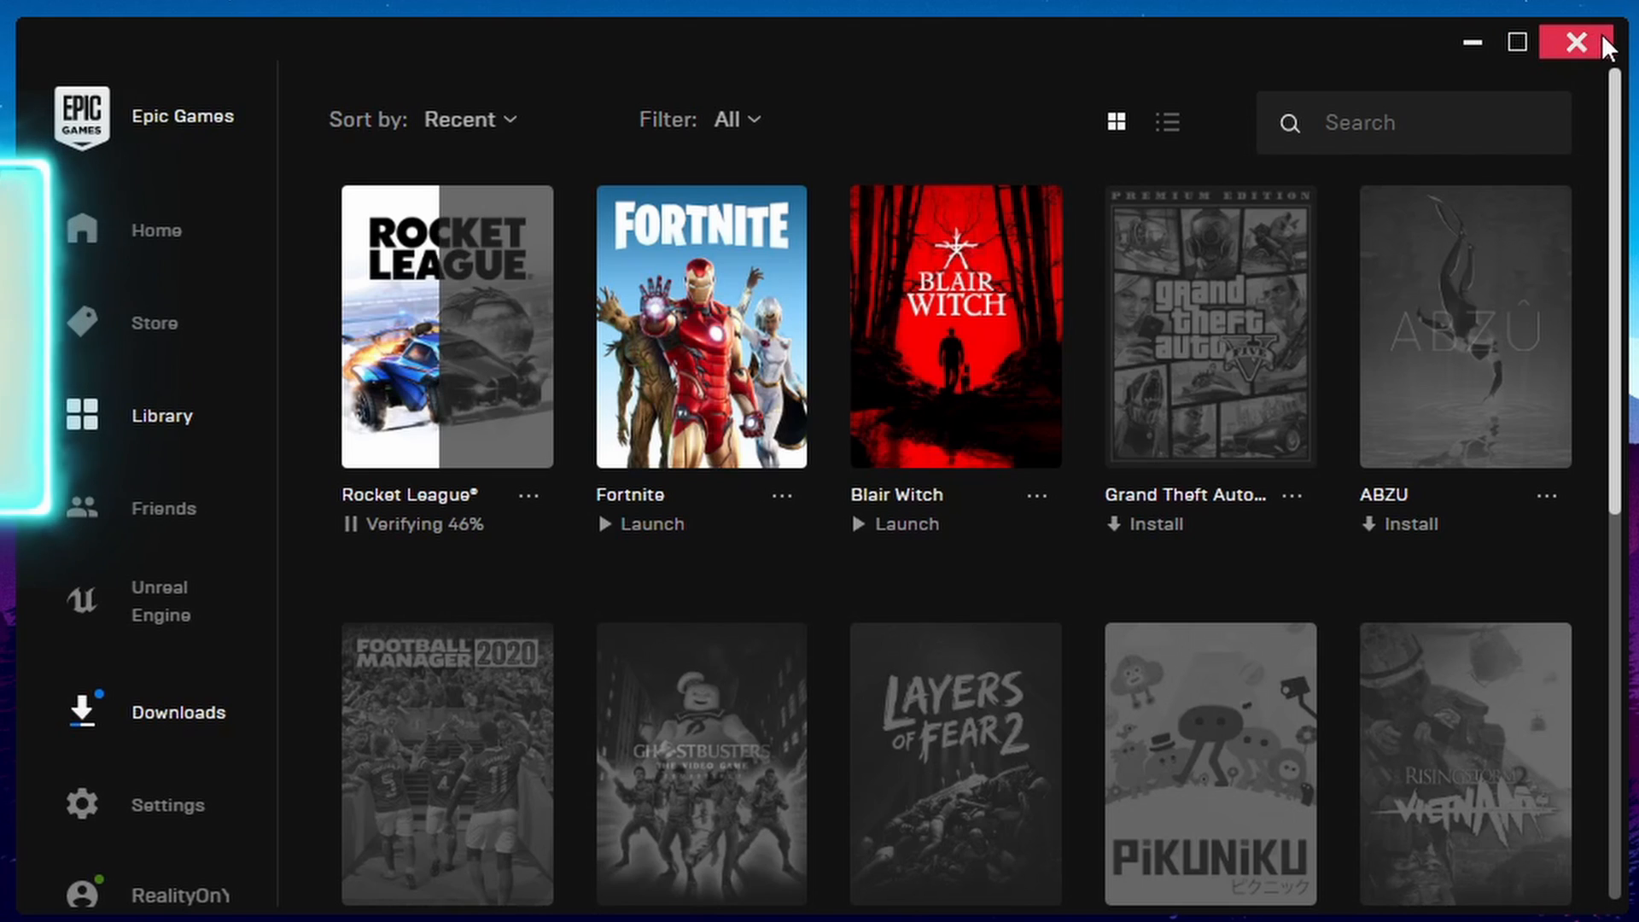
left_click(1575, 41)
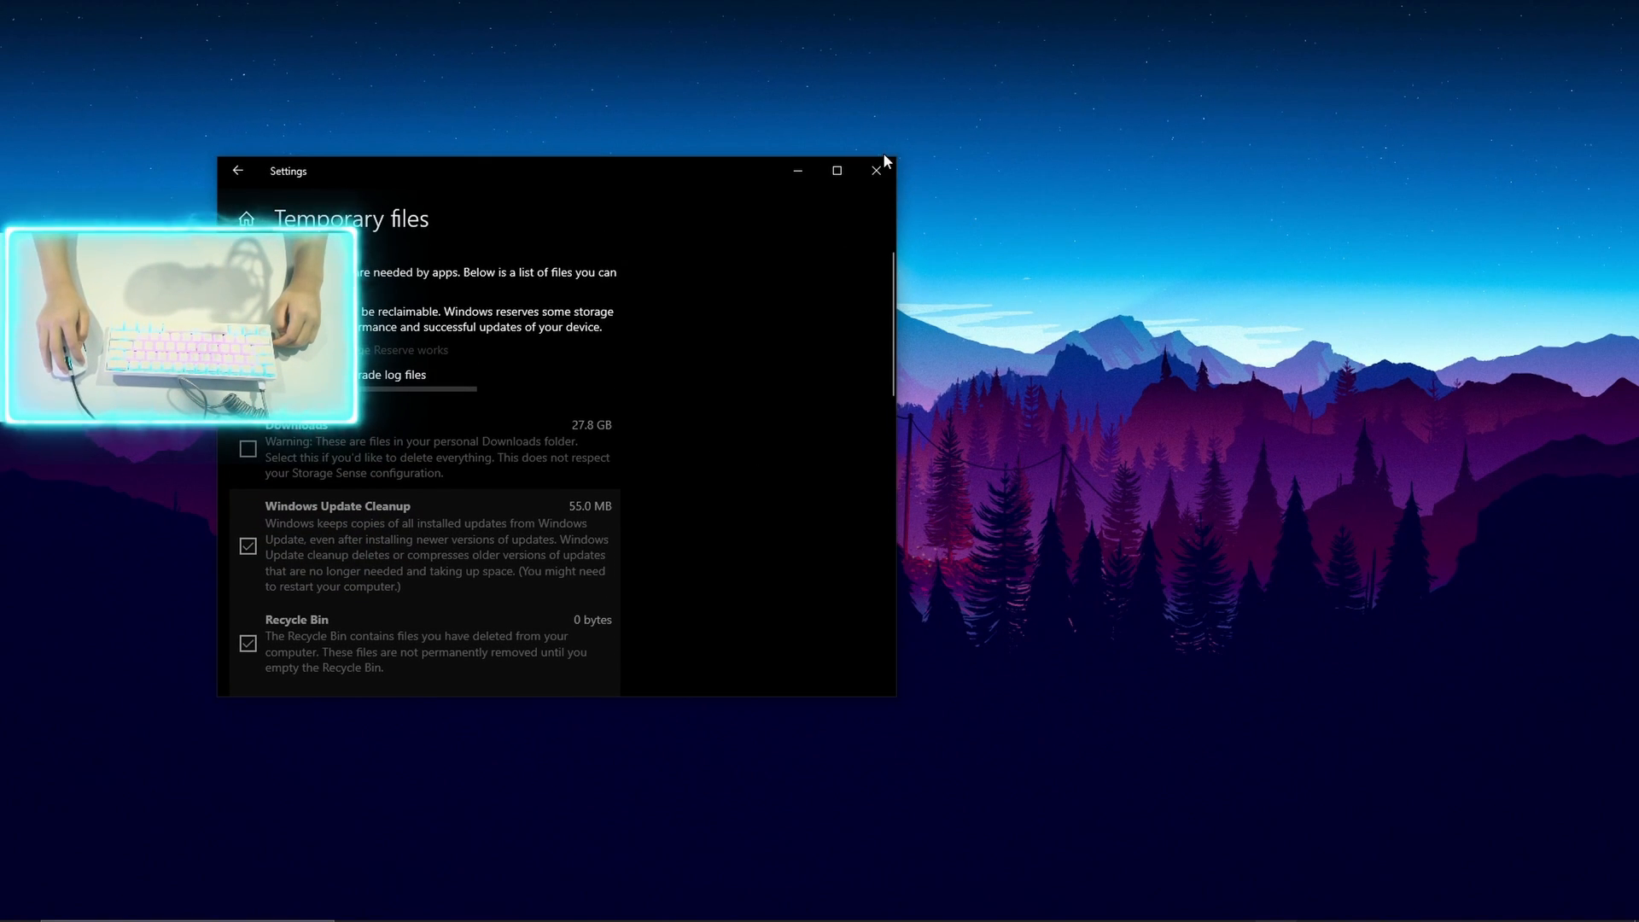
- Close the Temporary files settings window, leaving an empty desktop
left_click(874, 169)
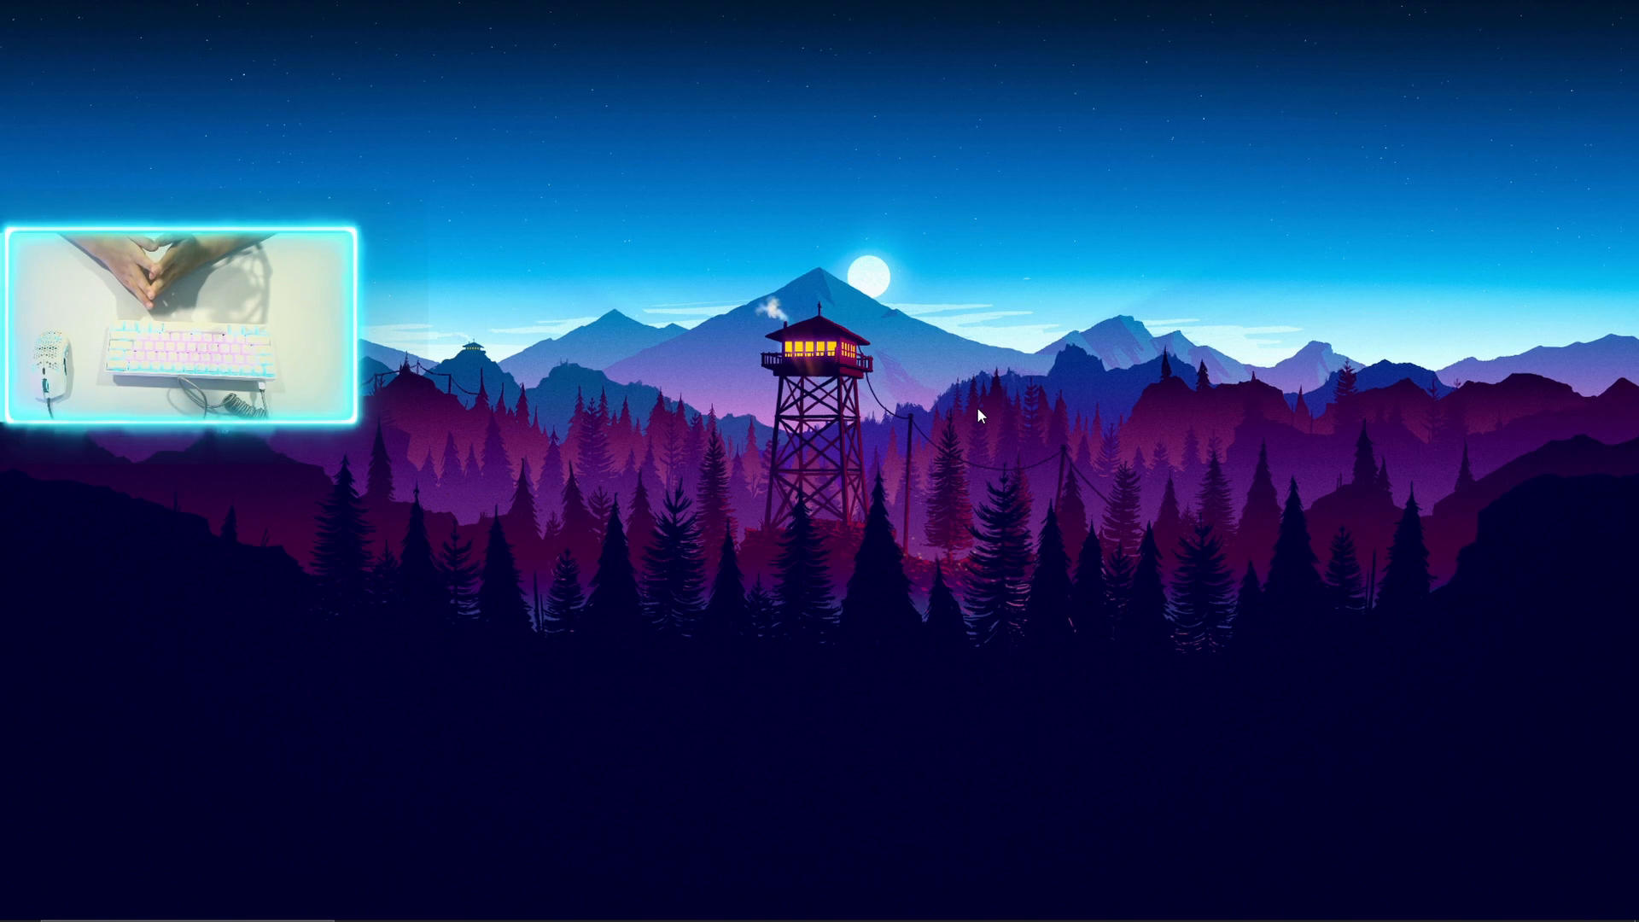
mouse_move(565, 374)
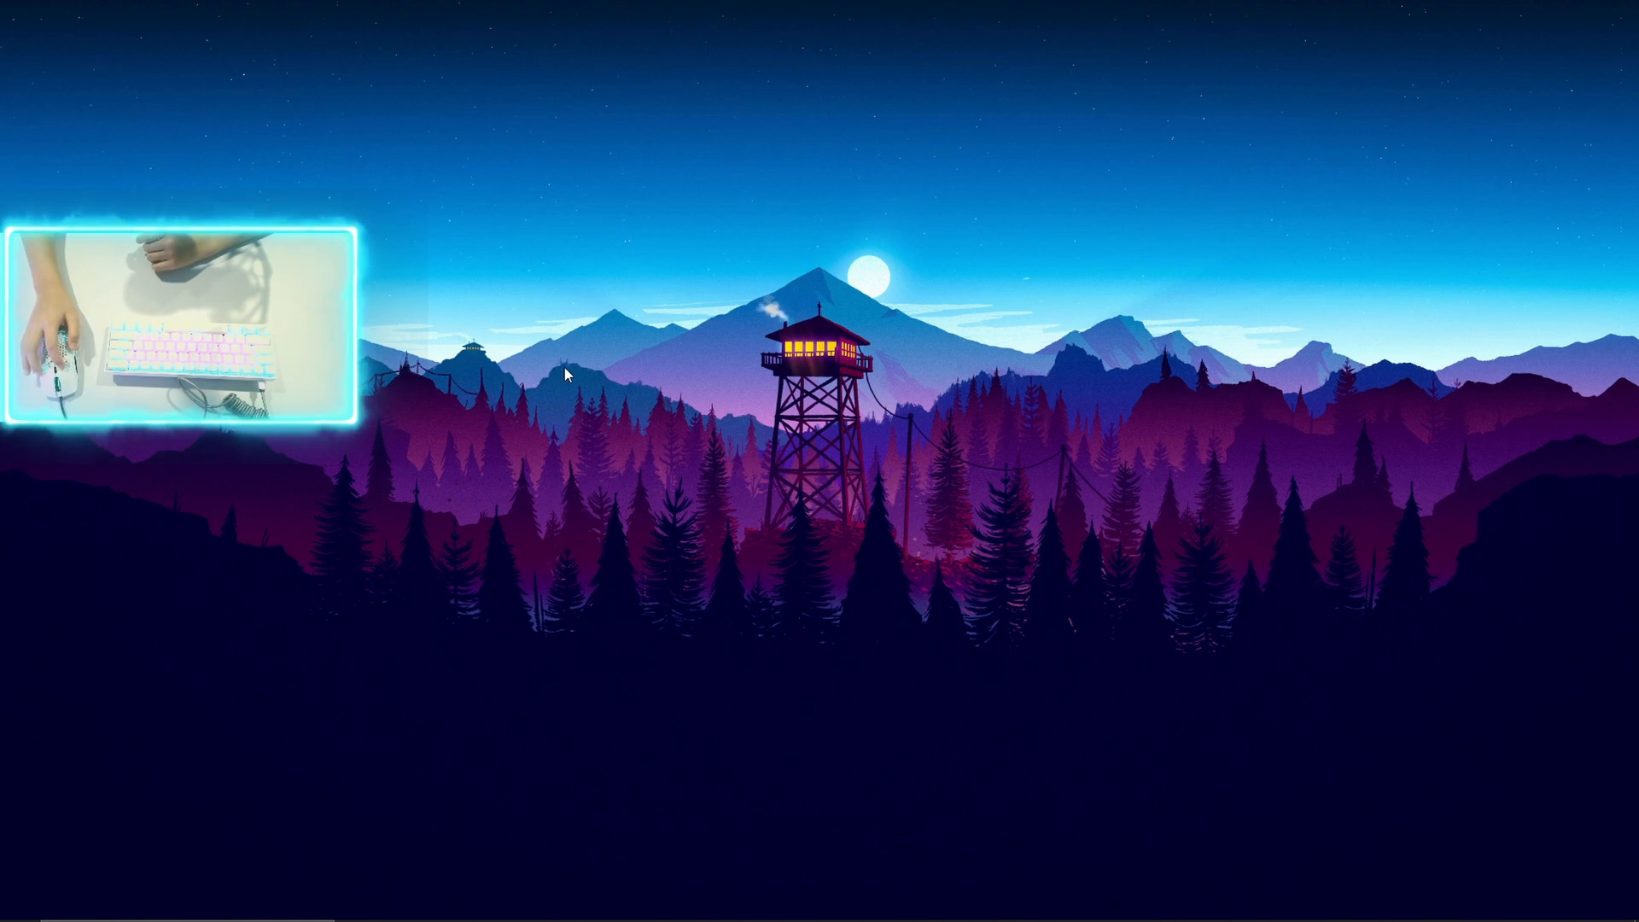